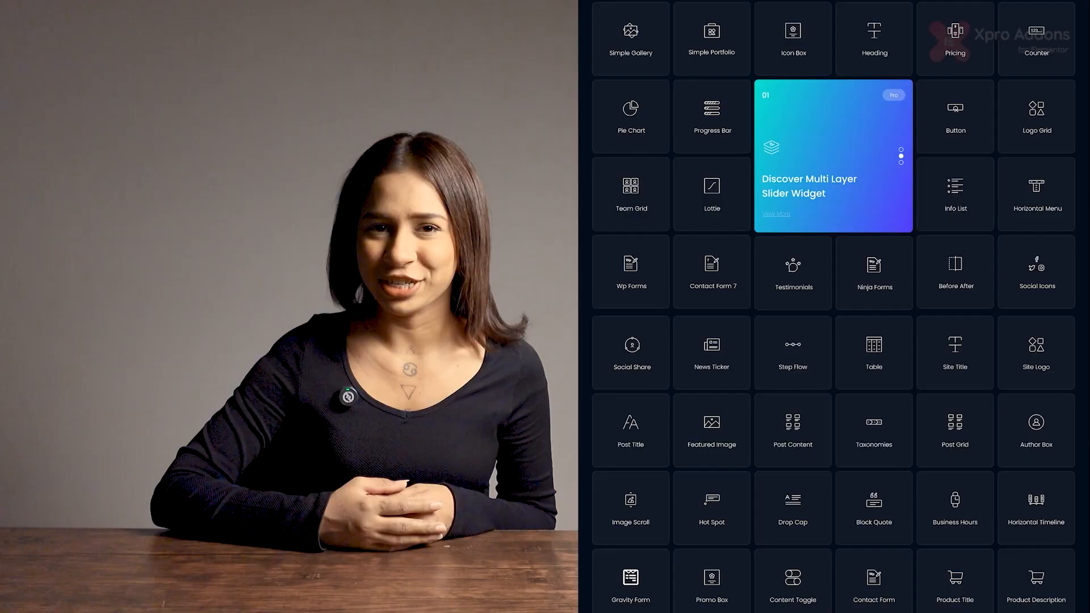
Scroll through the Scrolling Effects showcase and return to the Xpro Addons home page.
scroll(down, 3)
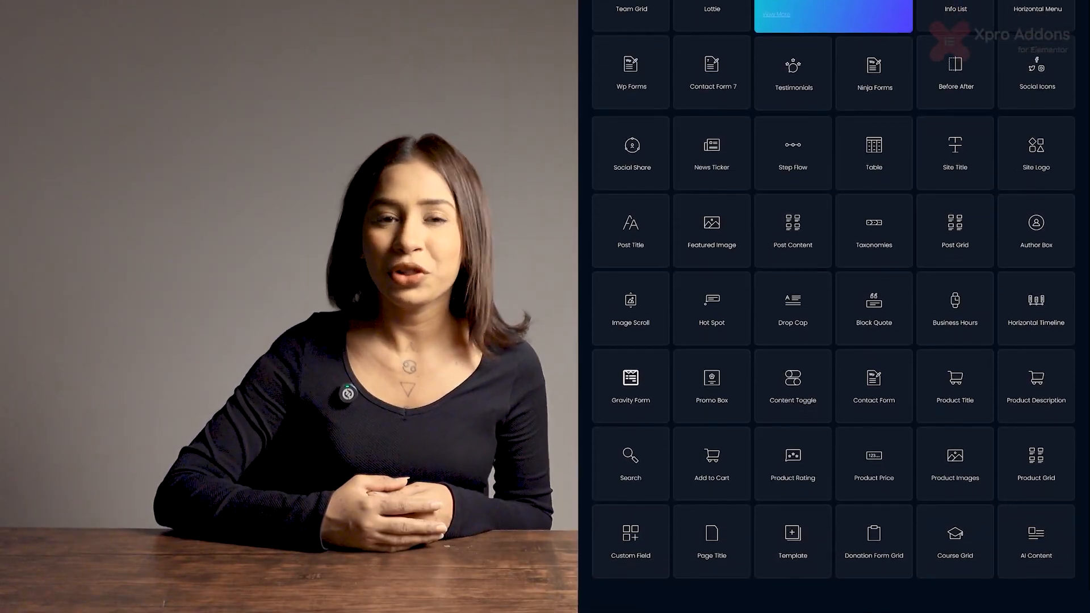
scroll(down, 3)
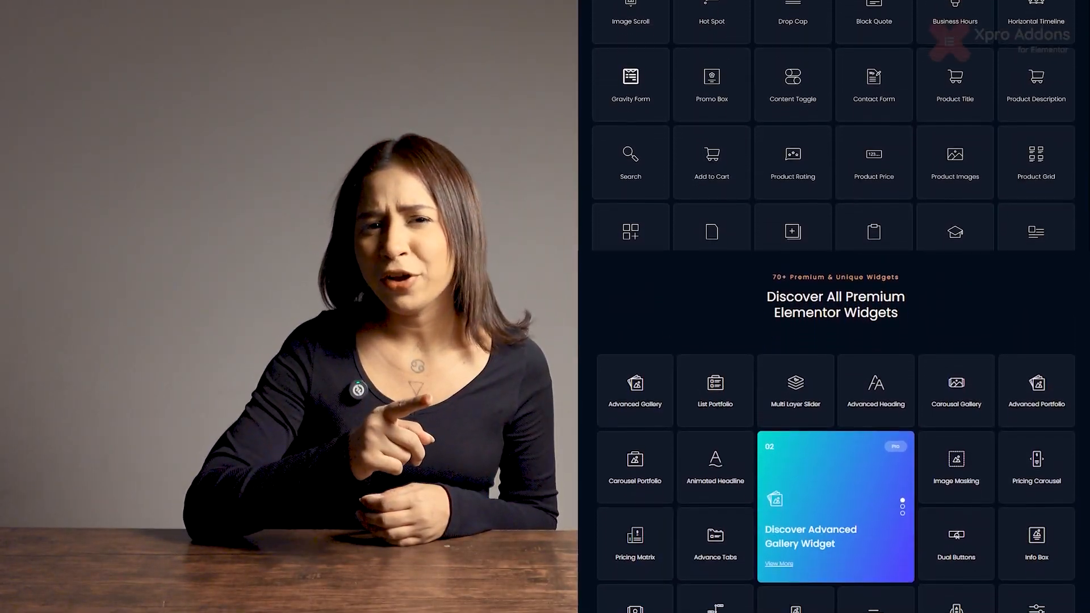
scroll(down, 3)
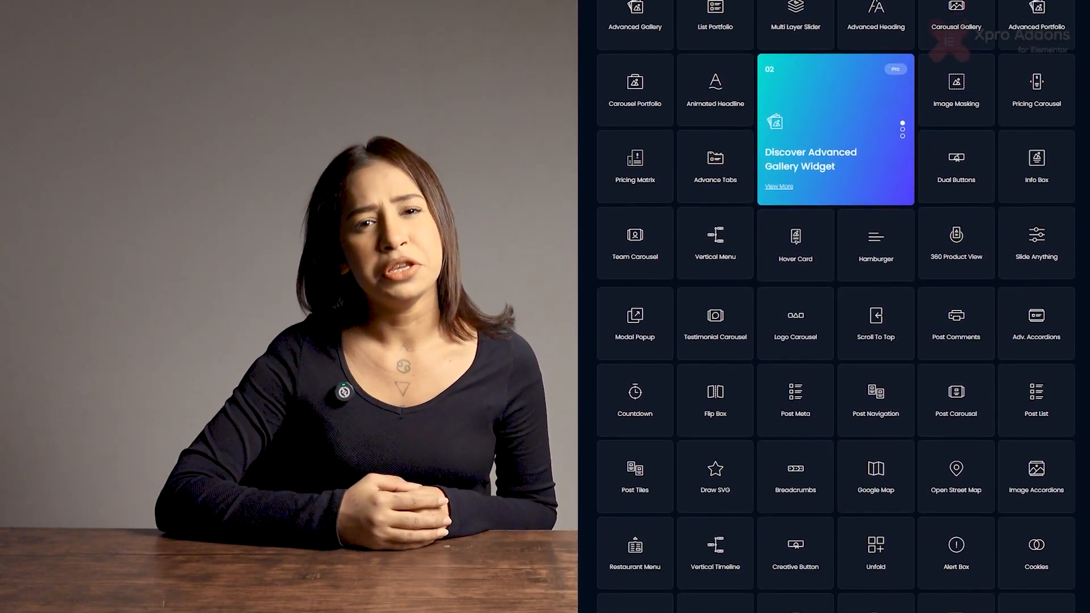
scroll(down, 3)
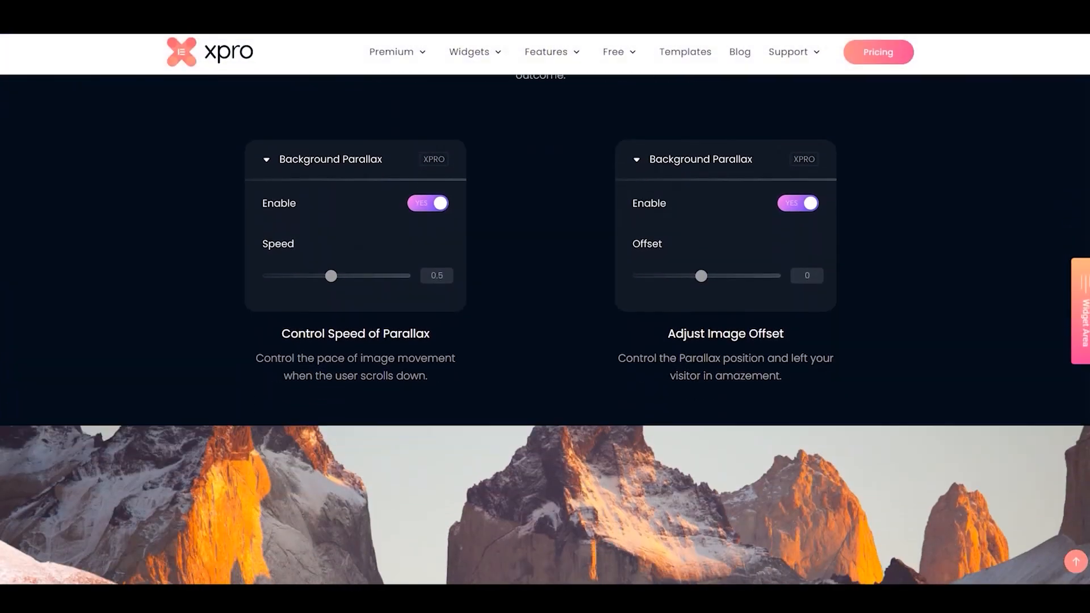
scroll(down, 3)
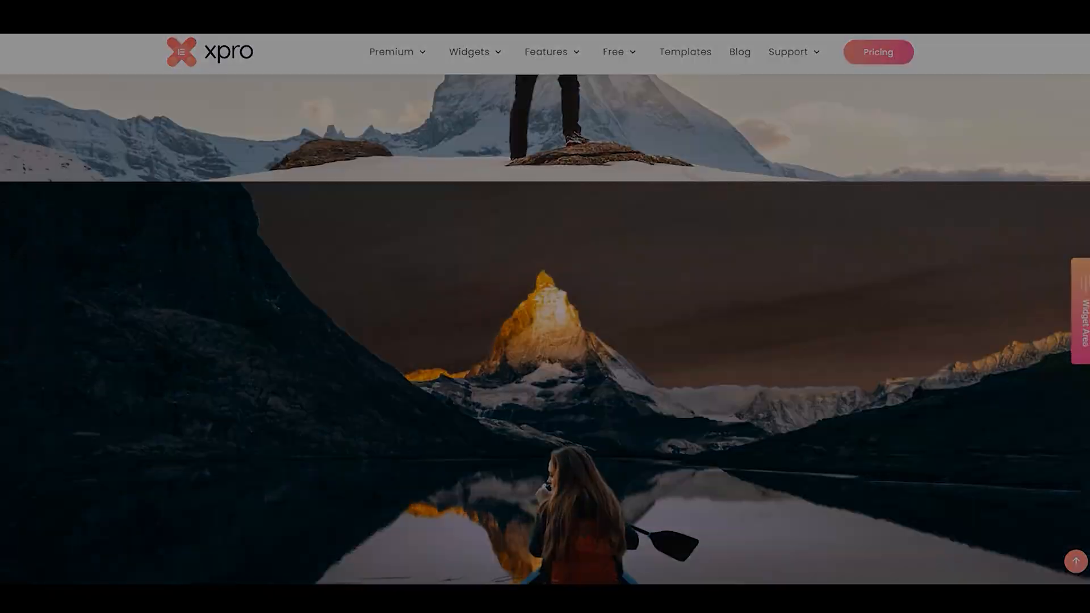
scroll(down, 3)
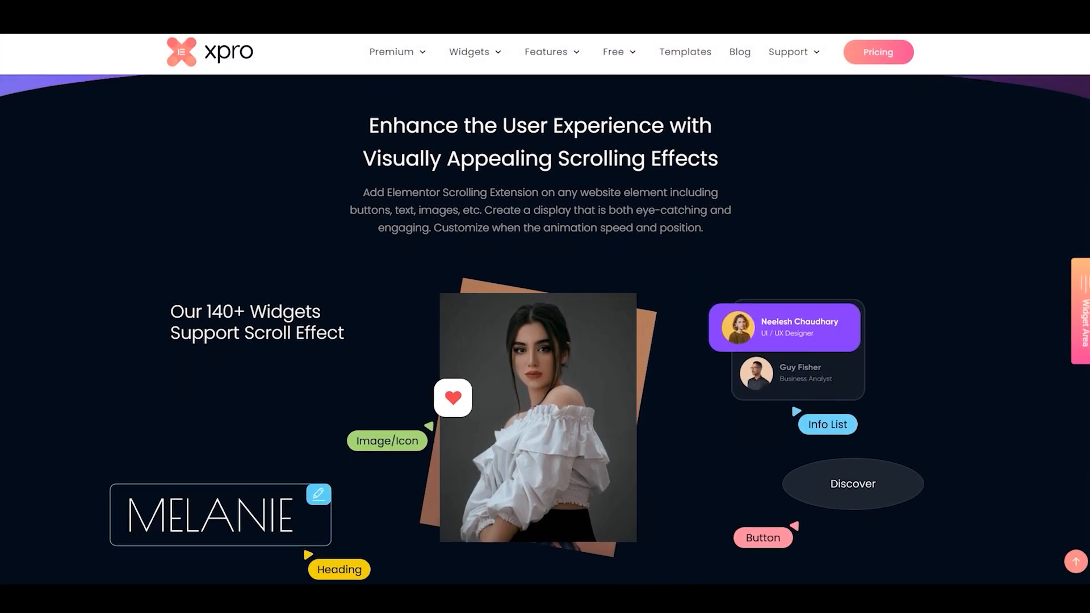
scroll(down, 3)
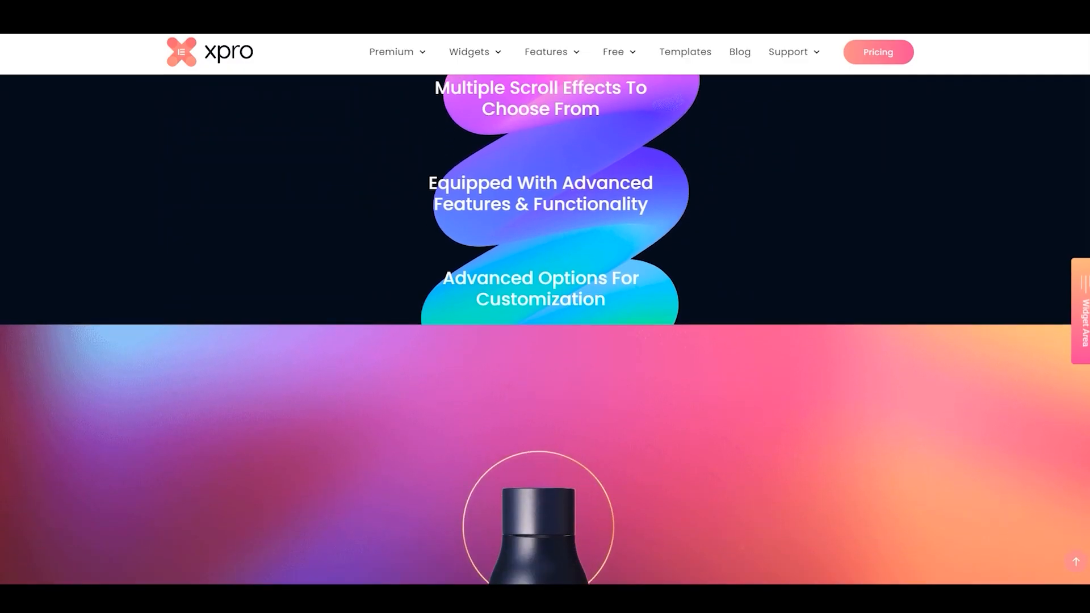
scroll(down, 3)
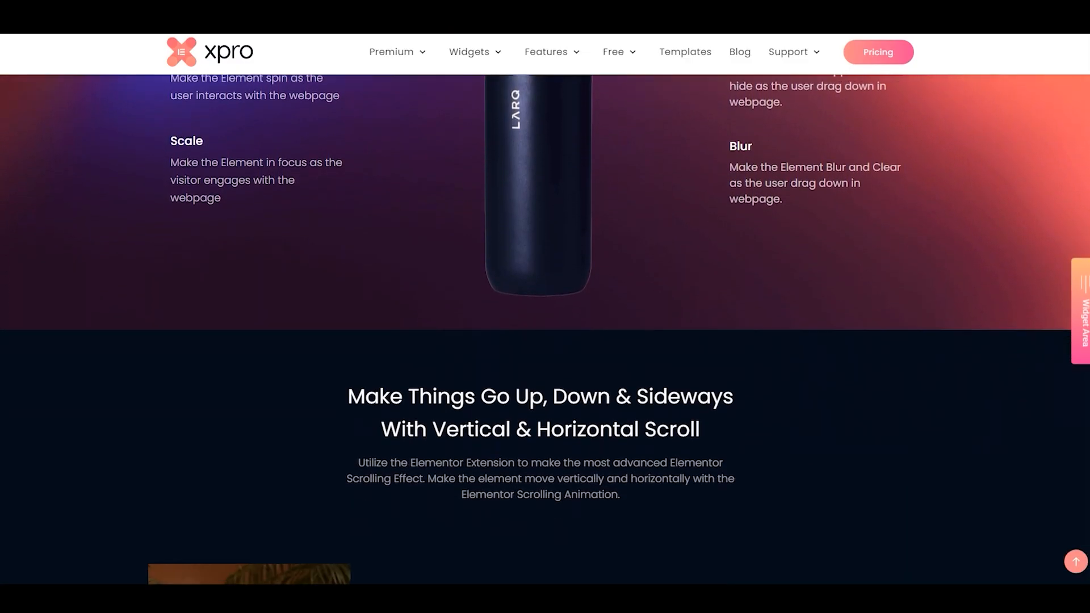
scroll(down, 3)
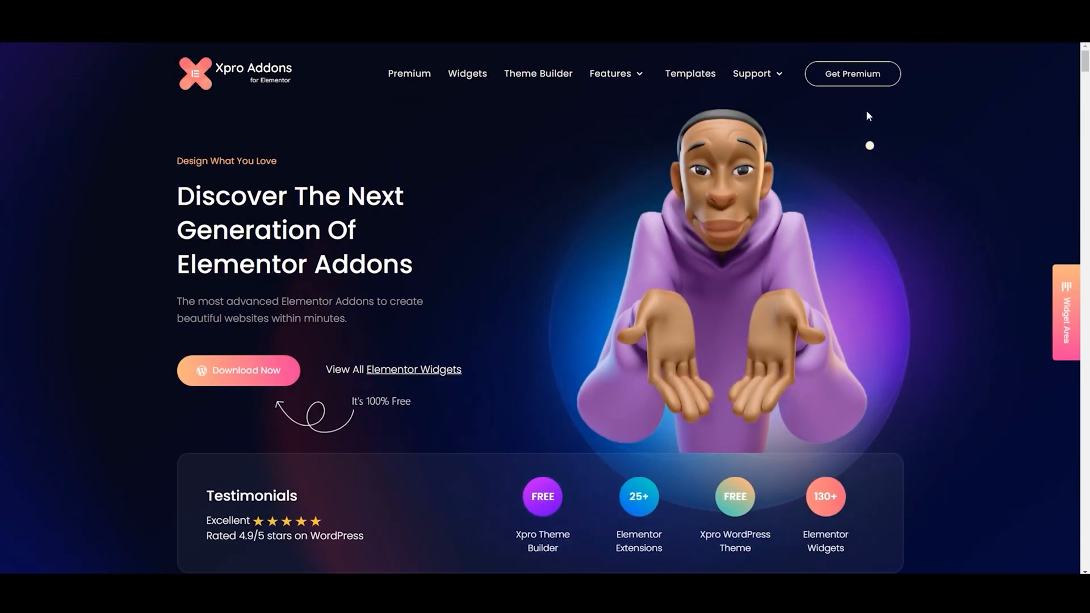
View the premium pricing plans, compare Lifetime prices, then leave Annual billing showing at the plan cards.
click(852, 74)
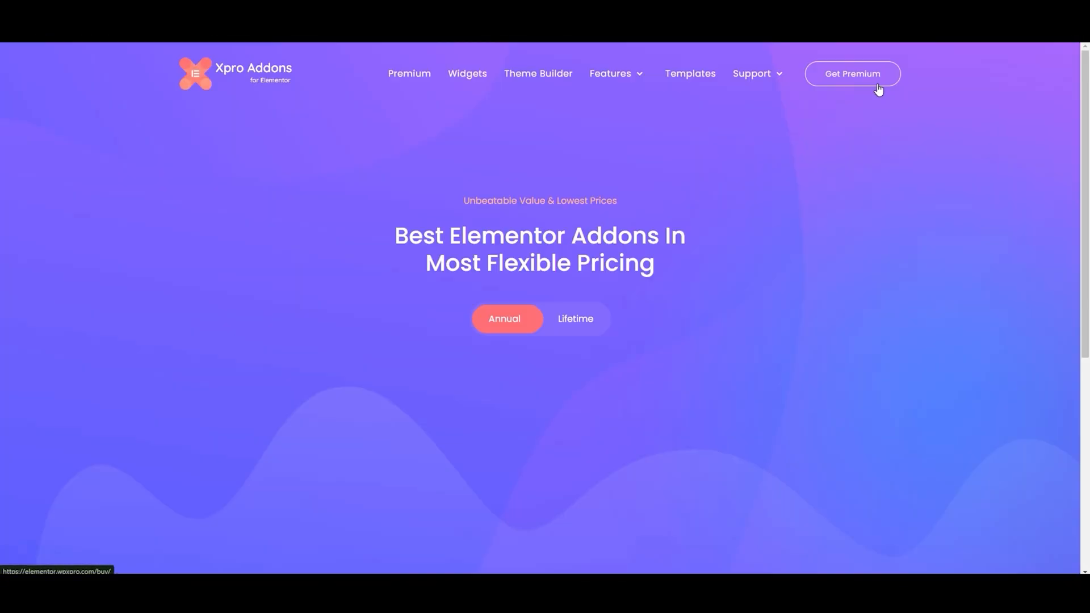
scroll(down, 3)
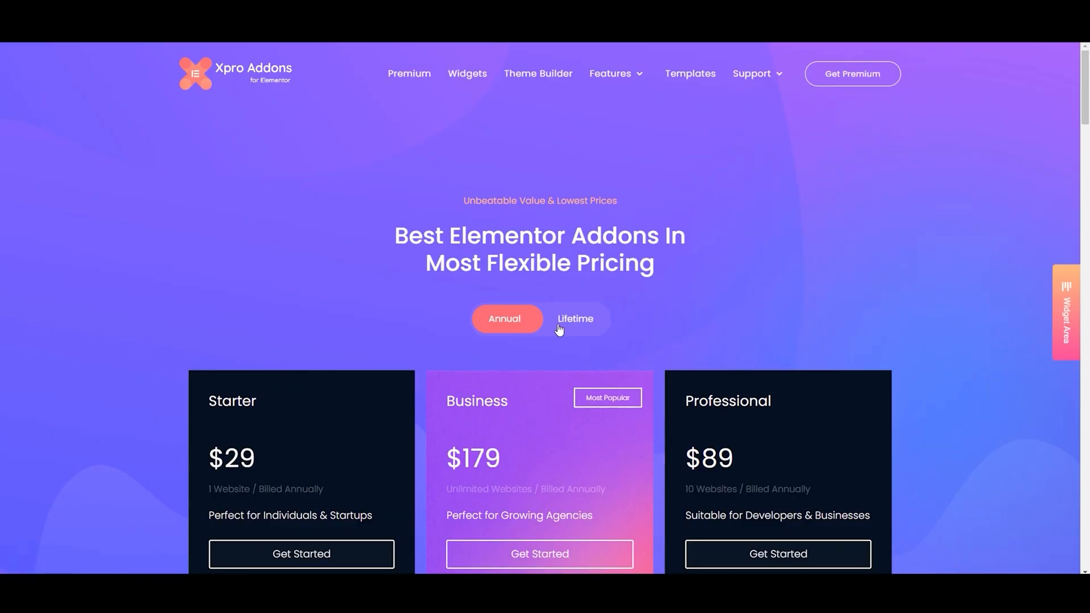
click(575, 318)
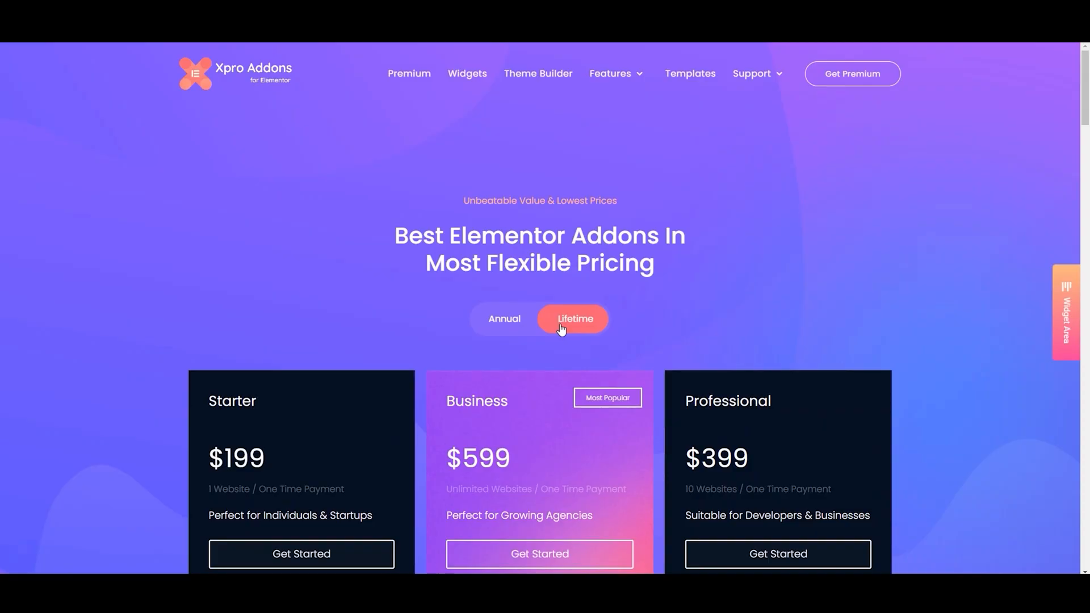
scroll(down, 3)
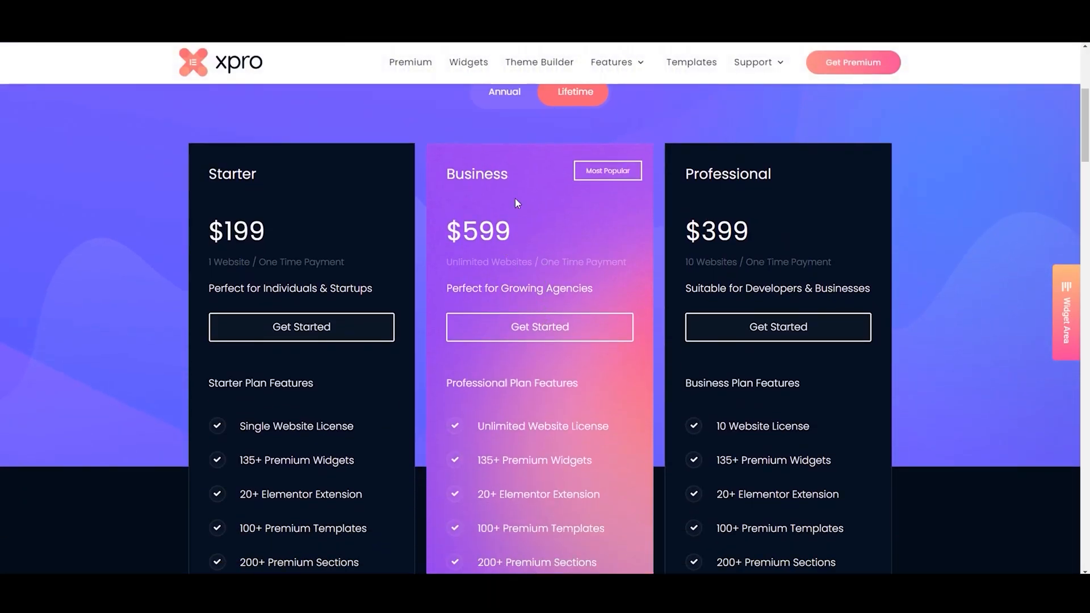
click(504, 91)
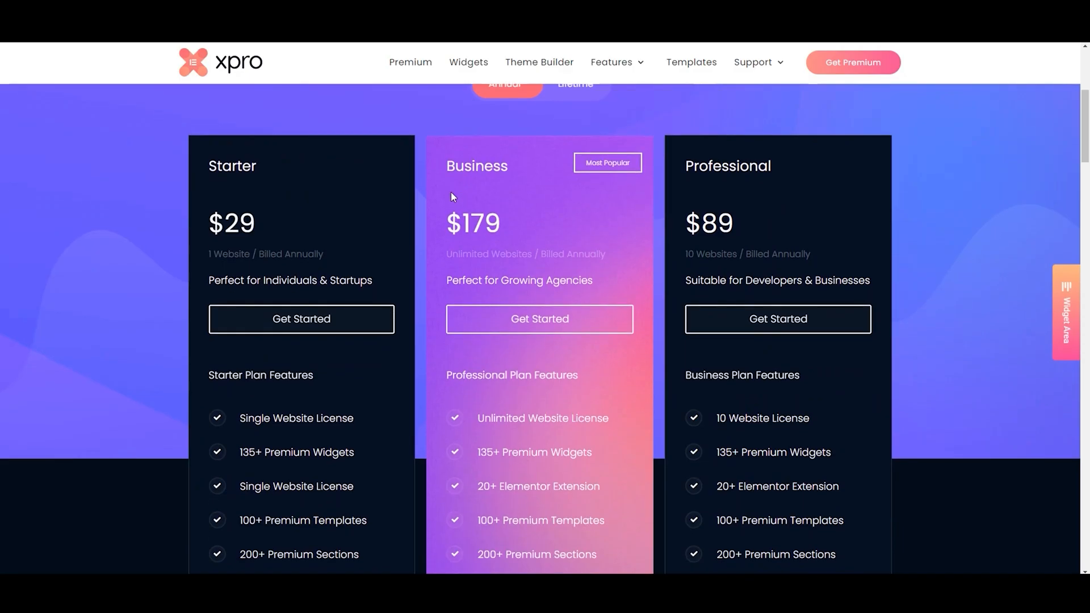
scroll(down, 3)
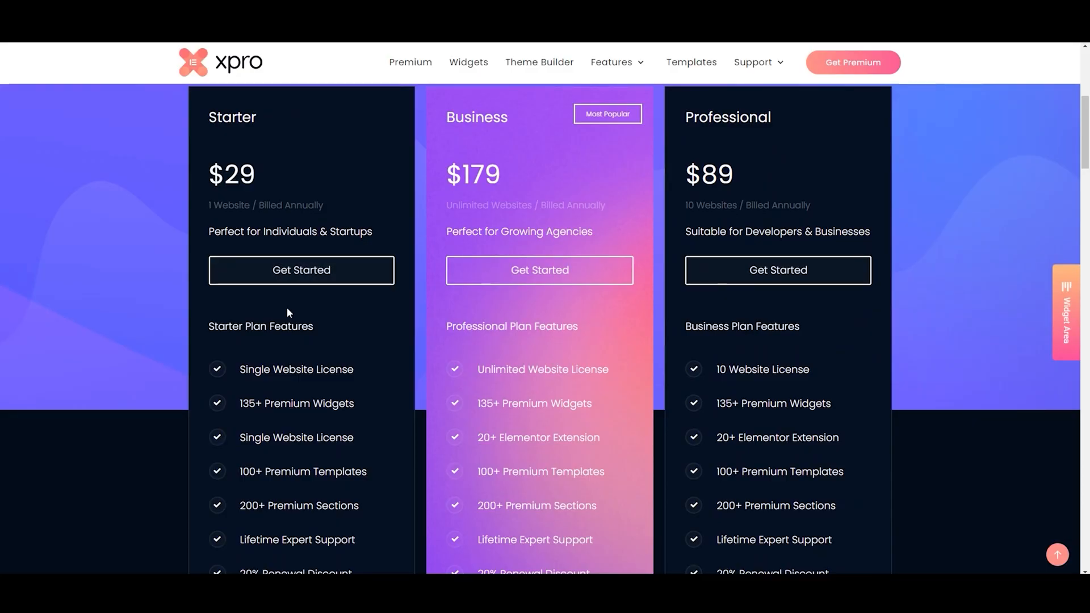
mouse_move(425, 315)
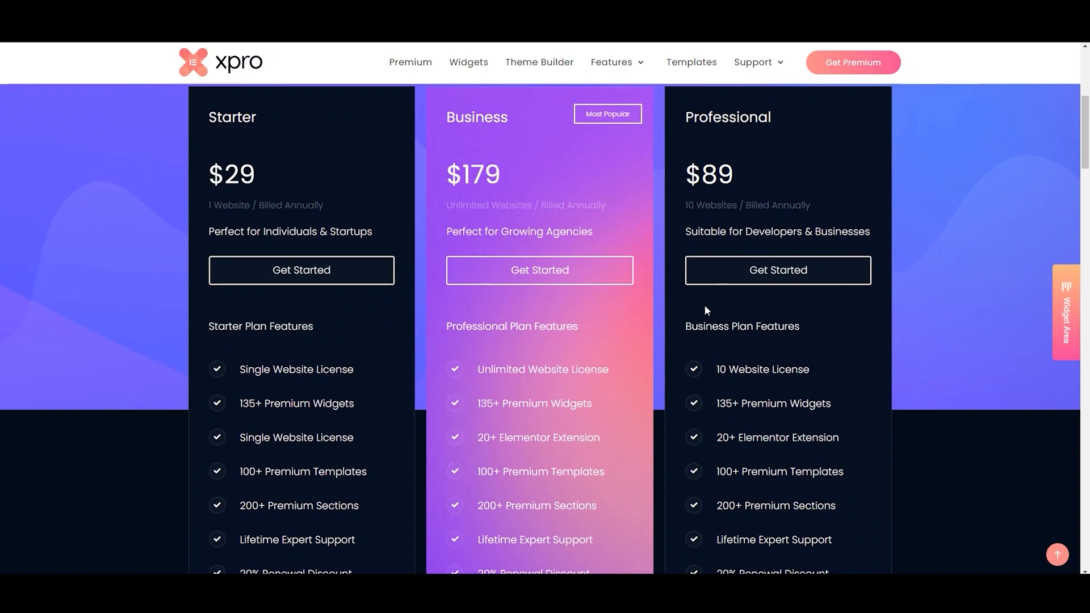
mouse_move(708, 311)
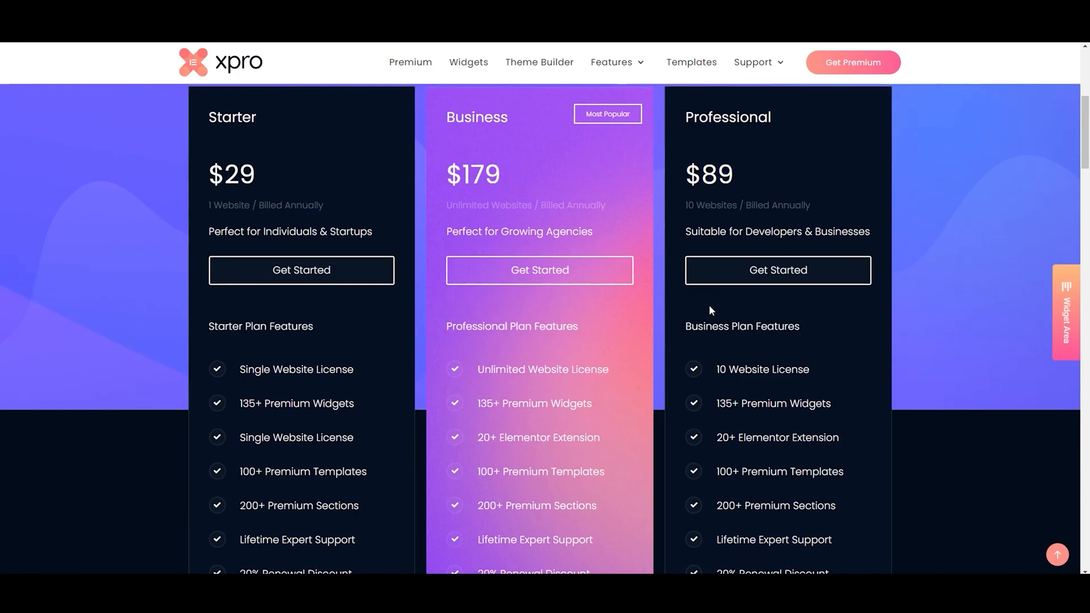
mouse_move(544, 313)
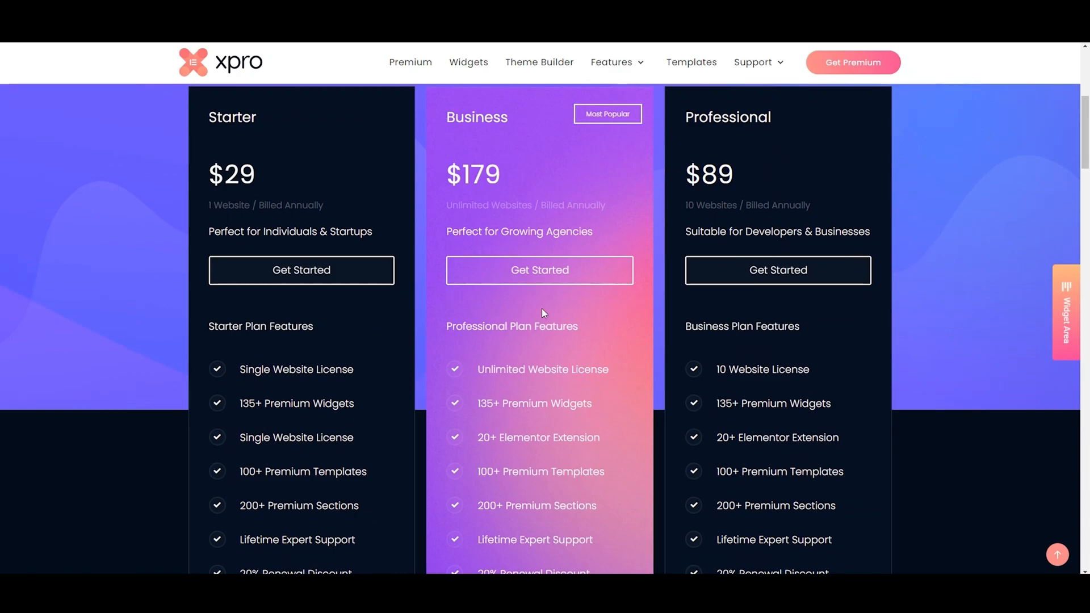
mouse_move(301, 270)
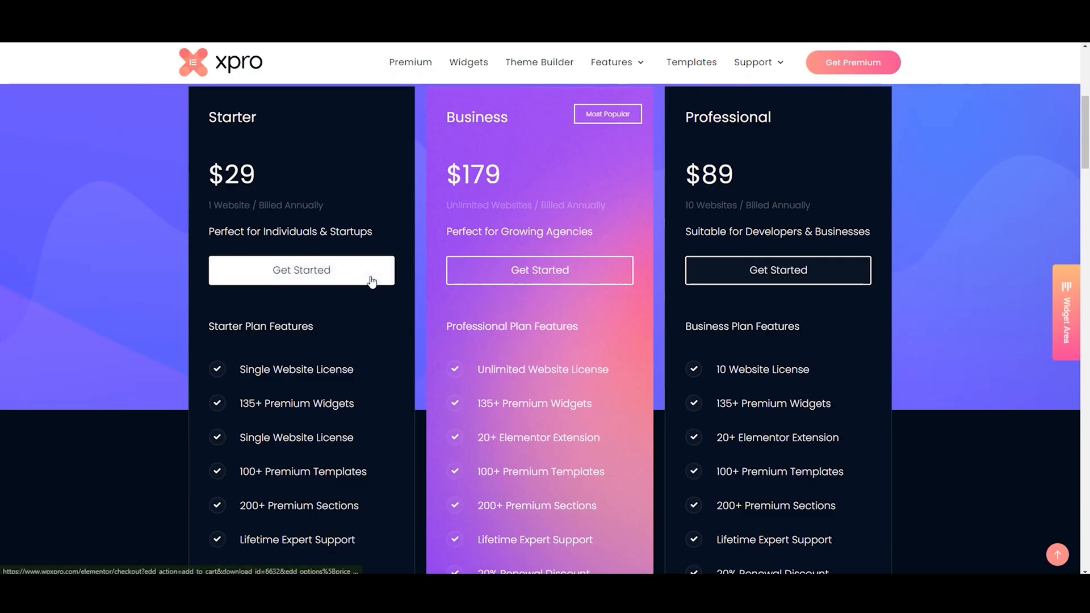
Start checkout for the annual Starter plan and enter the discount code bringing the total to $0.00.
click(300, 270)
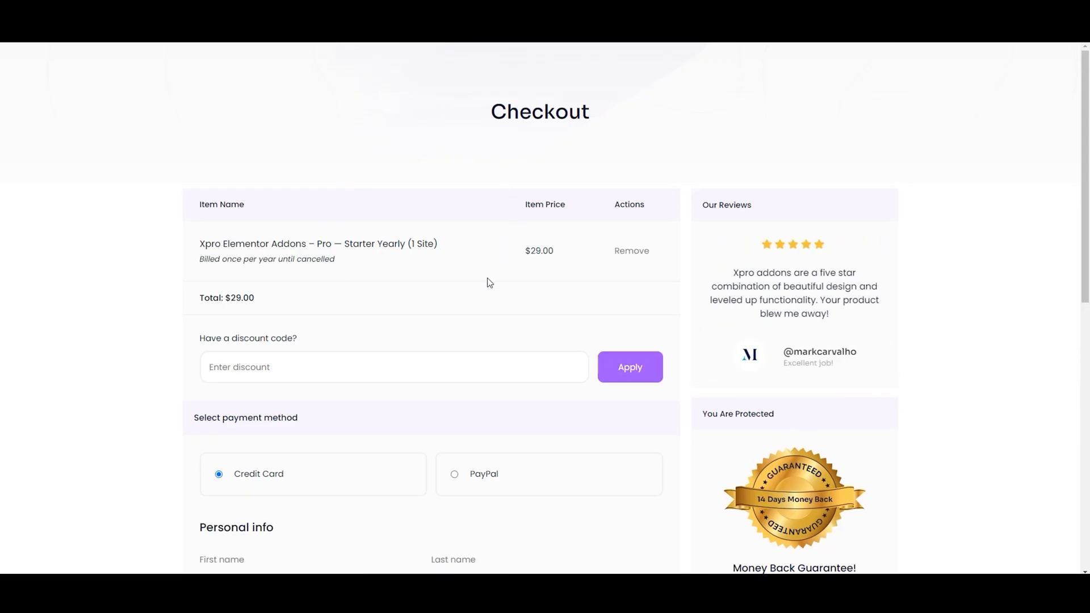
scroll(down, 3)
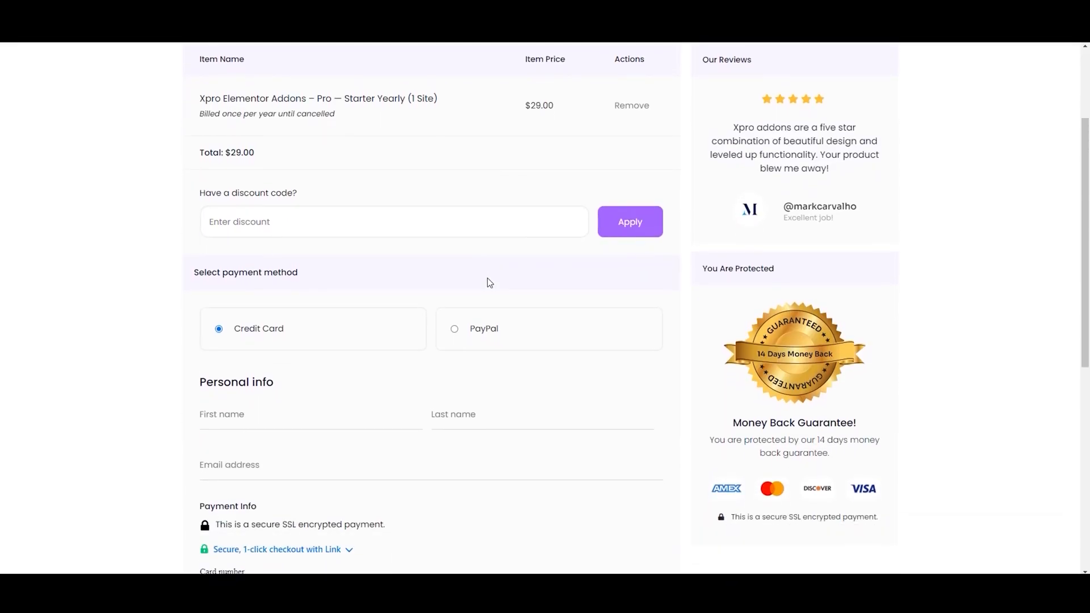
scroll(down, 3)
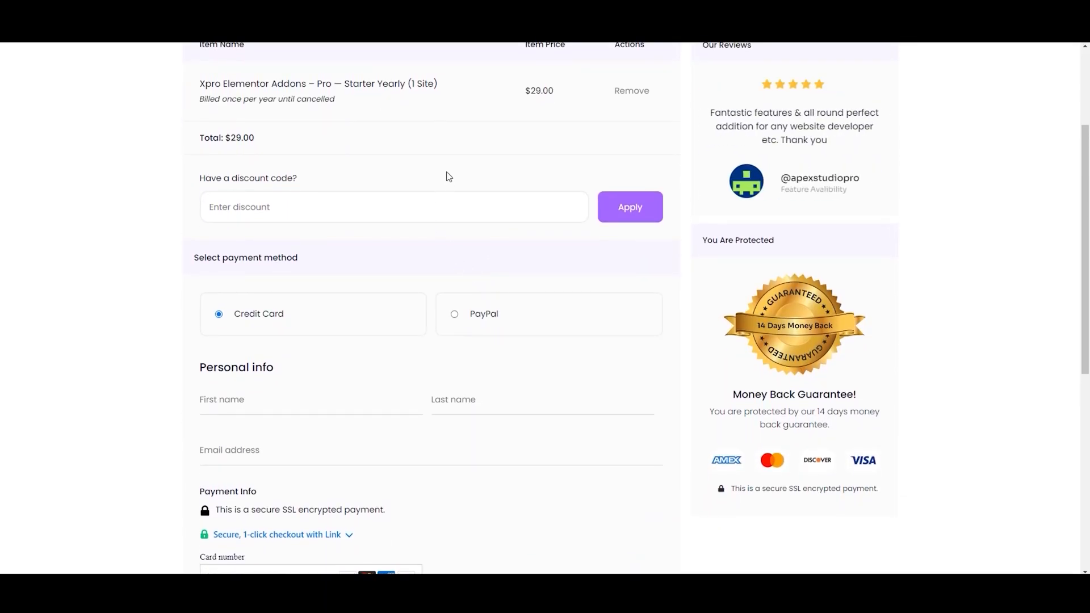
click(394, 213)
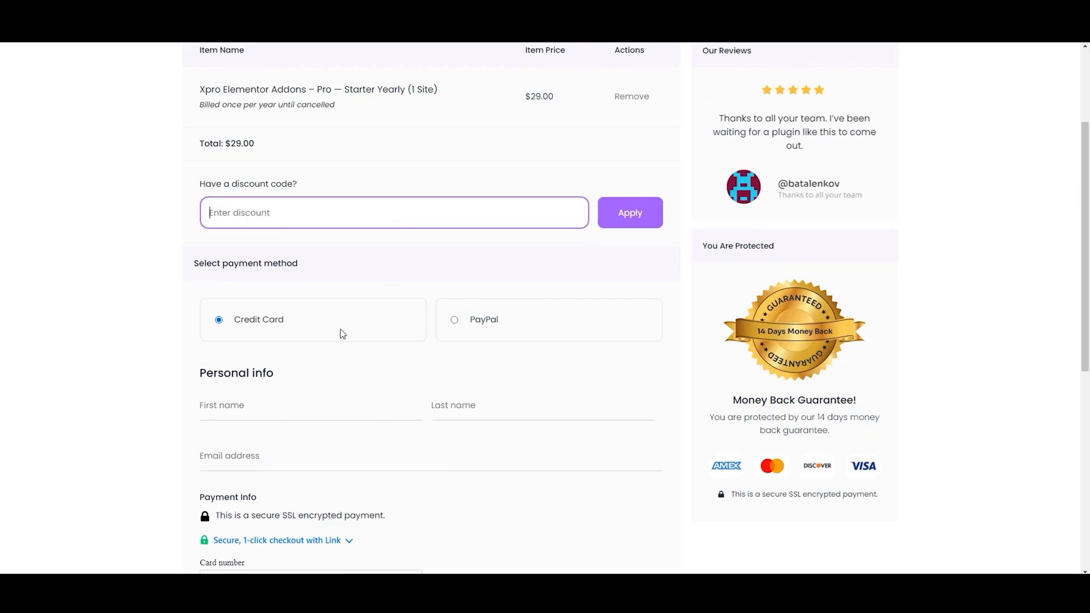
Pay by Credit Card, agree to the Privacy Policy and submit the Pro Starter purchase.
click(454, 319)
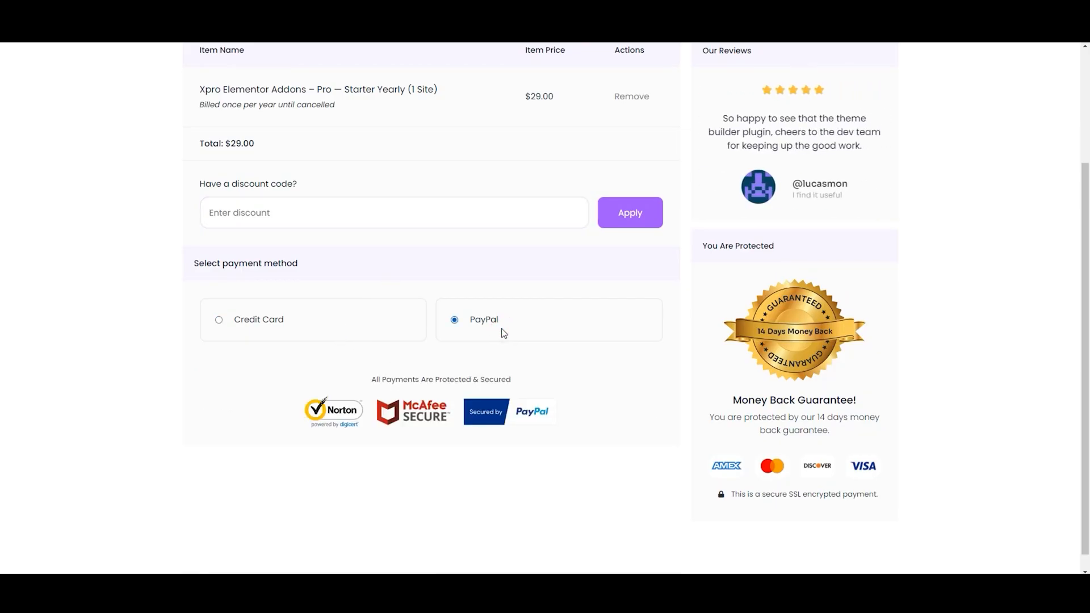
click(219, 319)
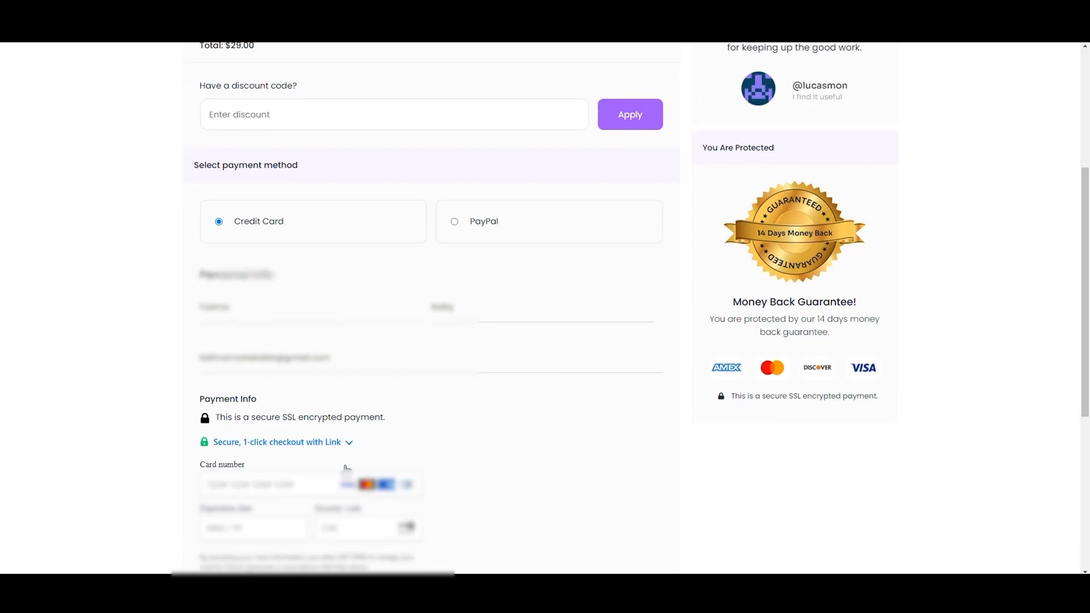
scroll(down, 3)
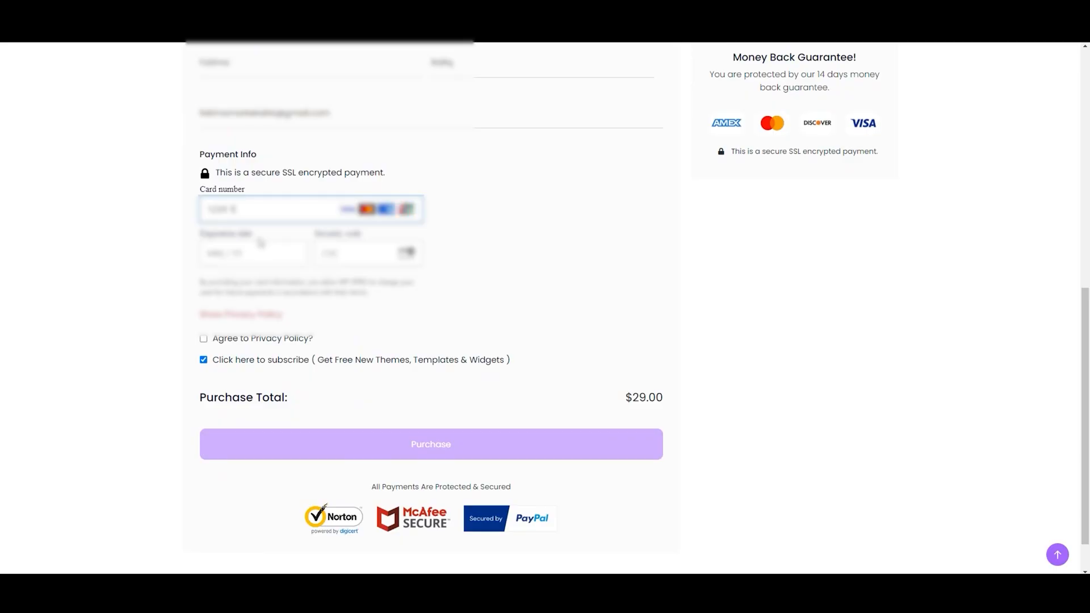
click(431, 444)
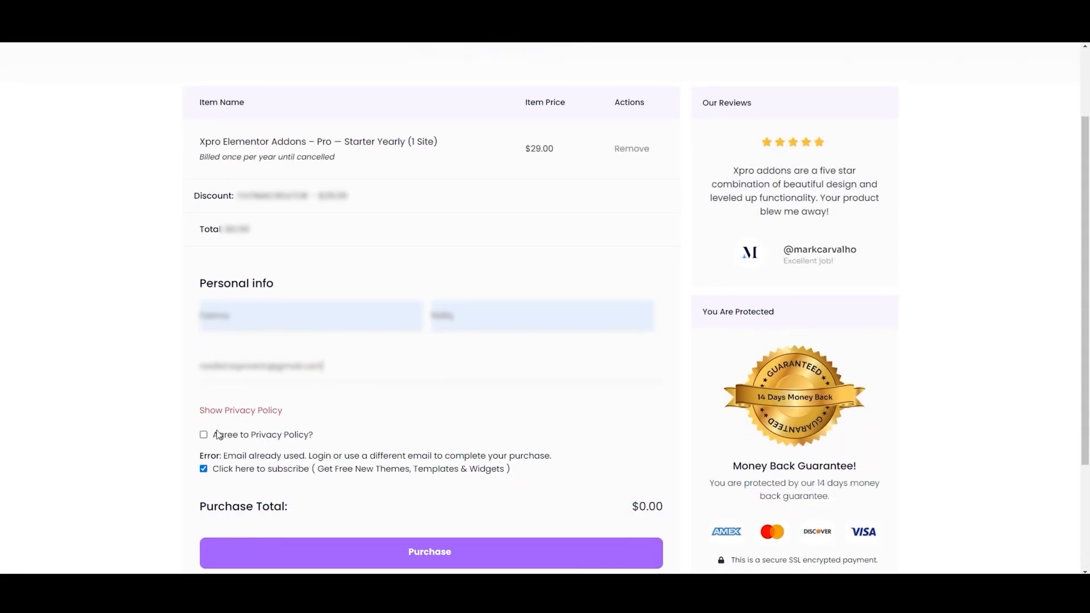
click(204, 435)
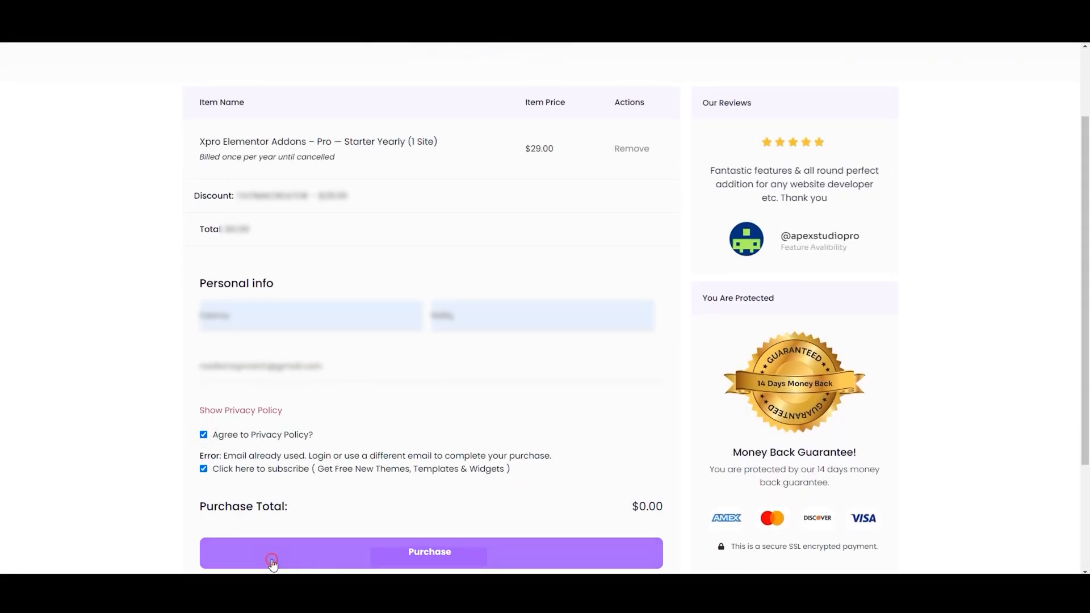
click(429, 553)
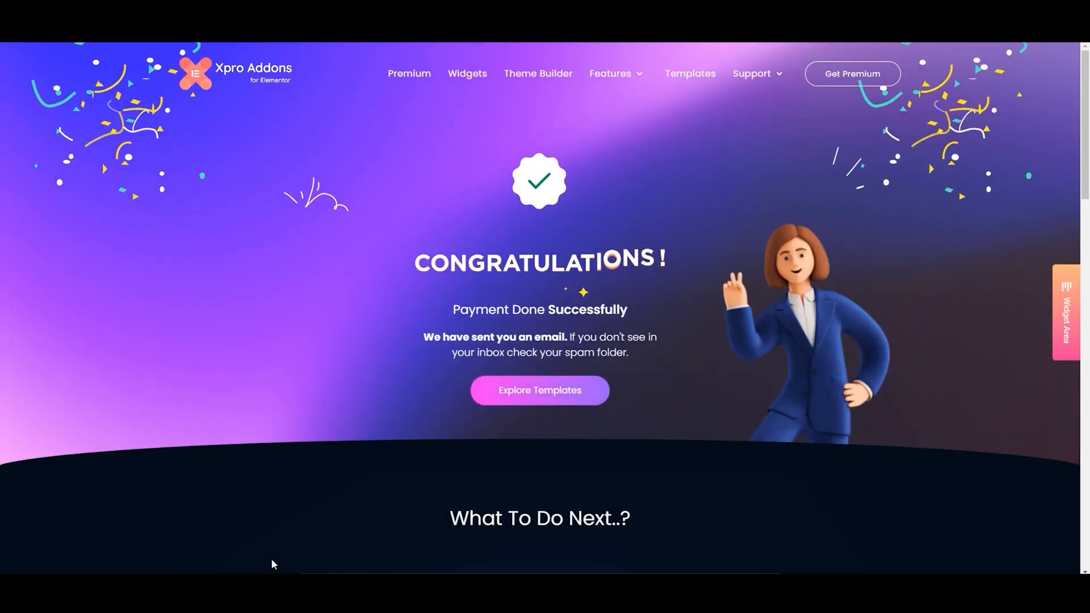
mouse_move(720, 200)
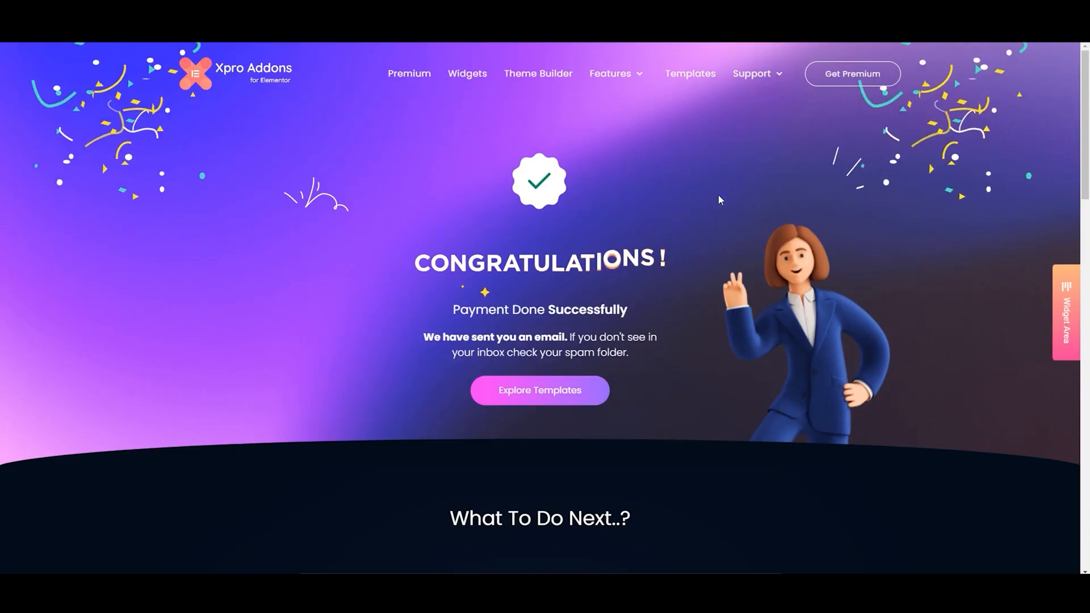
scroll(down, 3)
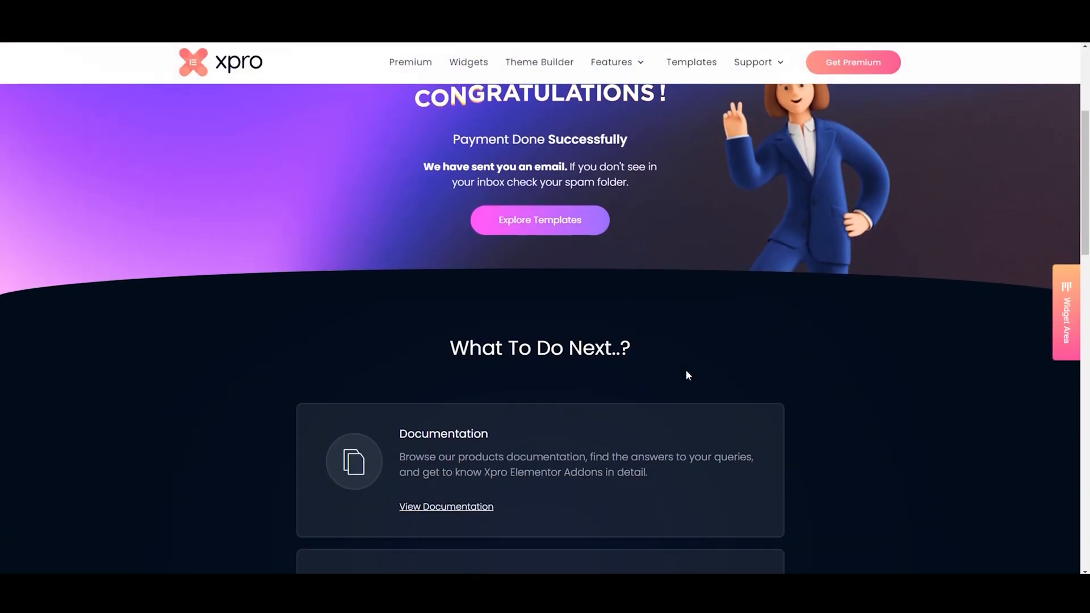
scroll(down, 3)
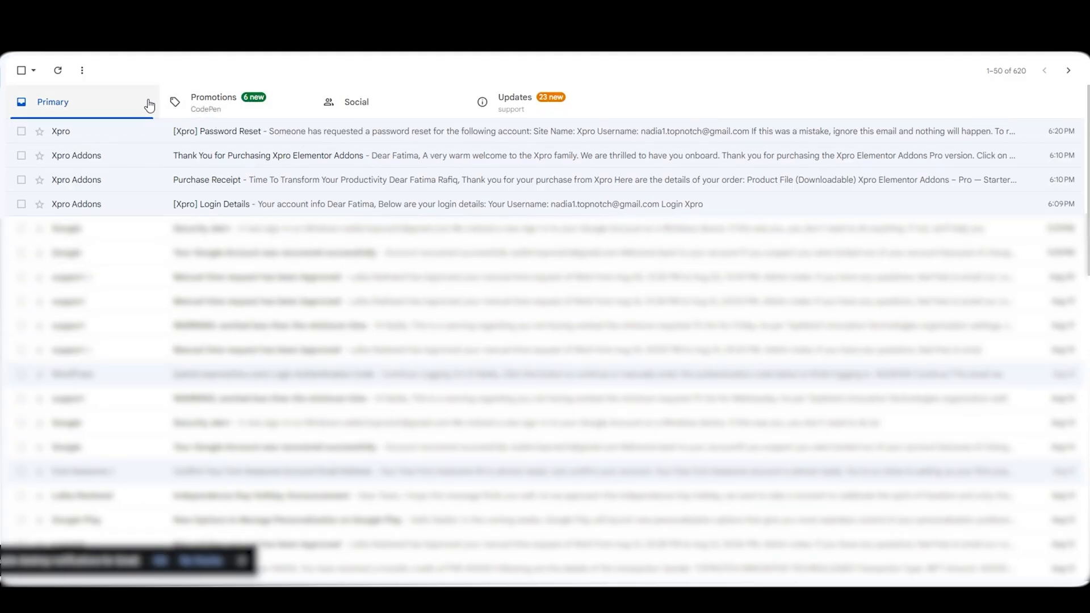
click(211, 204)
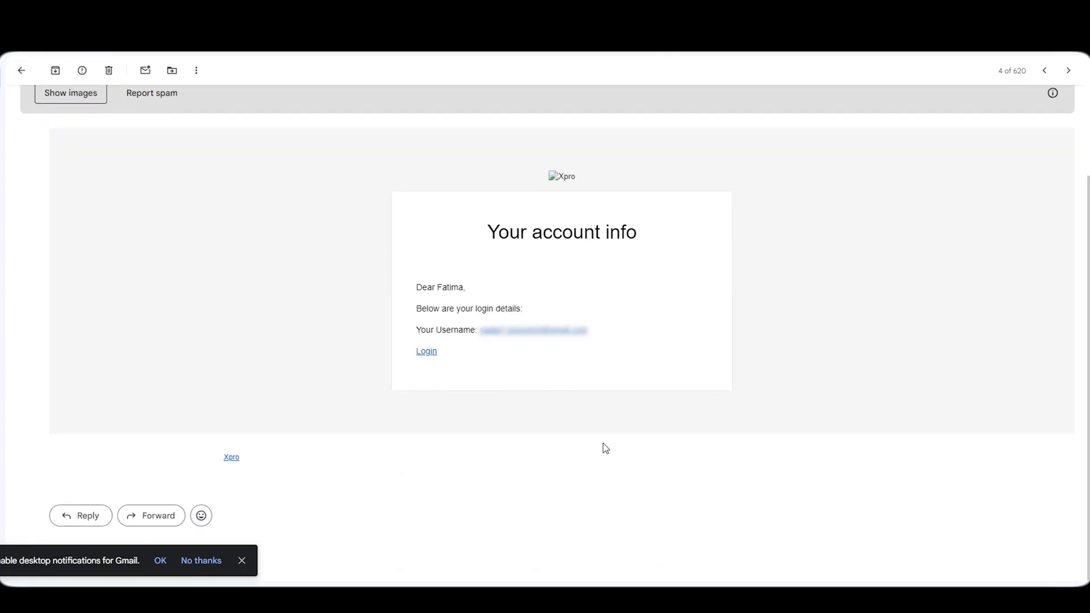
mouse_move(323, 372)
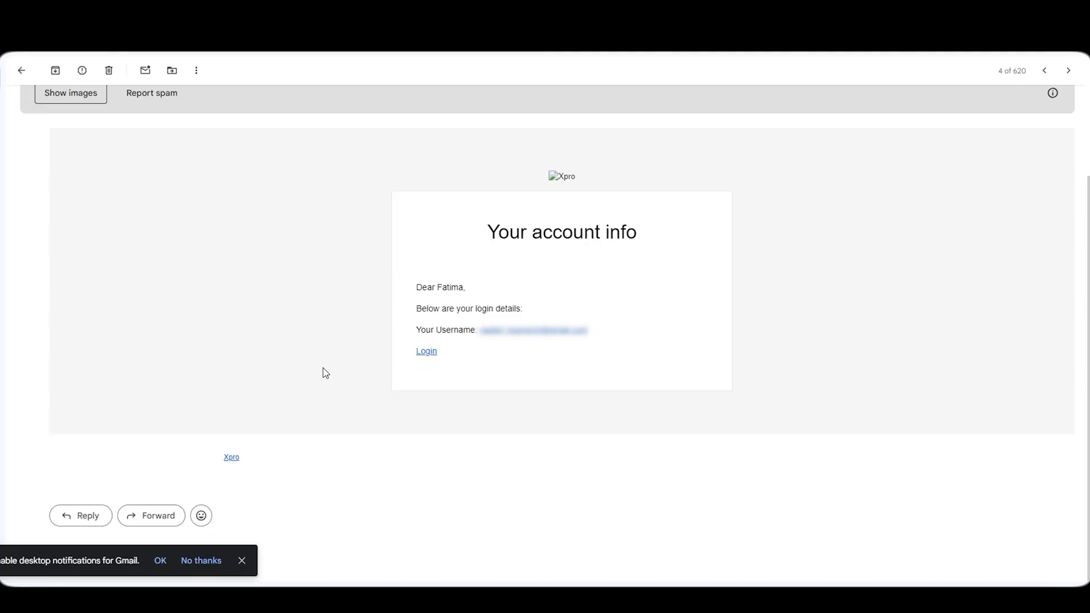
mouse_move(49, 238)
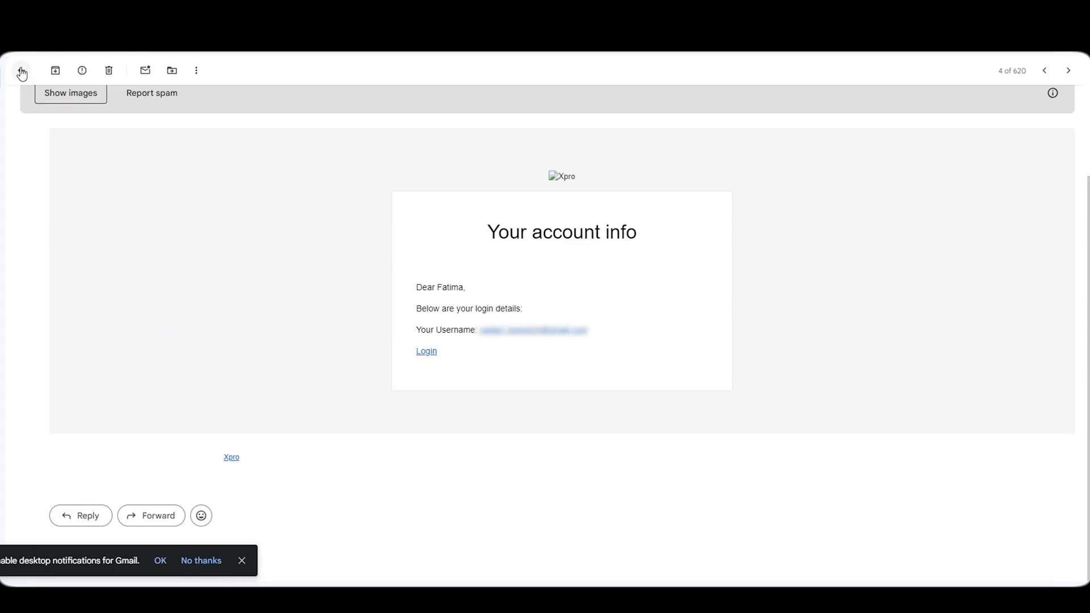
click(21, 70)
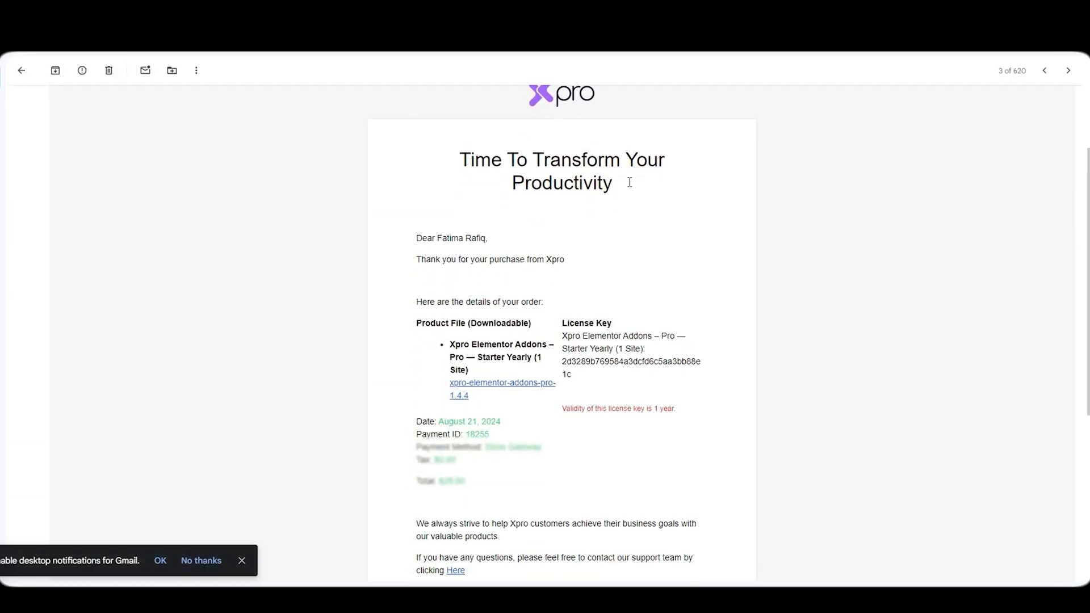
scroll(down, 3)
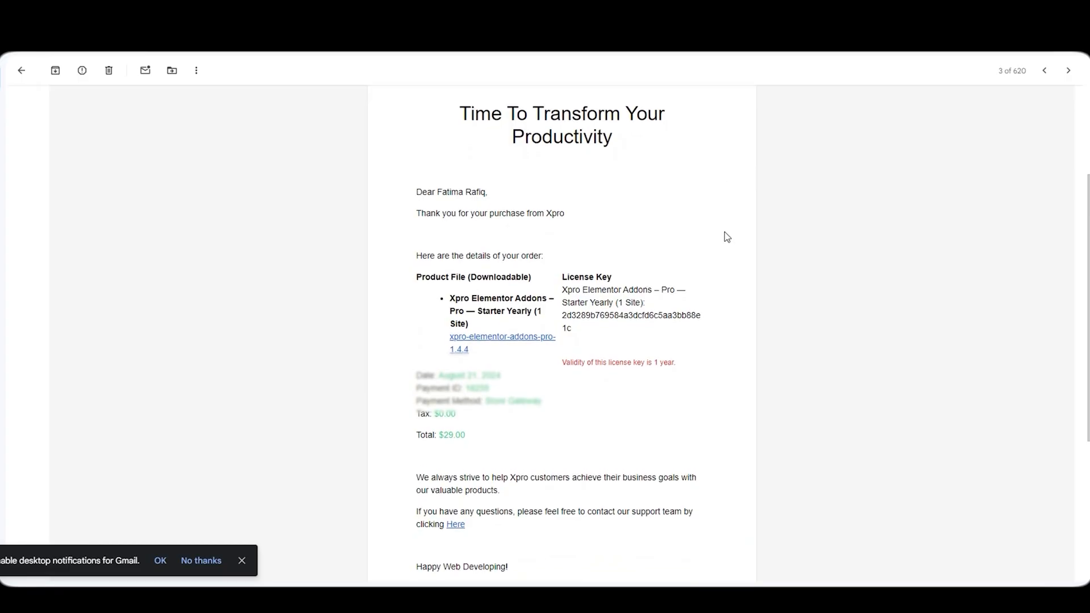
scroll(down, 3)
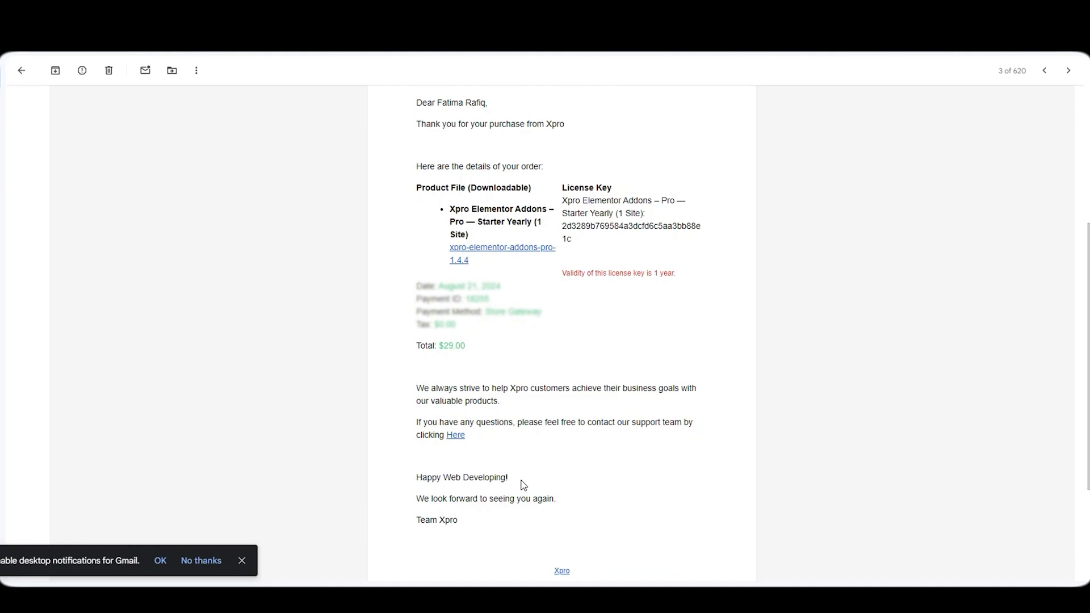
mouse_move(615, 308)
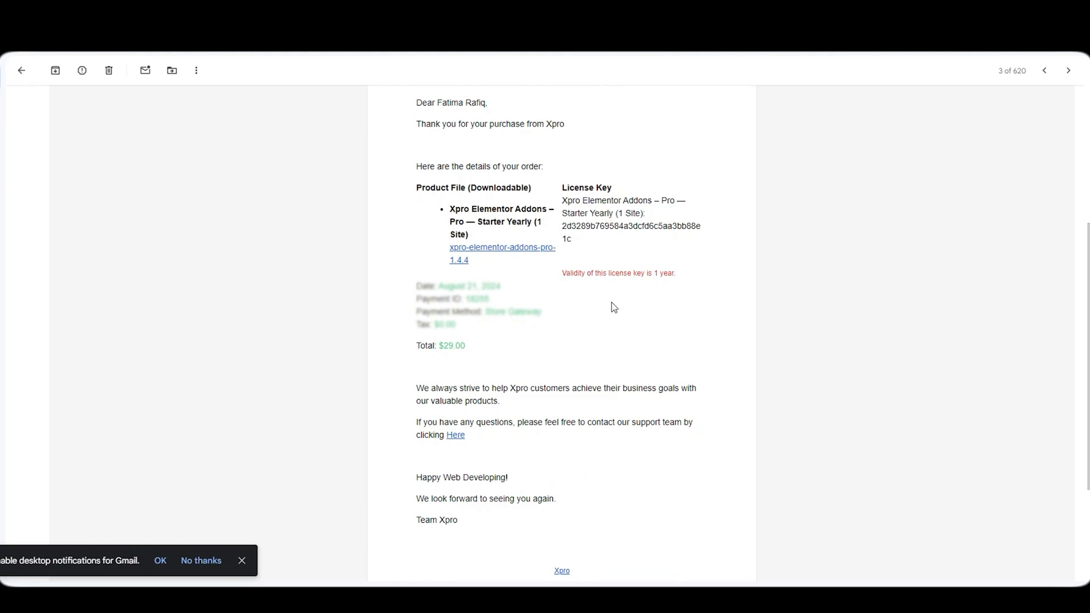
mouse_move(47, 125)
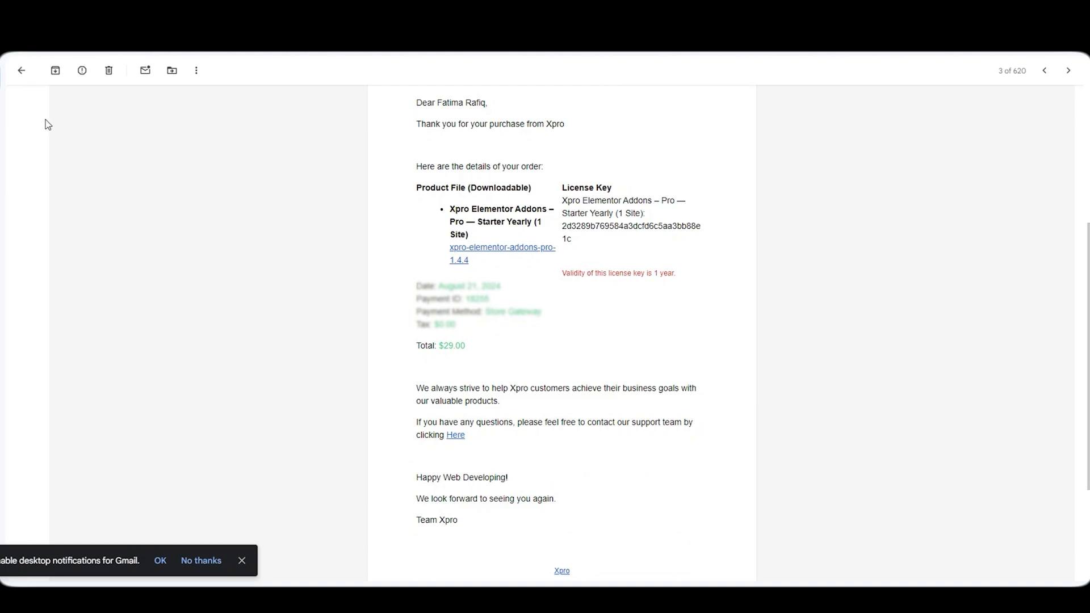
click(20, 70)
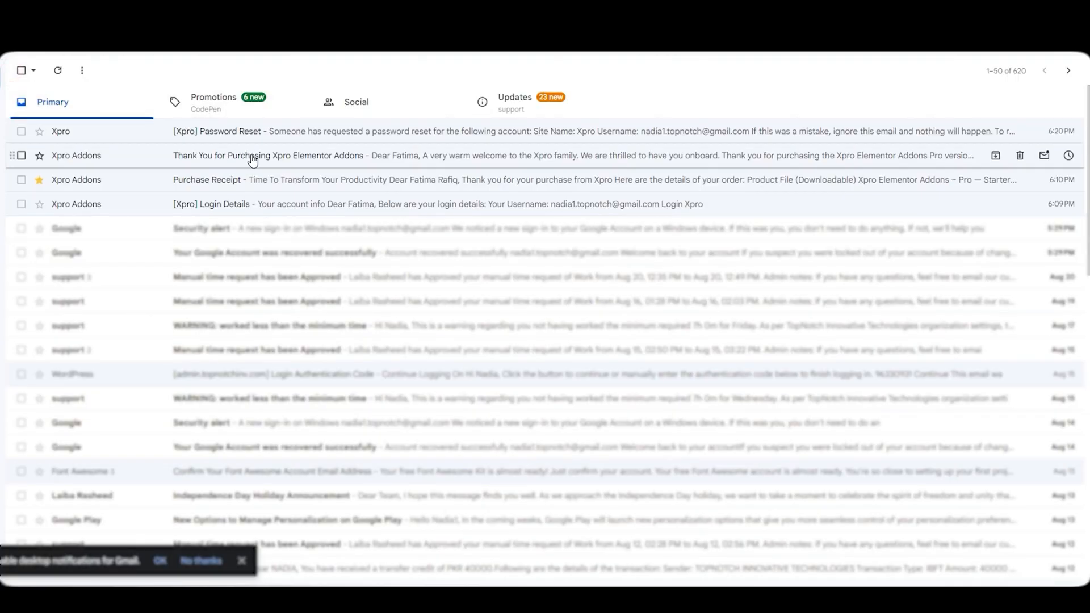
click(270, 156)
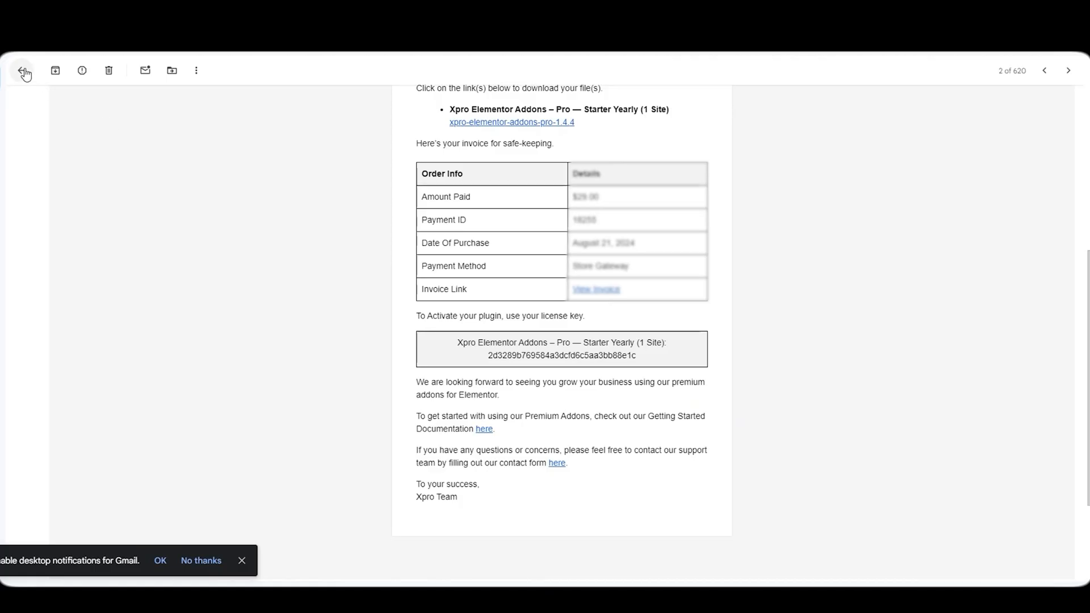
click(24, 70)
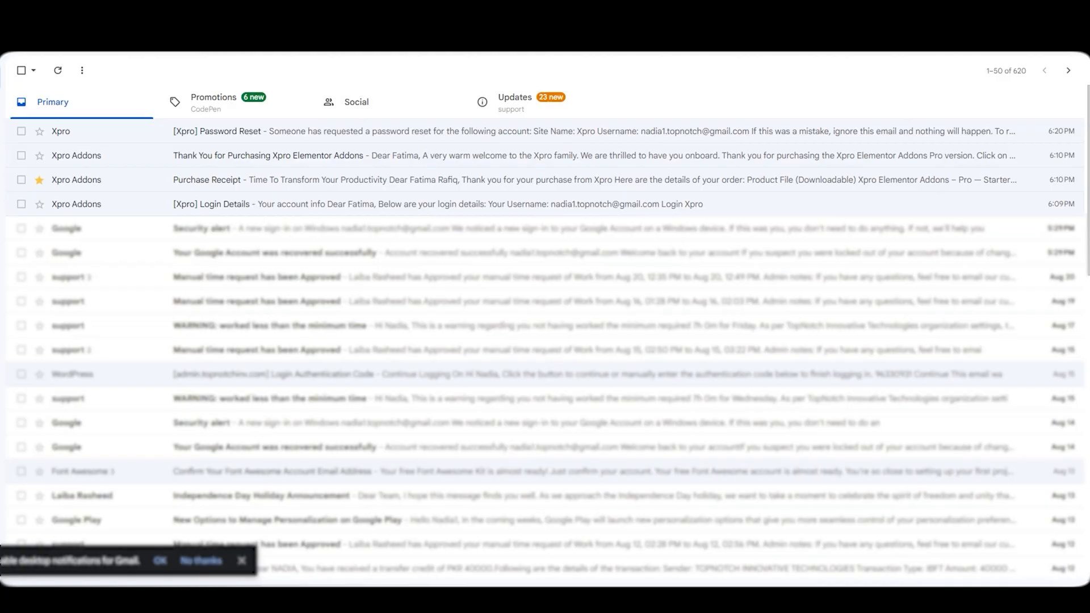
mouse_move(293, 103)
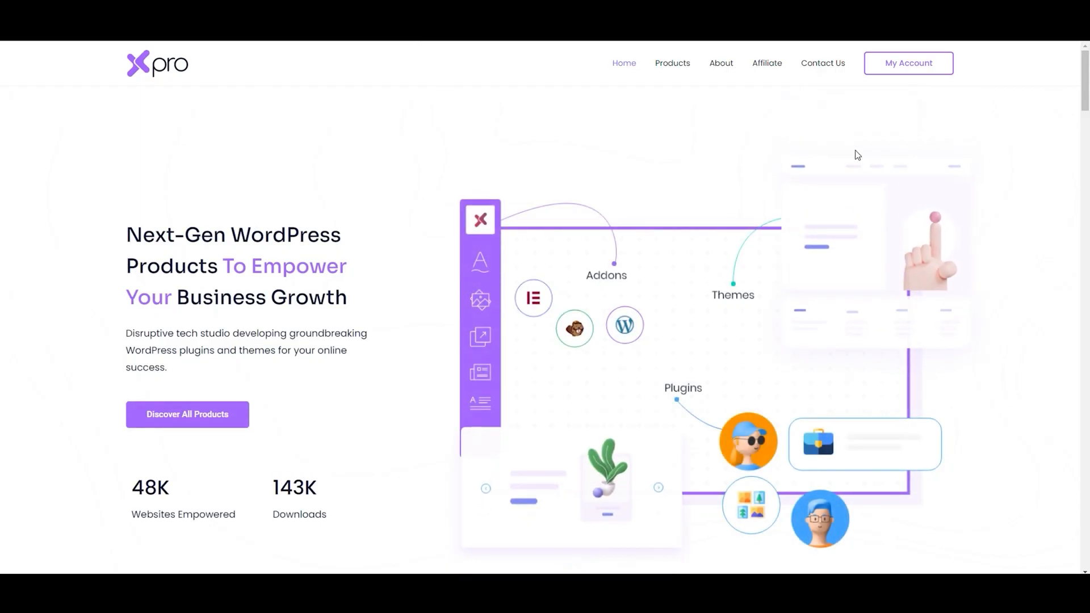
mouse_move(909, 62)
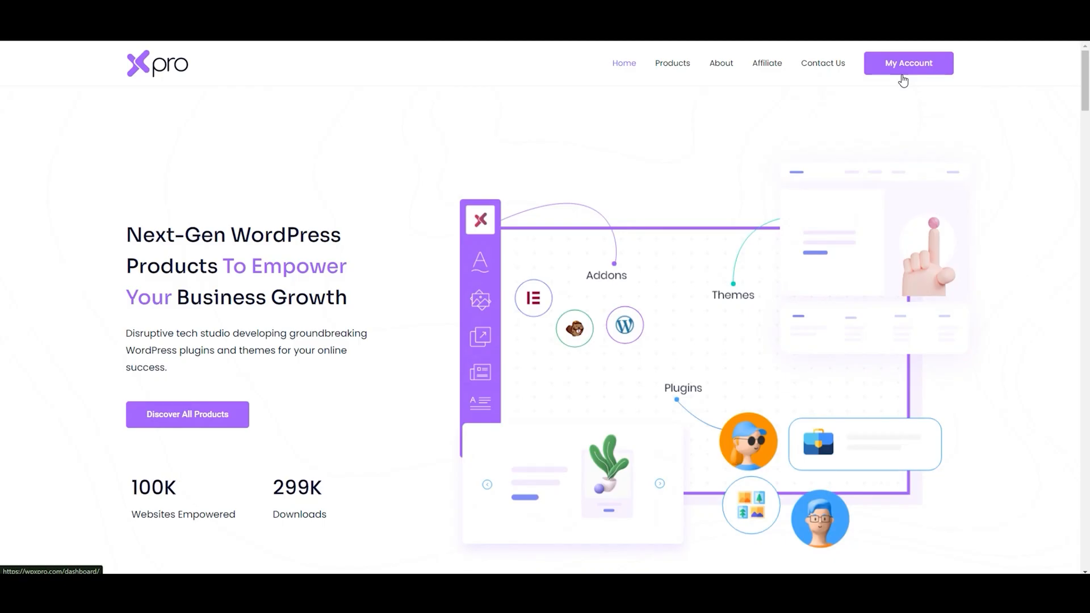
Review the Customer Profile and Purchase History from My Account, then return to the dashboard.
click(909, 64)
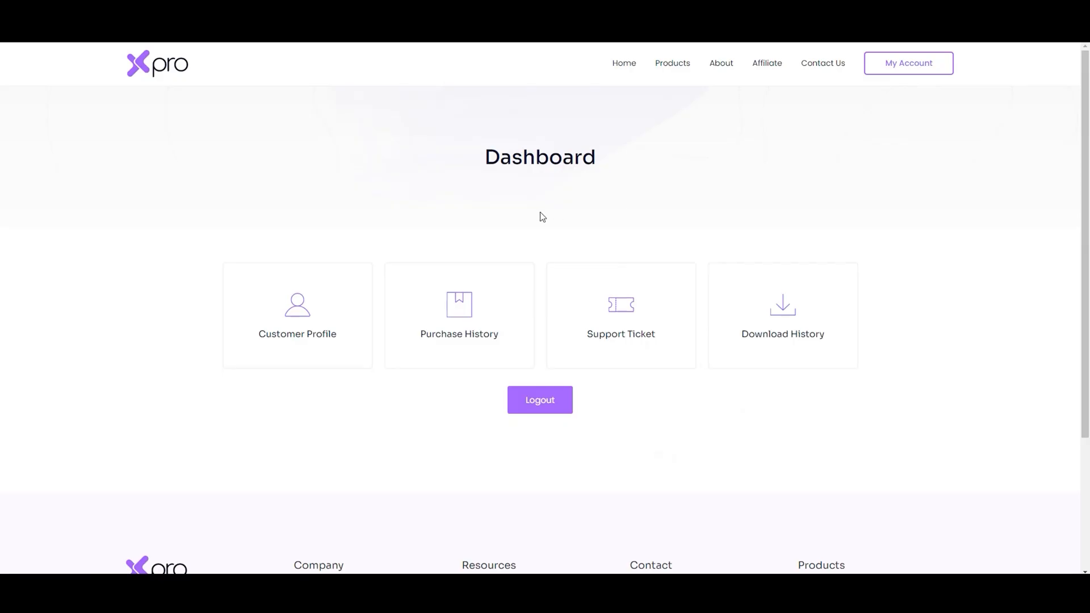
mouse_move(297, 337)
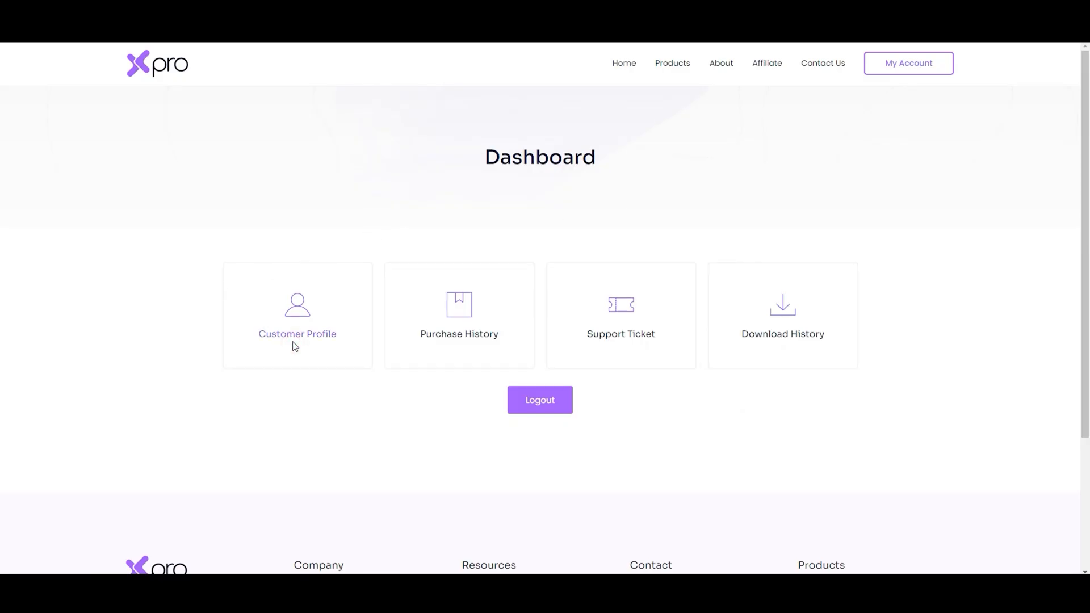
mouse_move(299, 338)
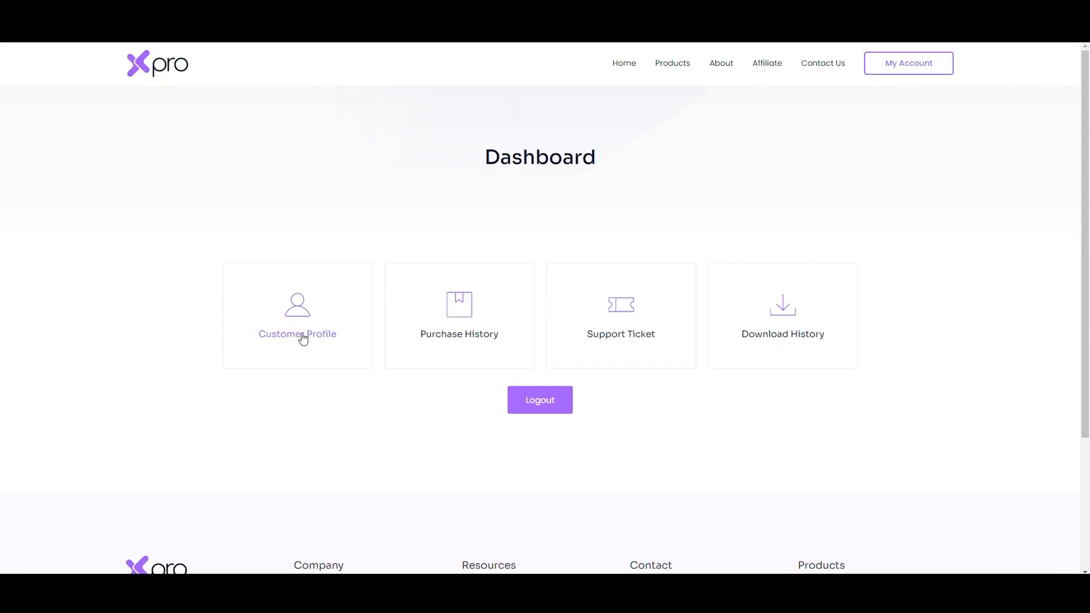
click(297, 334)
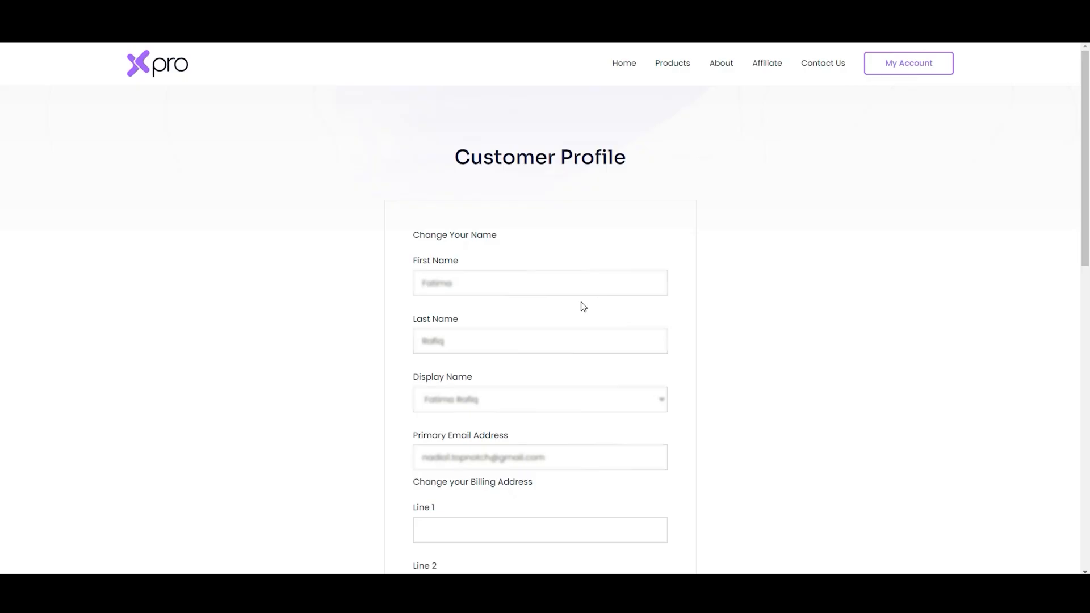
mouse_move(638, 461)
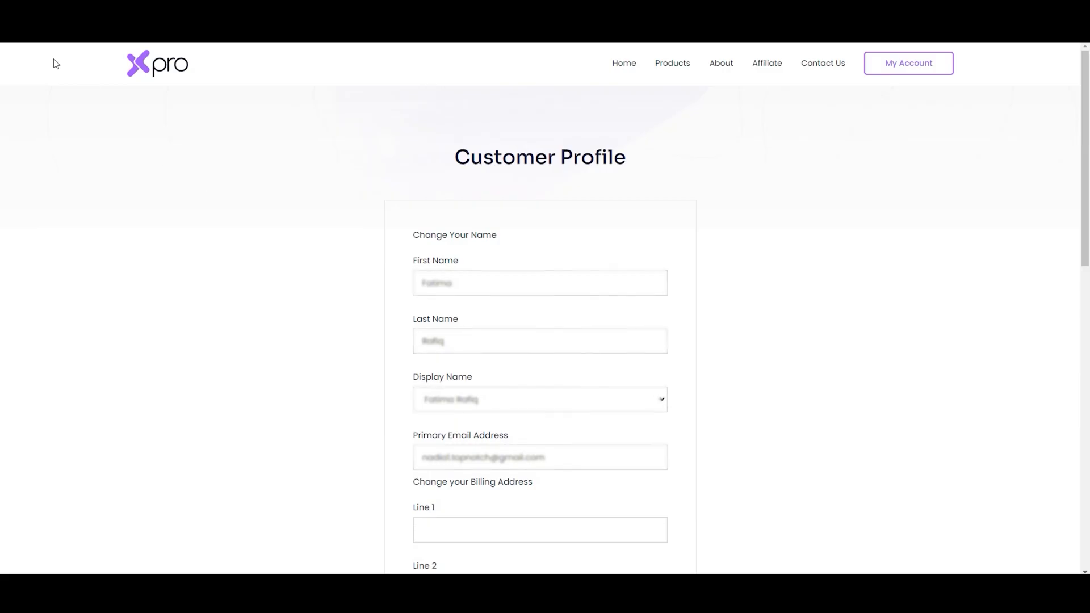
mouse_move(168, 151)
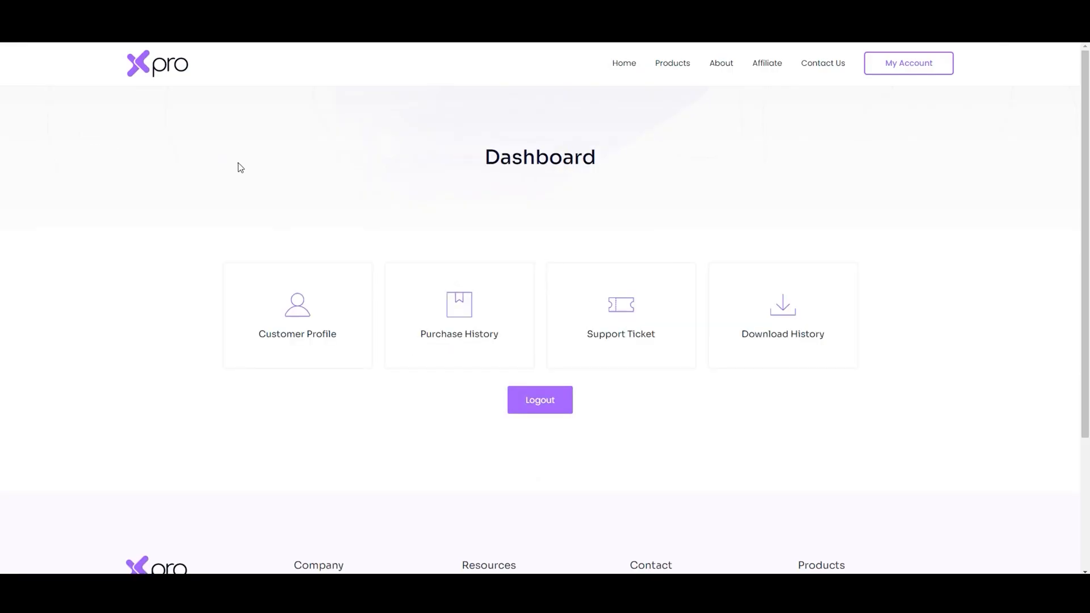
mouse_move(459, 334)
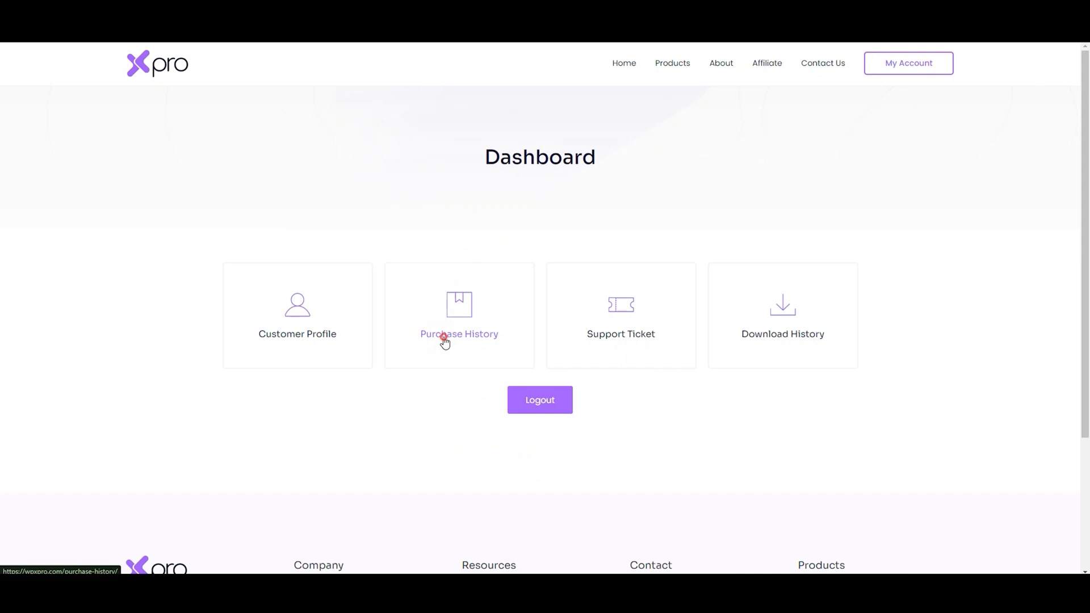
click(459, 334)
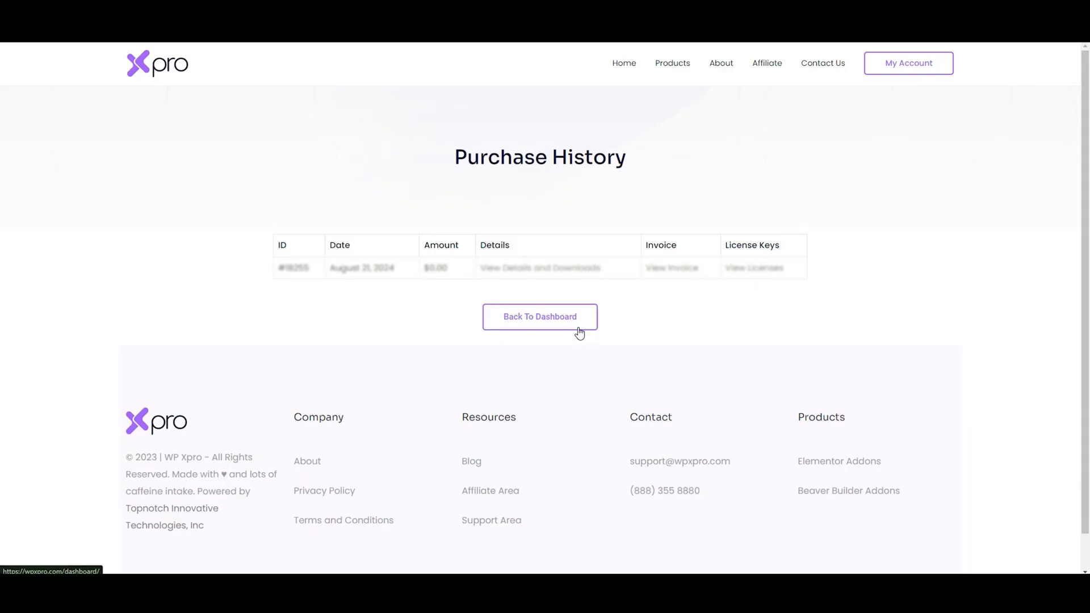
click(540, 316)
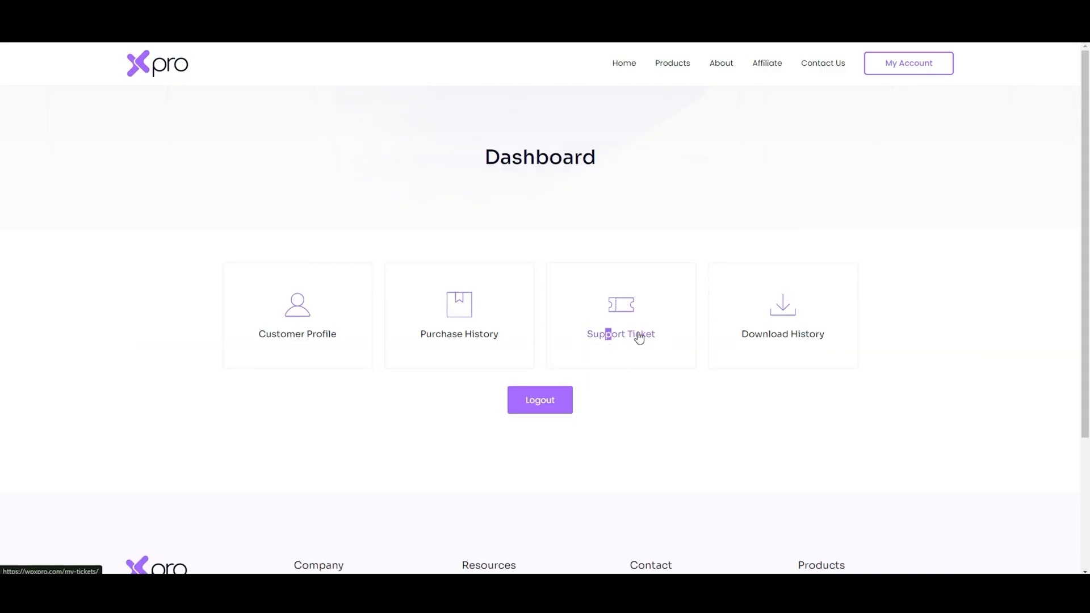
Start a new support ticket on My Tickets and keep its priority at Normal.
click(620, 334)
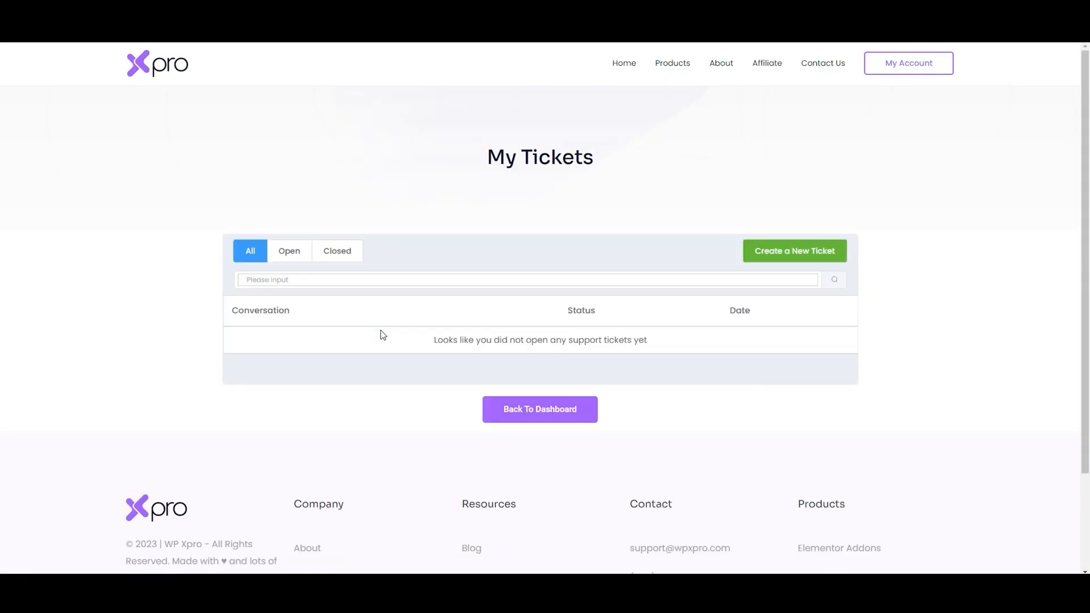
mouse_move(351, 313)
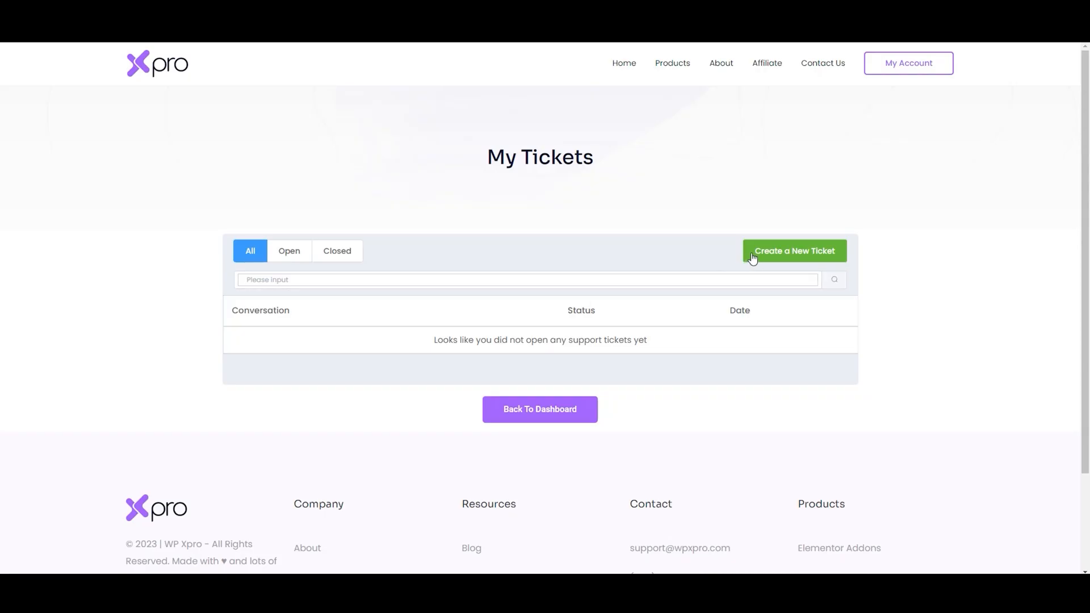
click(794, 251)
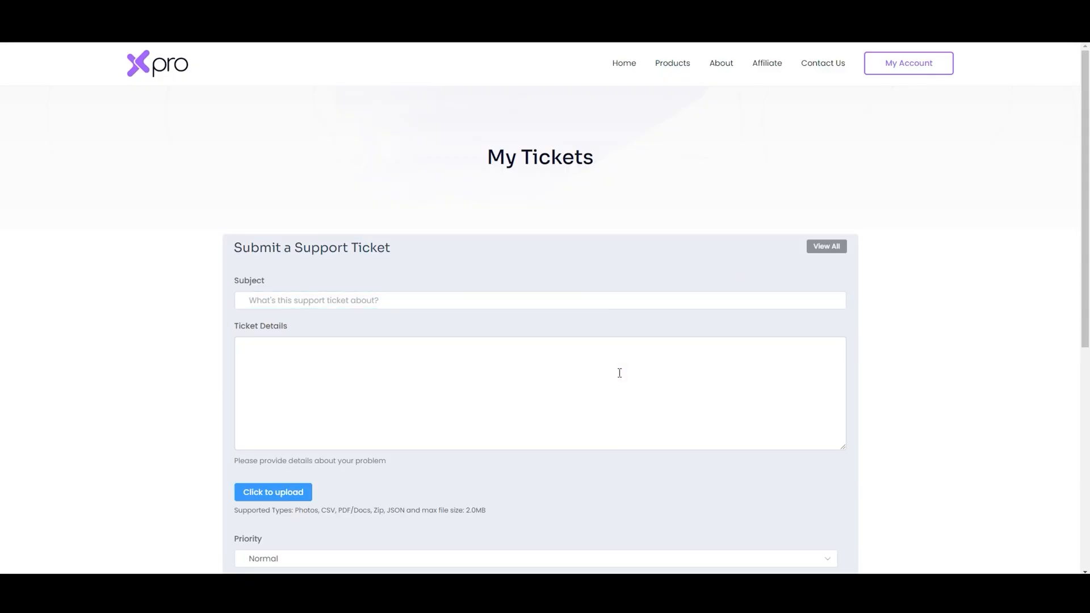
click(535, 446)
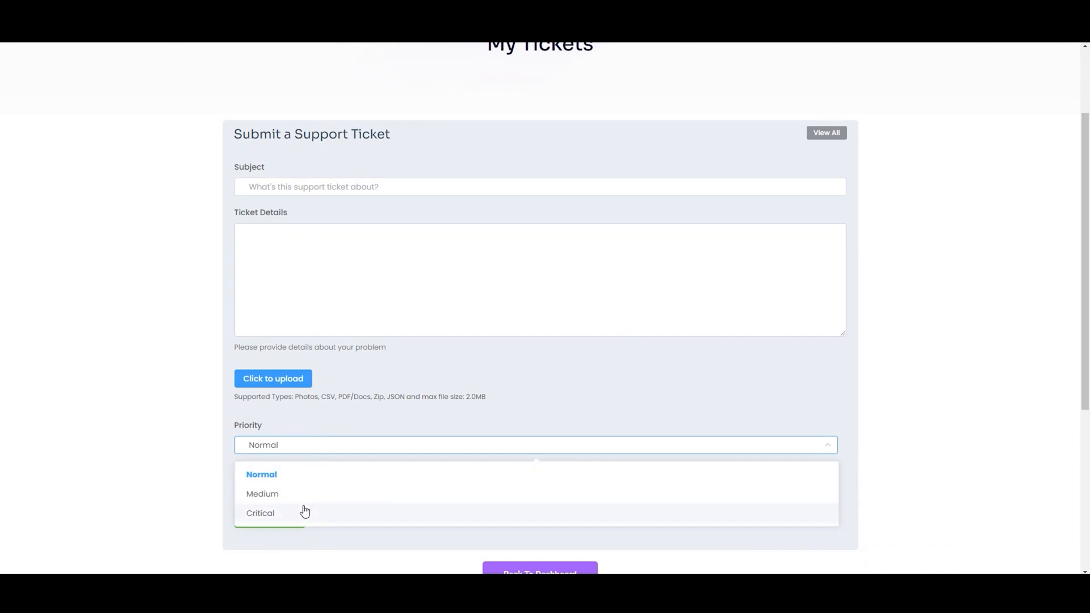
click(261, 474)
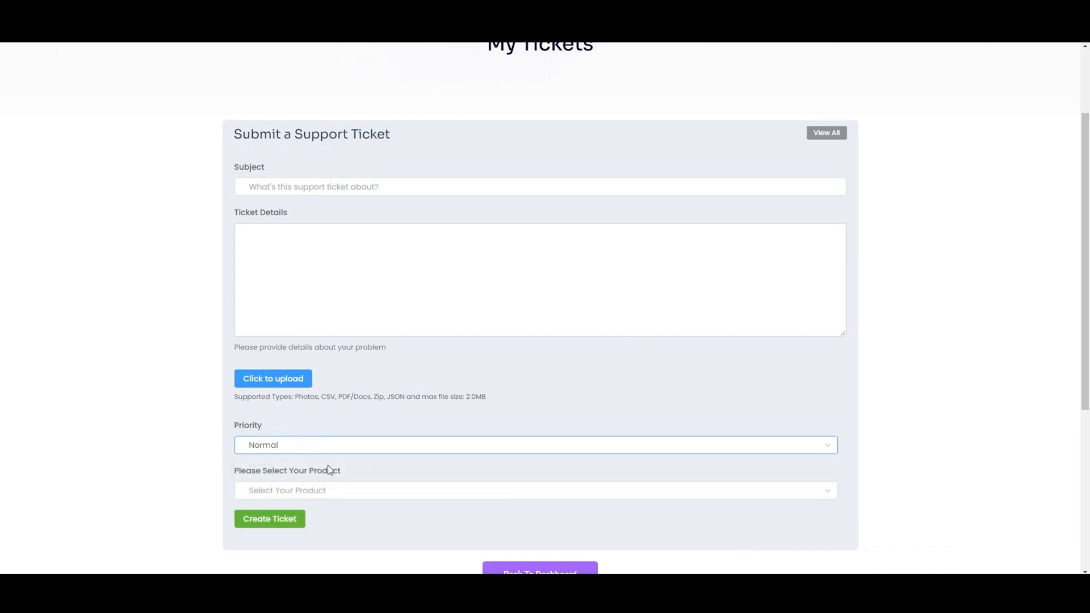
Choose the product the ticket concerns, then abandon the form and go back to the dashboard.
click(535, 490)
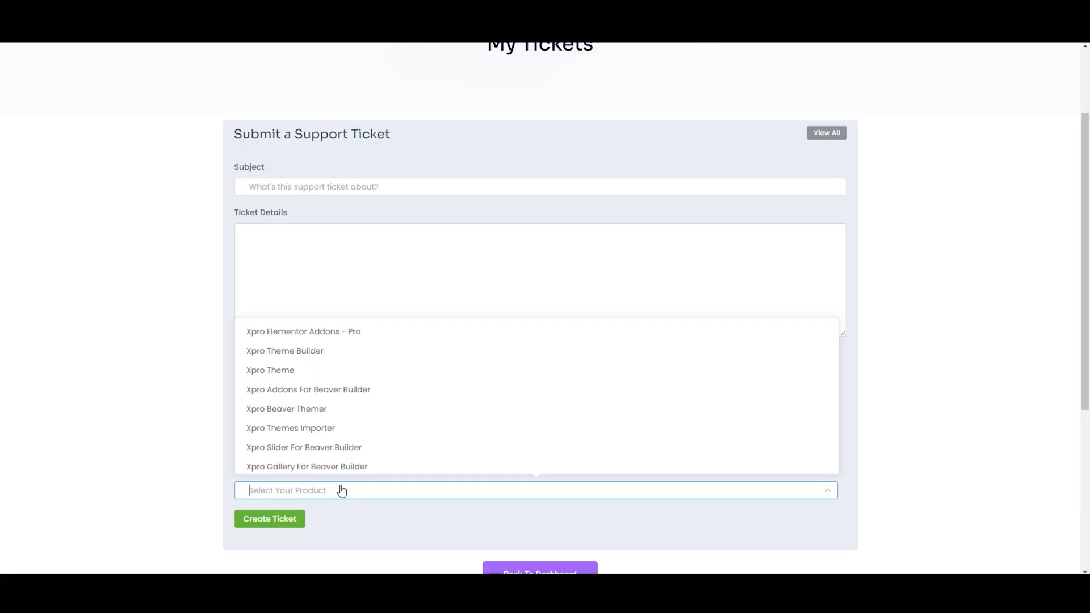
mouse_move(427, 479)
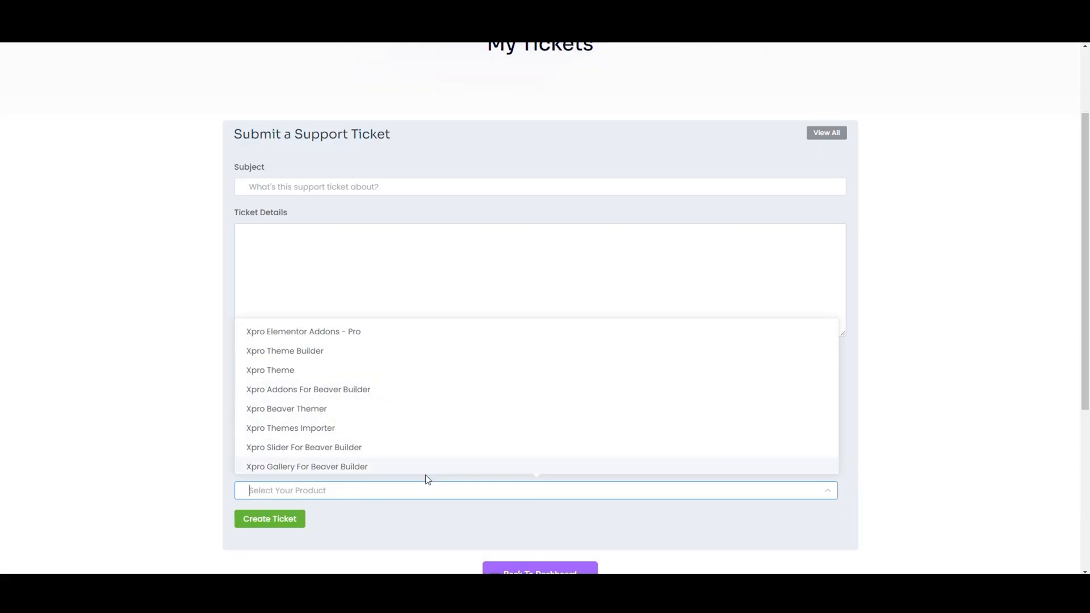
click(305, 467)
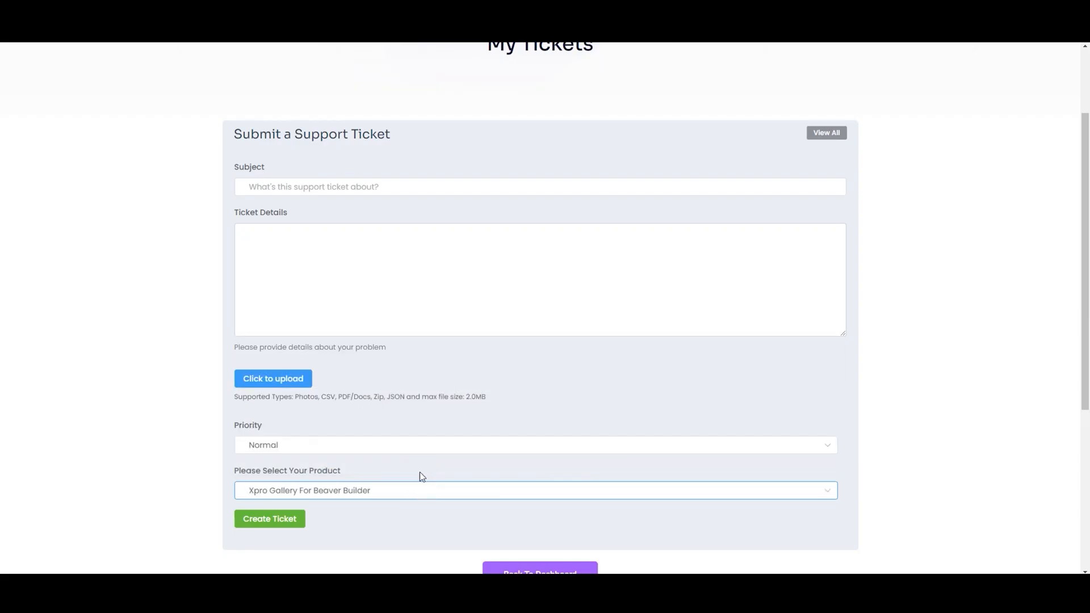
scroll(down, 3)
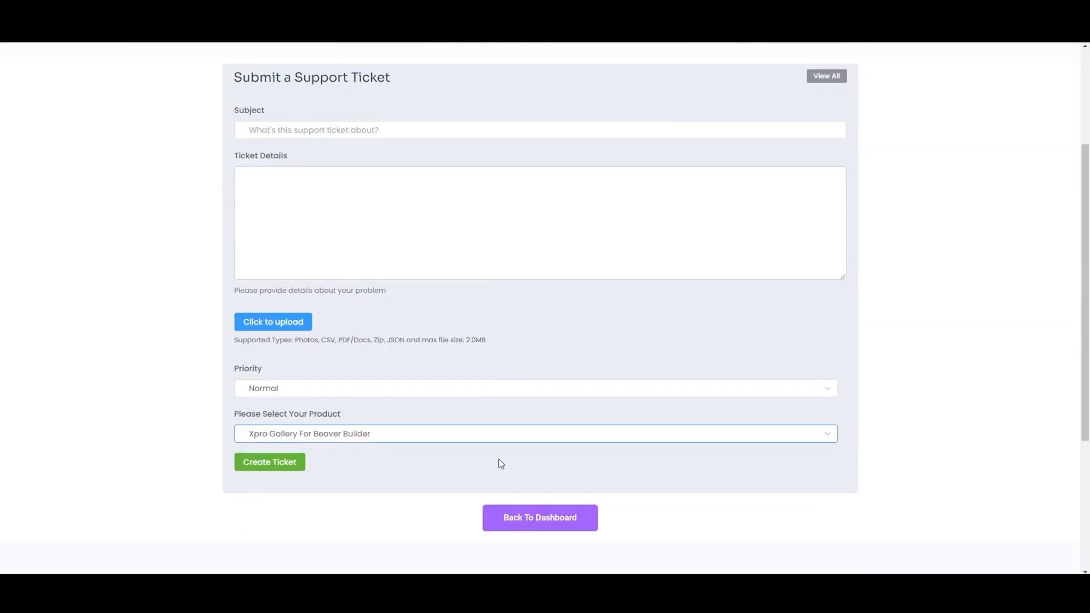
click(540, 518)
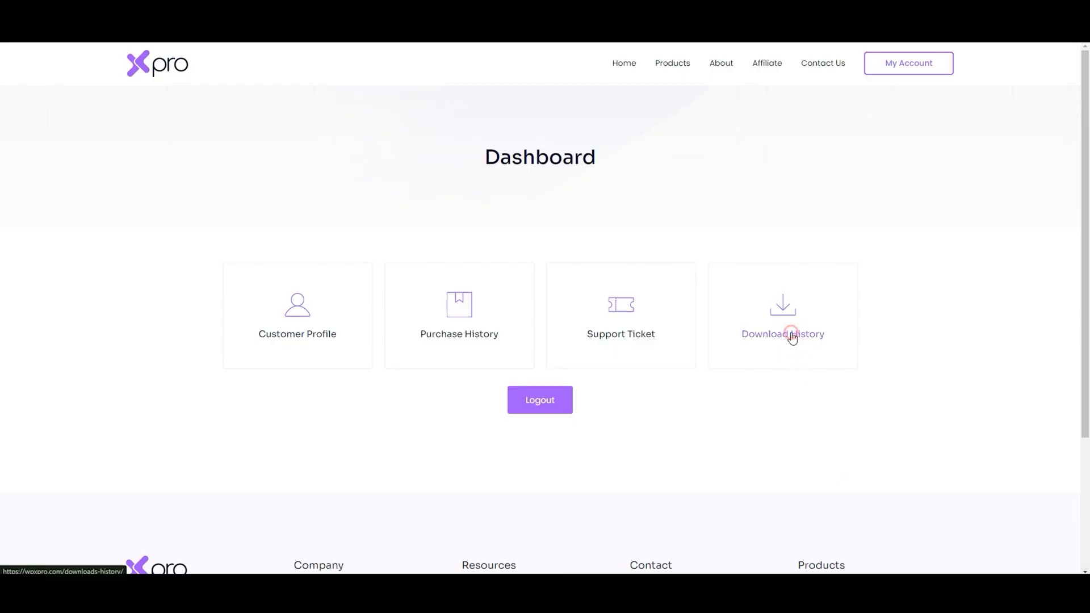
click(782, 334)
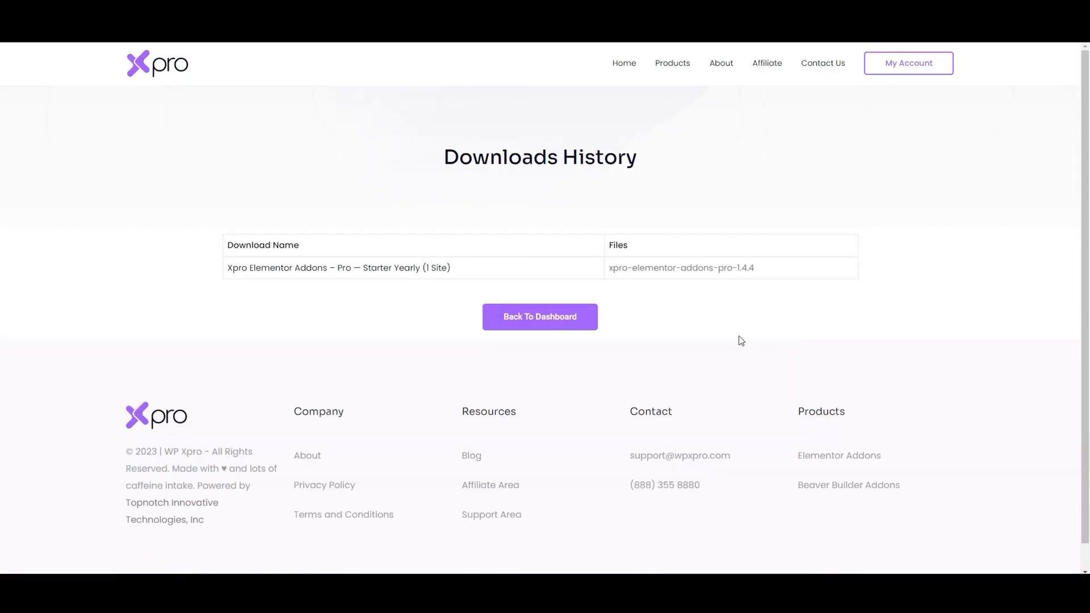
mouse_move(602, 277)
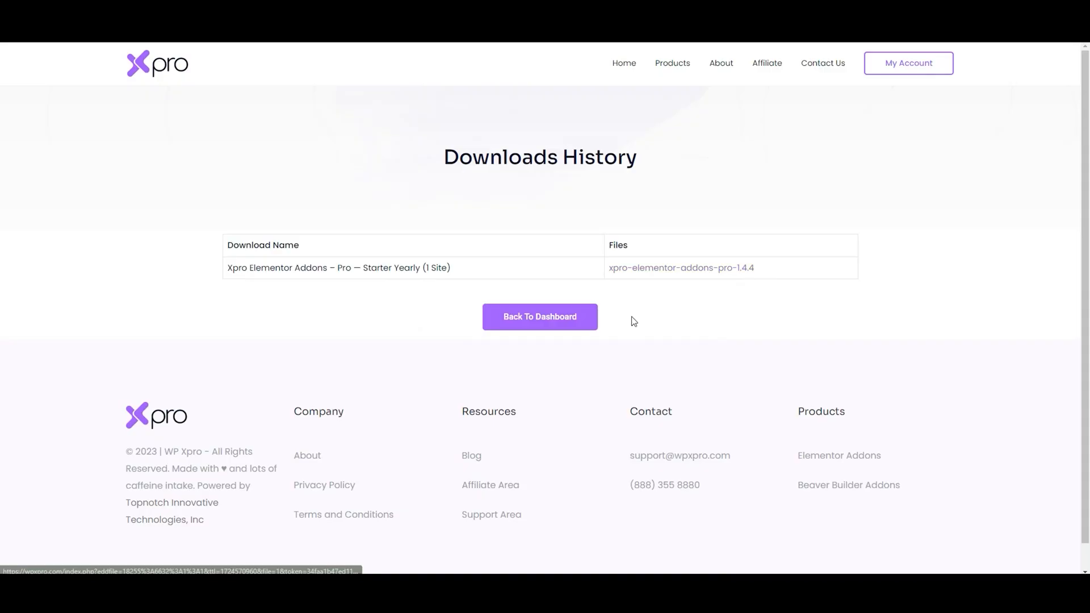
mouse_move(539, 317)
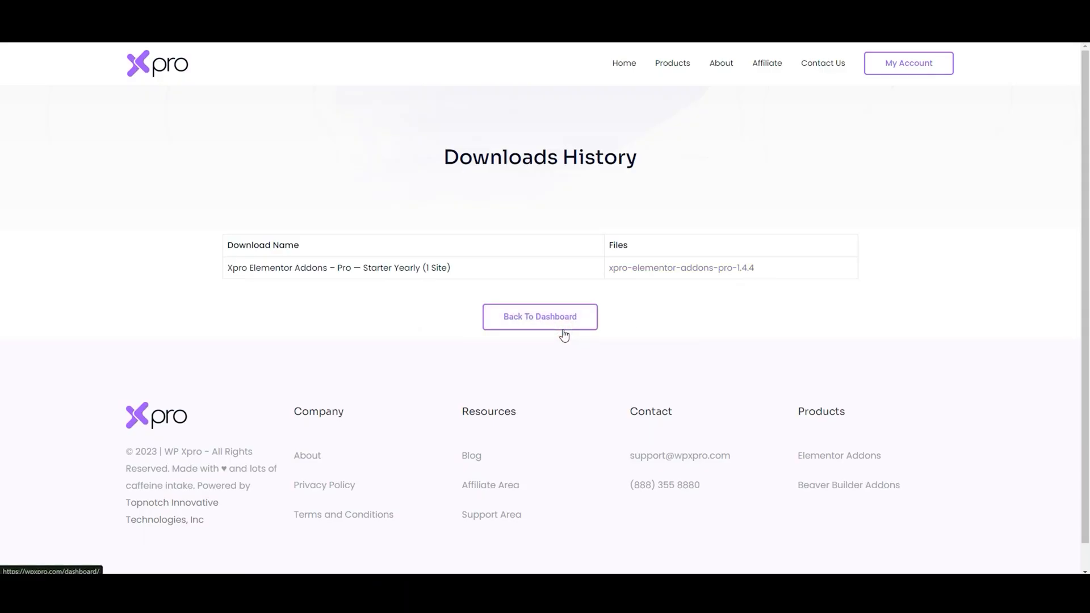
click(539, 317)
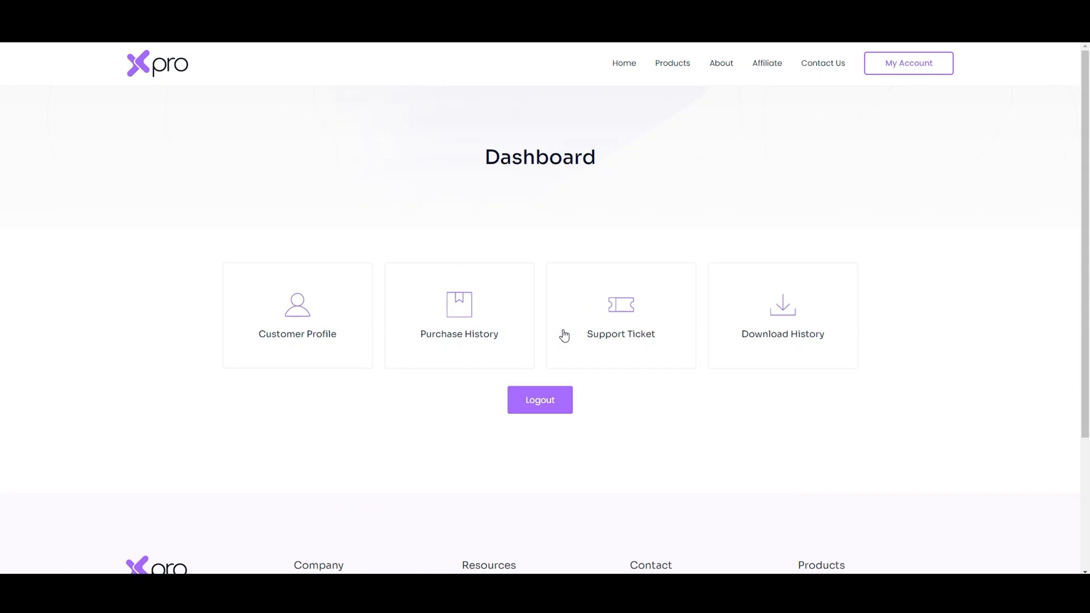
mouse_move(870, 444)
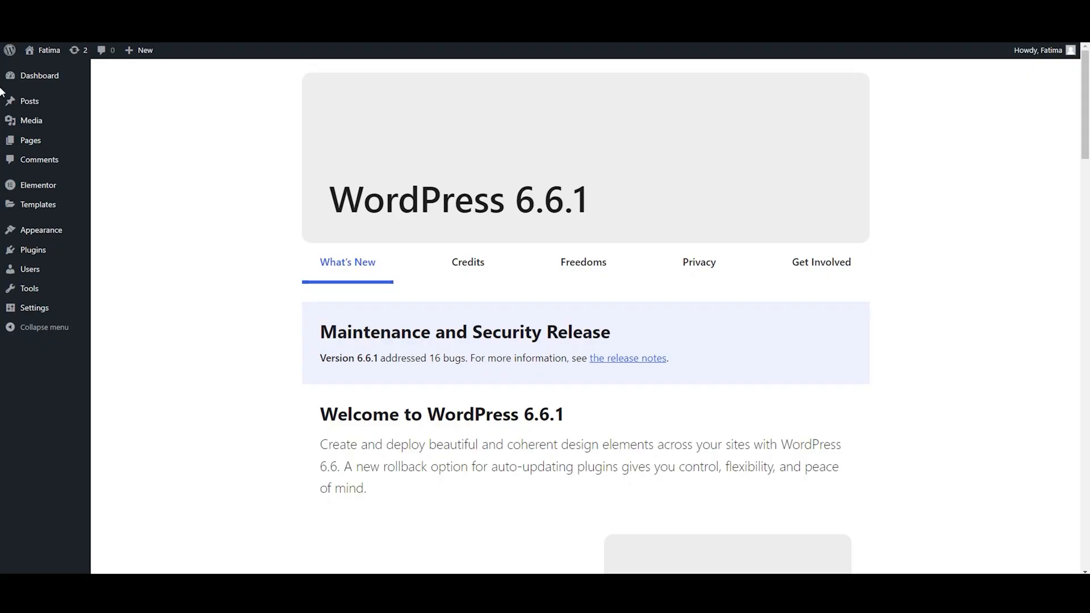
mouse_move(141, 168)
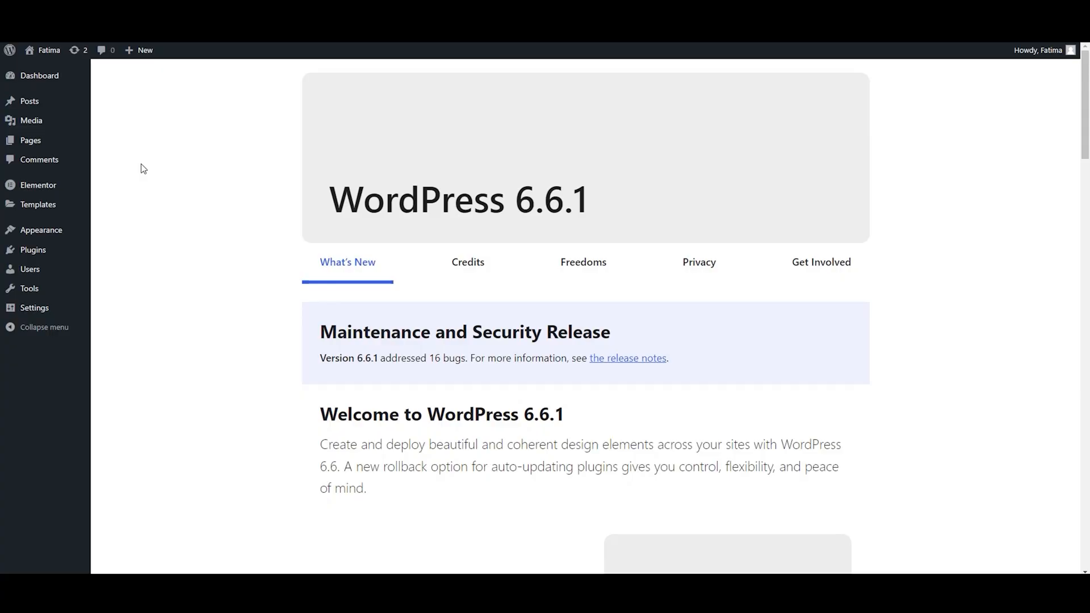
mouse_move(32, 250)
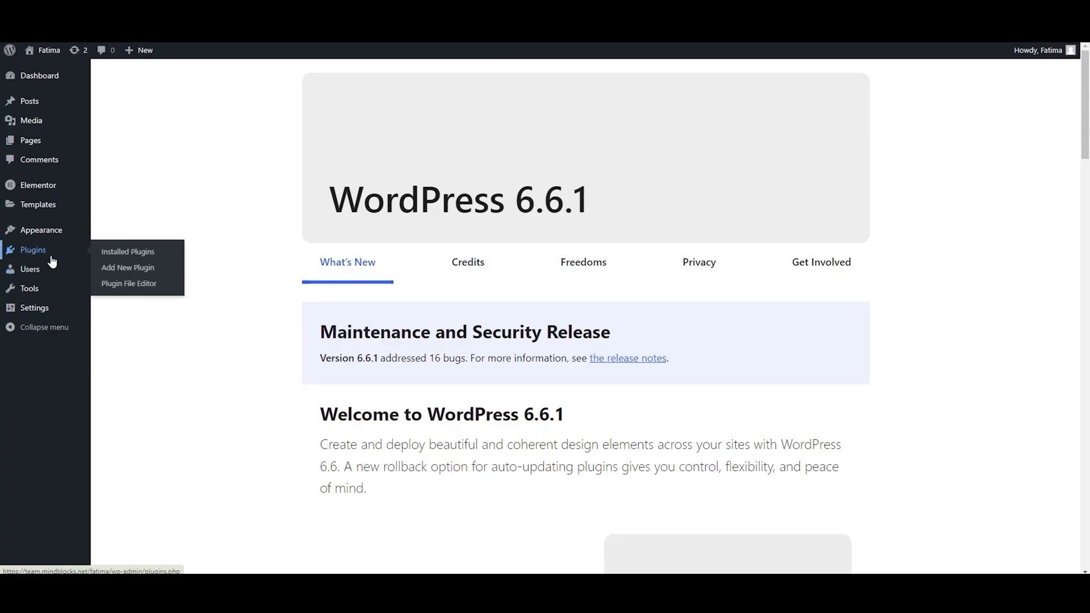
Choose xpro-elementor-addons-pro-1.4.4.zip from Downloads on the Upload Plugin page.
click(128, 252)
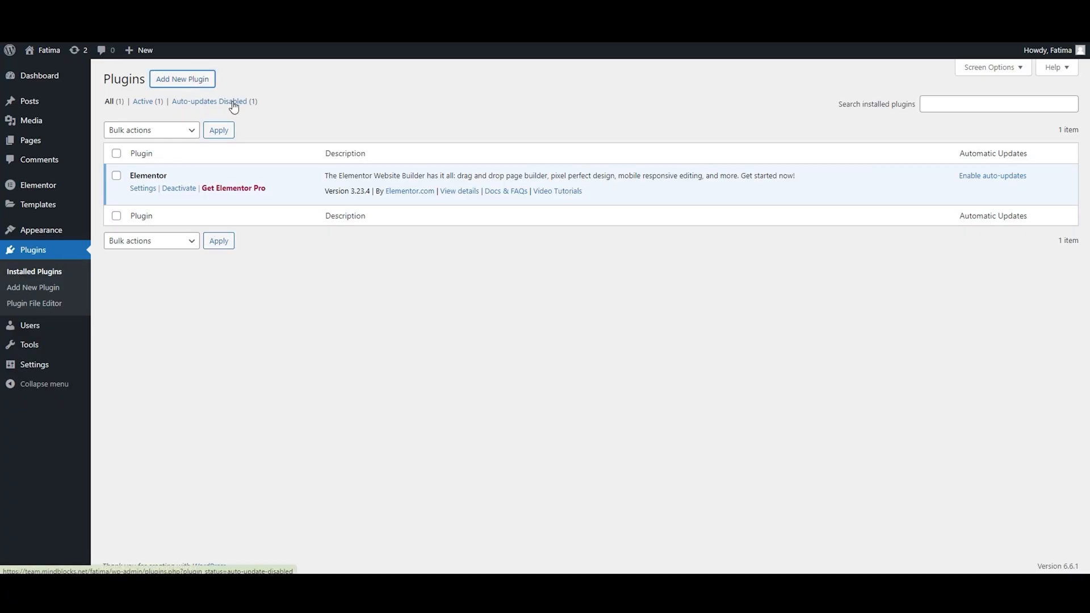
click(182, 79)
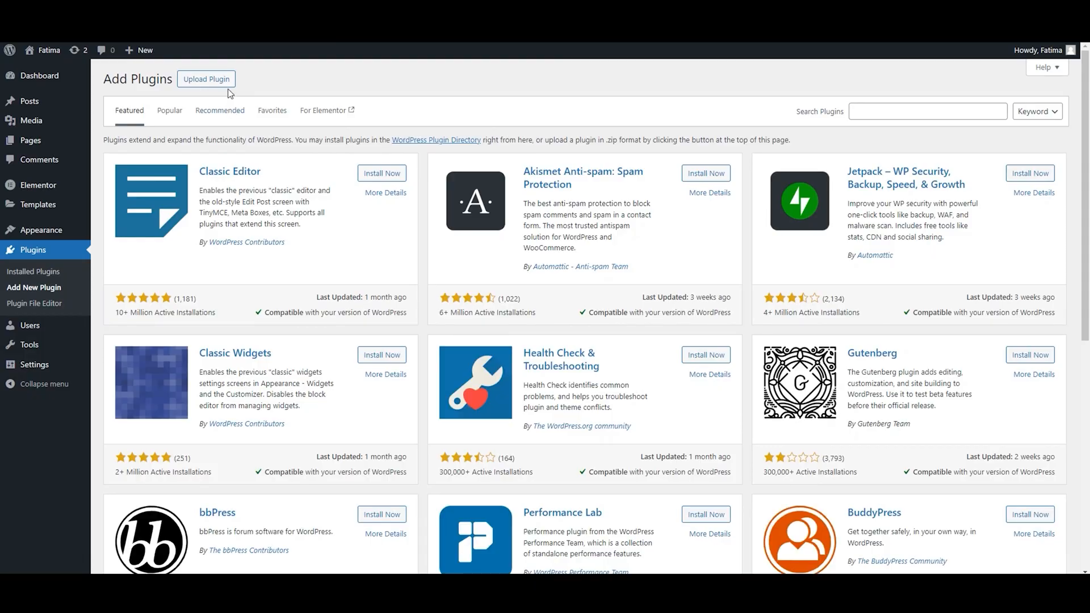
click(206, 78)
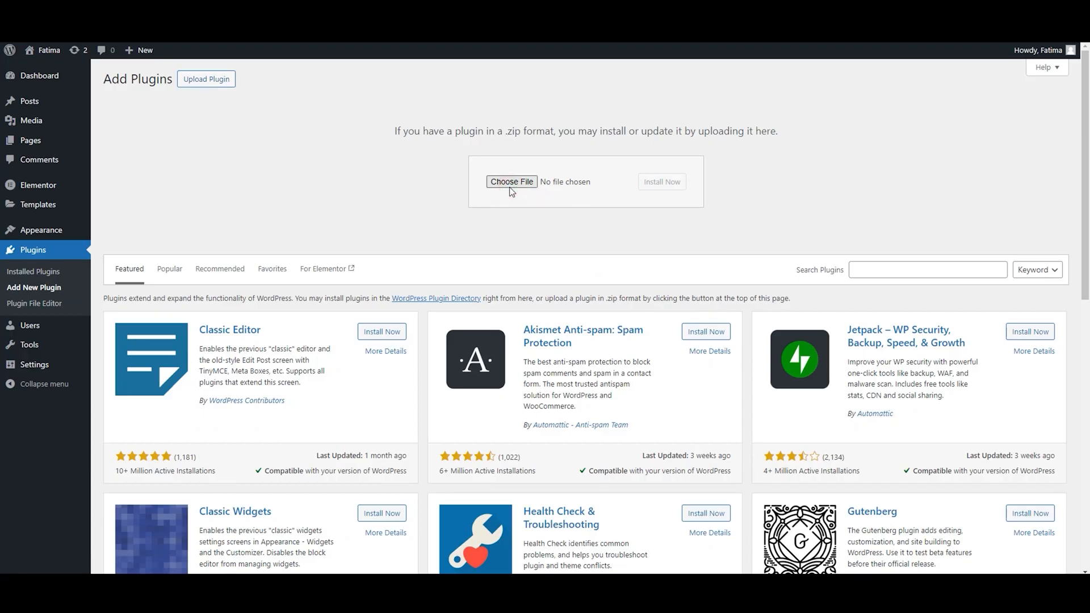
click(513, 181)
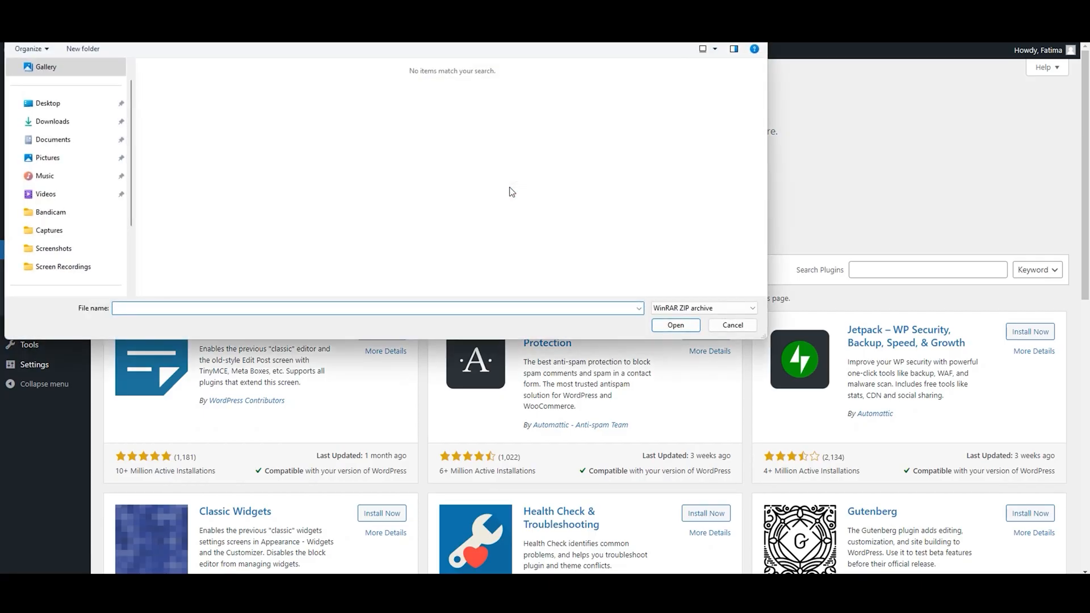
mouse_move(296, 238)
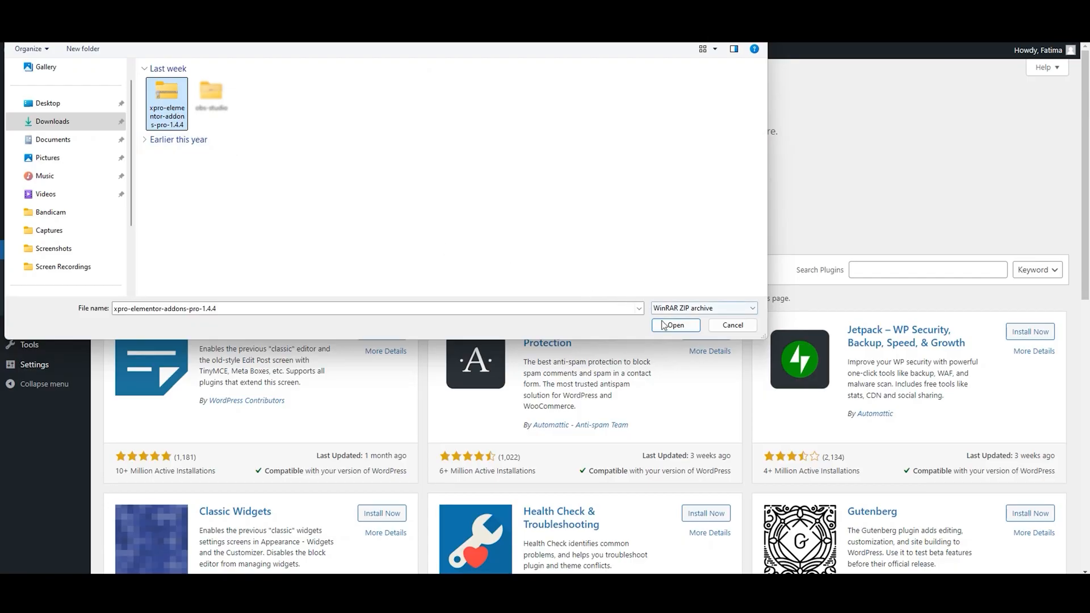
click(674, 325)
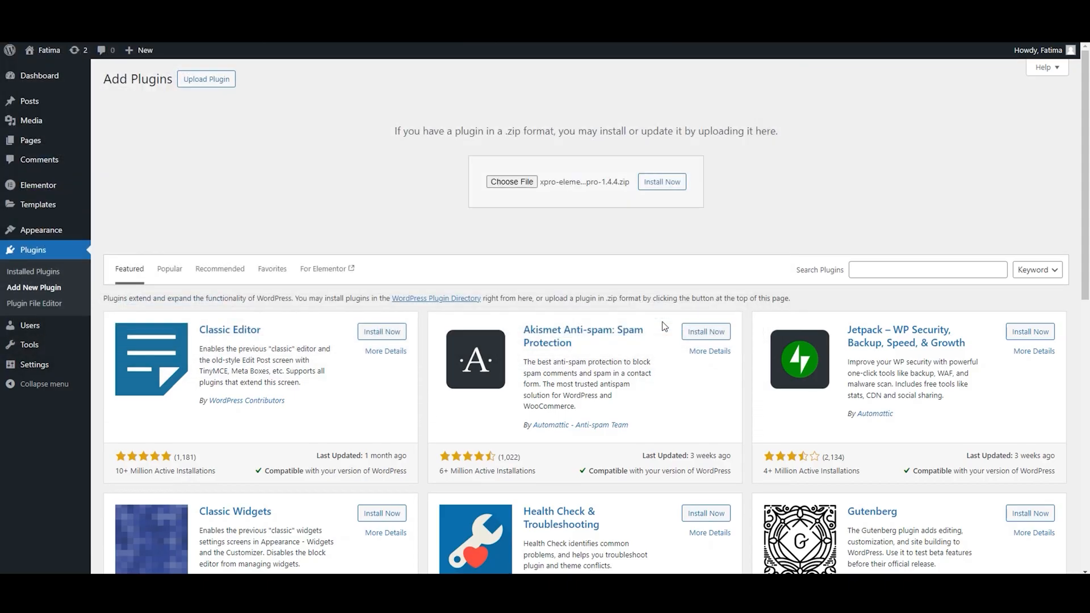
mouse_move(586, 274)
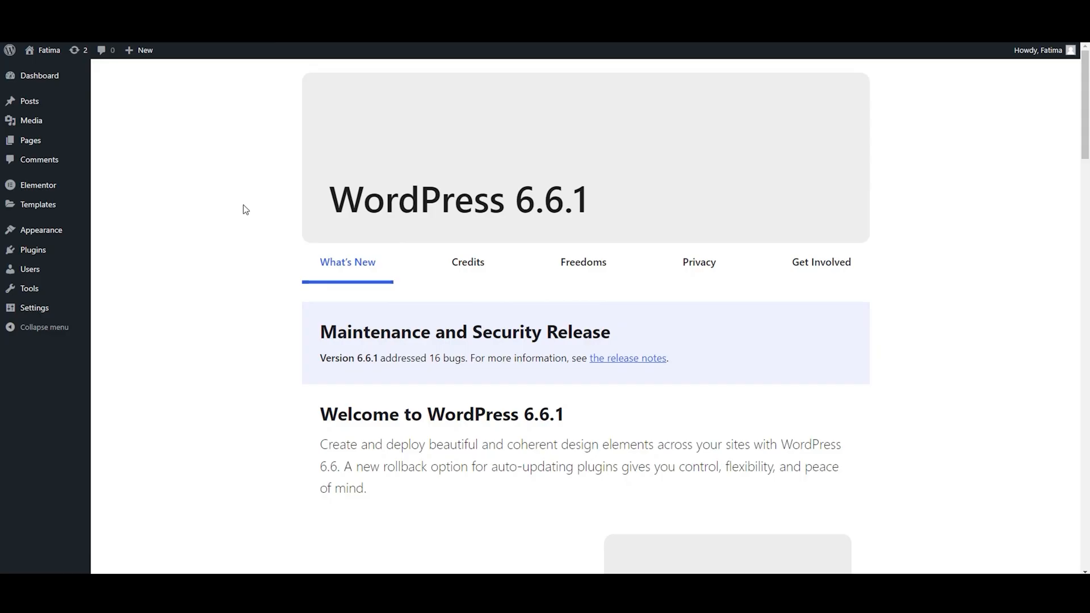
mouse_move(231, 219)
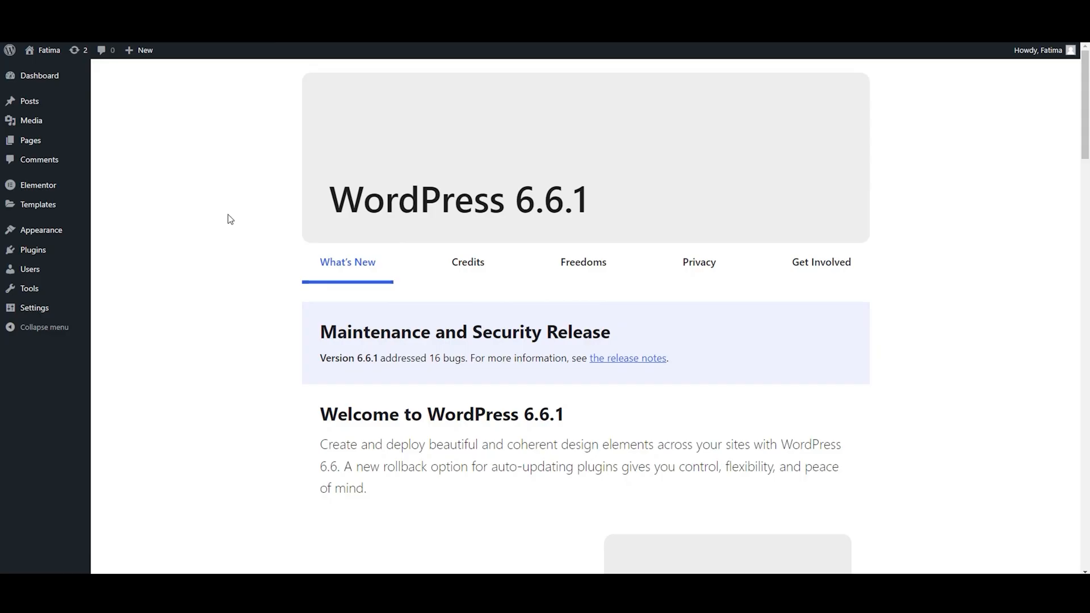
mouse_move(223, 225)
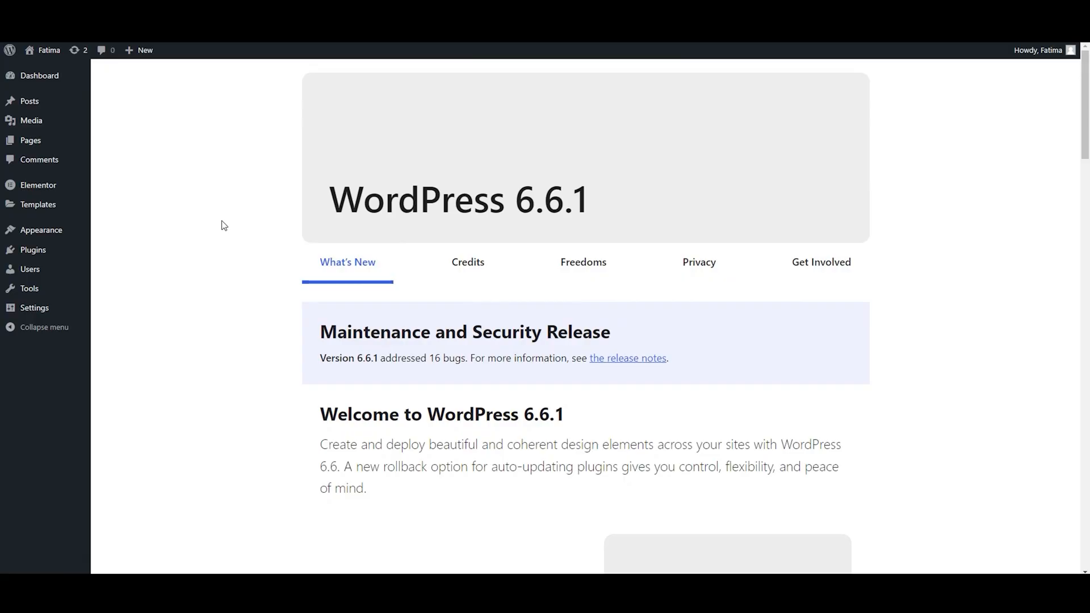
mouse_move(197, 238)
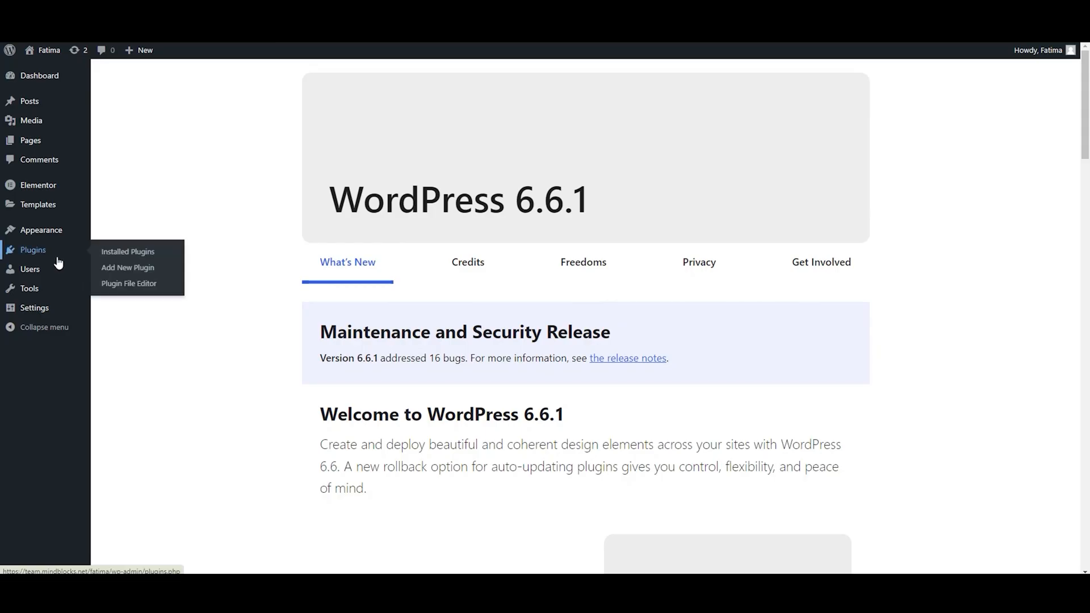
Show the Installed Plugins list with the active Xpro Elementor Addons - Pro 1.4.4.
click(128, 251)
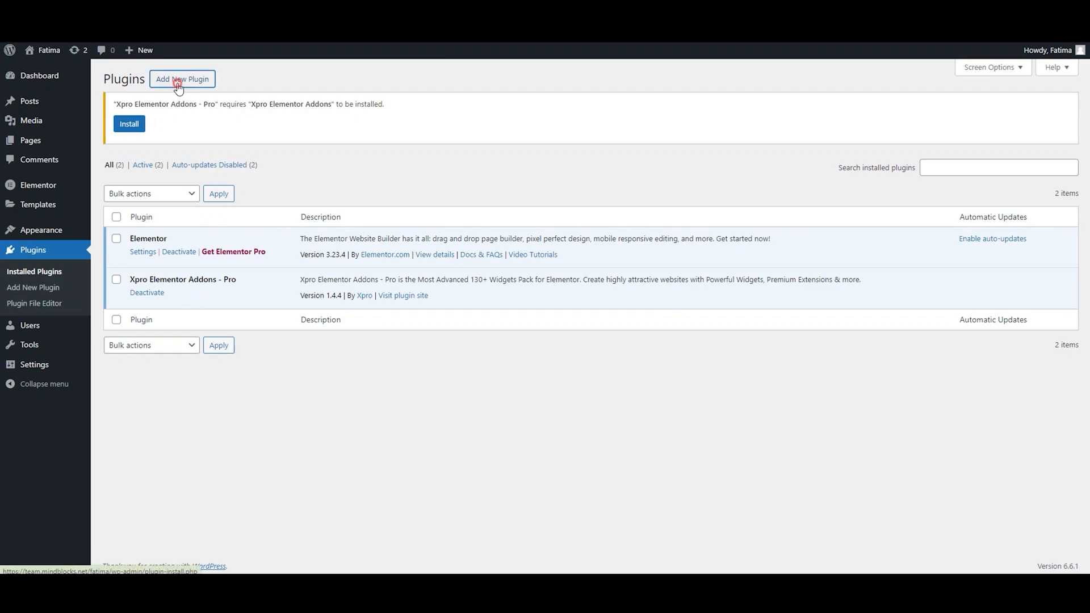
Search 'xpr' in Add New Plugin, install the free Xpro Addons For Elementor and activate it.
click(181, 78)
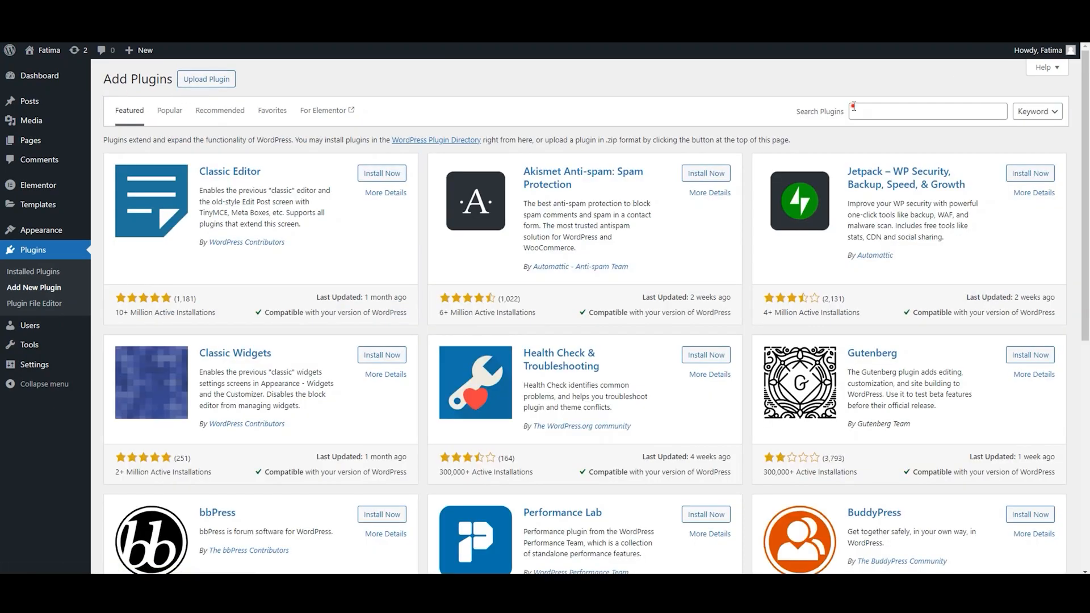
click(928, 110)
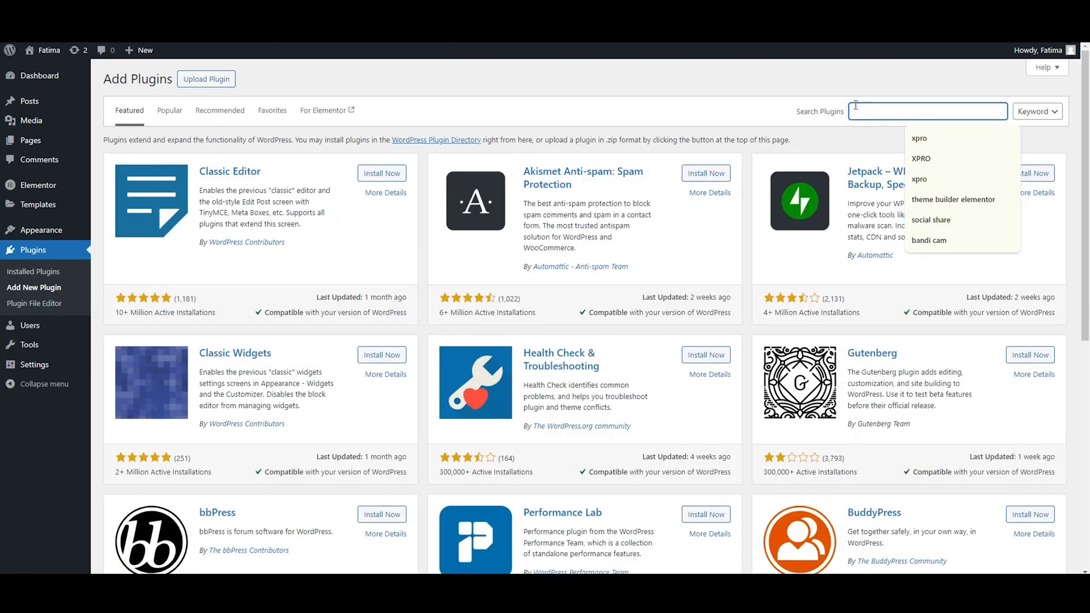
text(xpr)
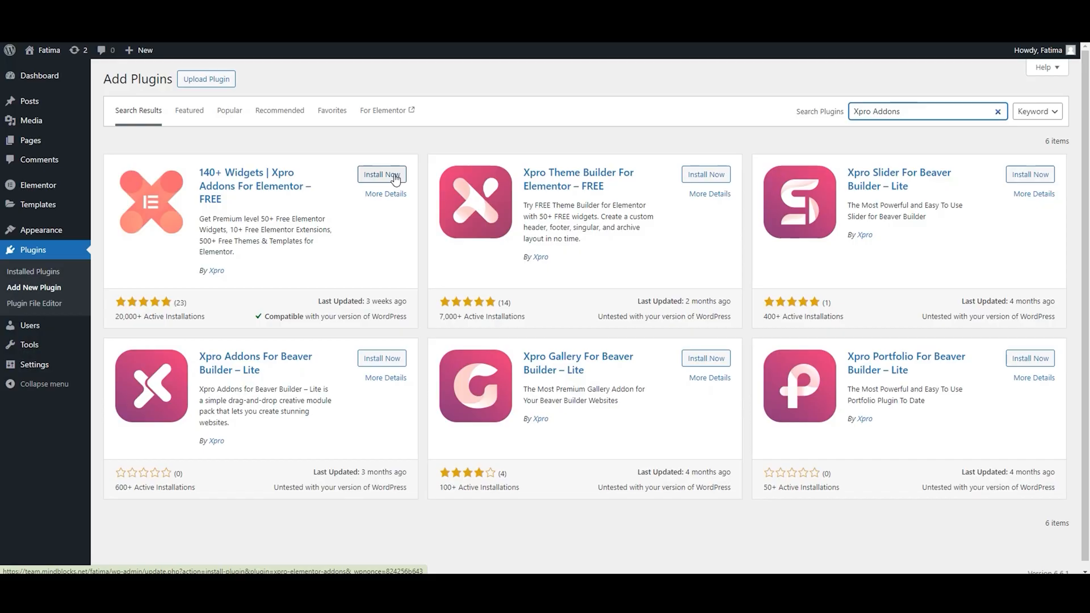
click(382, 174)
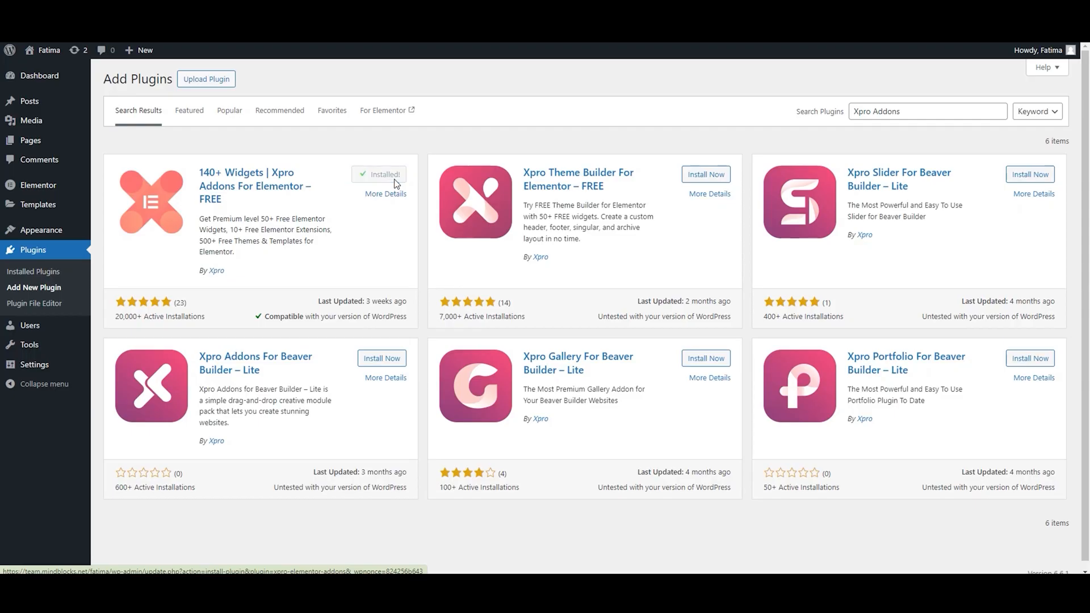
click(379, 175)
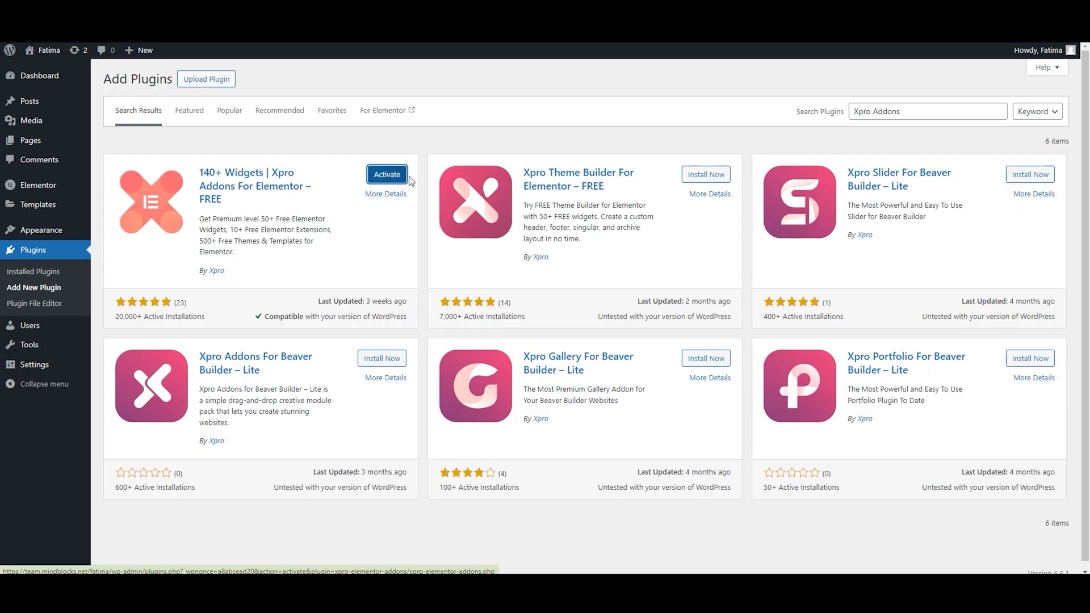
click(387, 175)
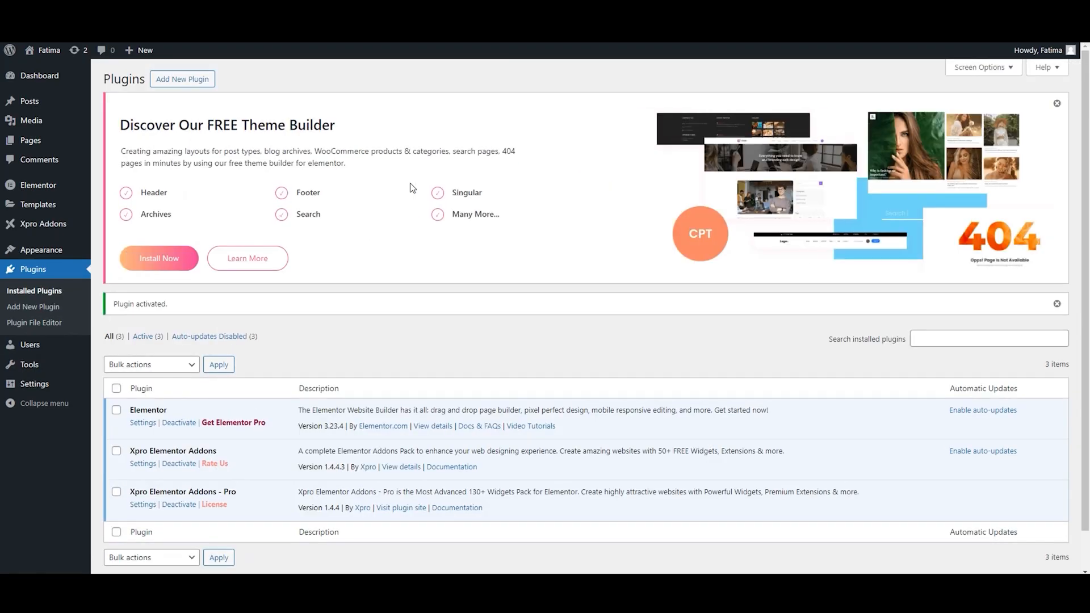
Enter the Pro license key on the Xpro License page and activate it so status shows Valid.
scroll(down, 3)
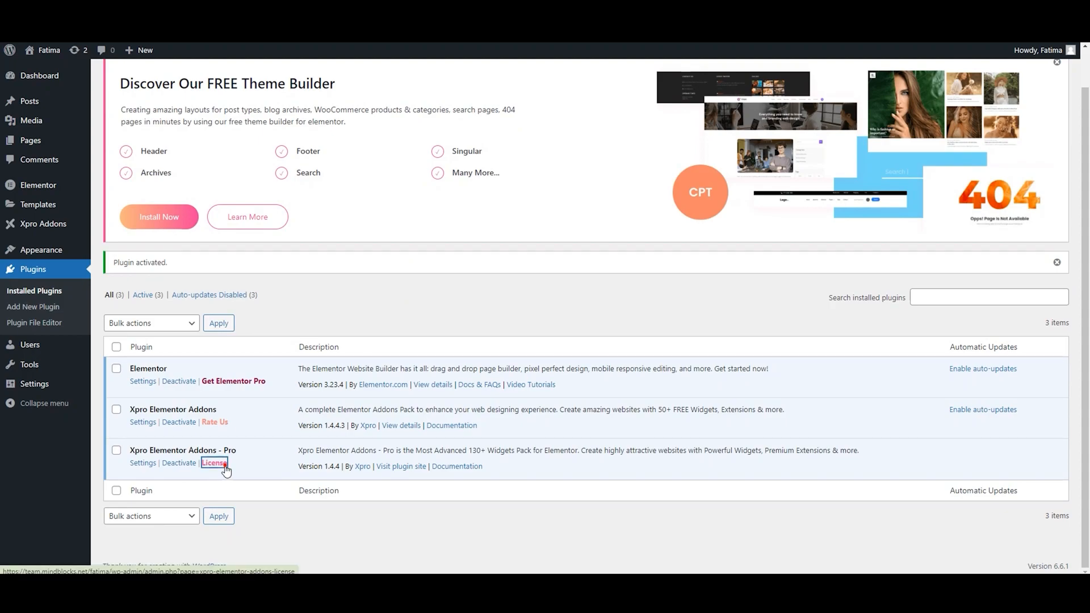
click(214, 464)
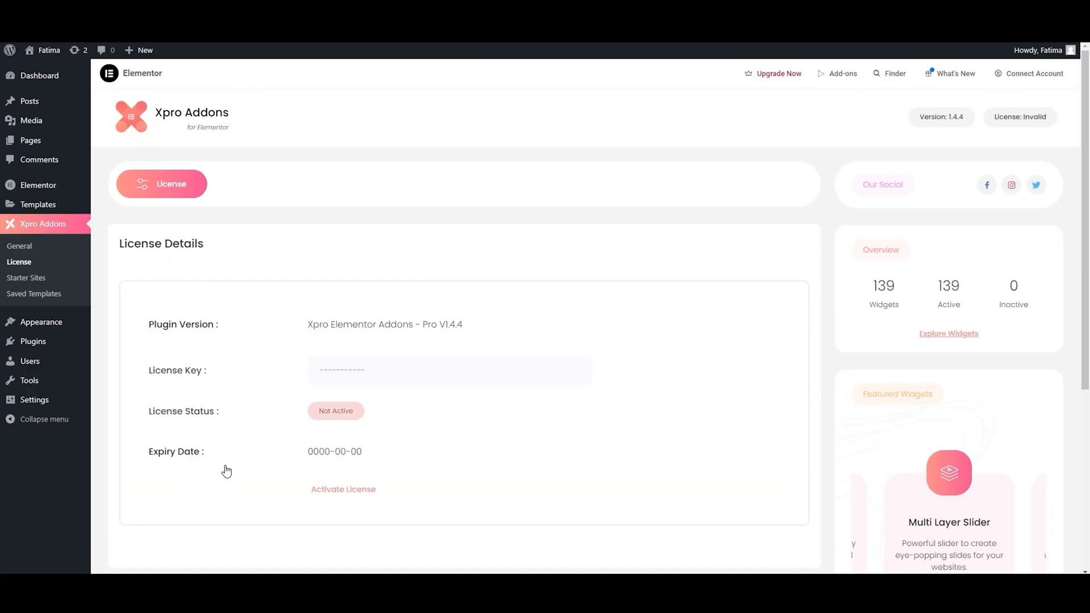
click(449, 371)
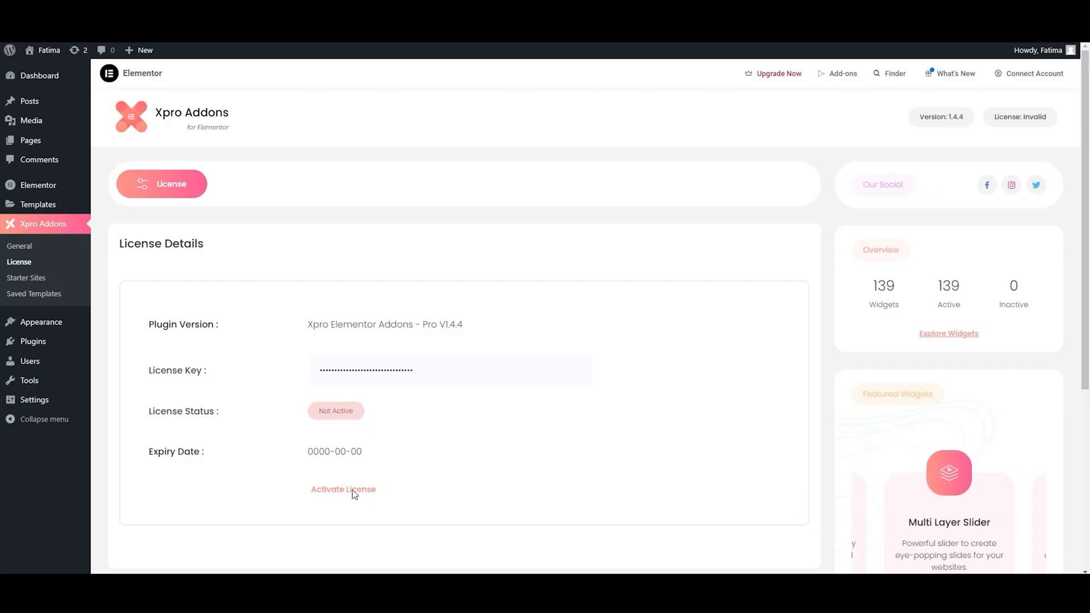
click(343, 489)
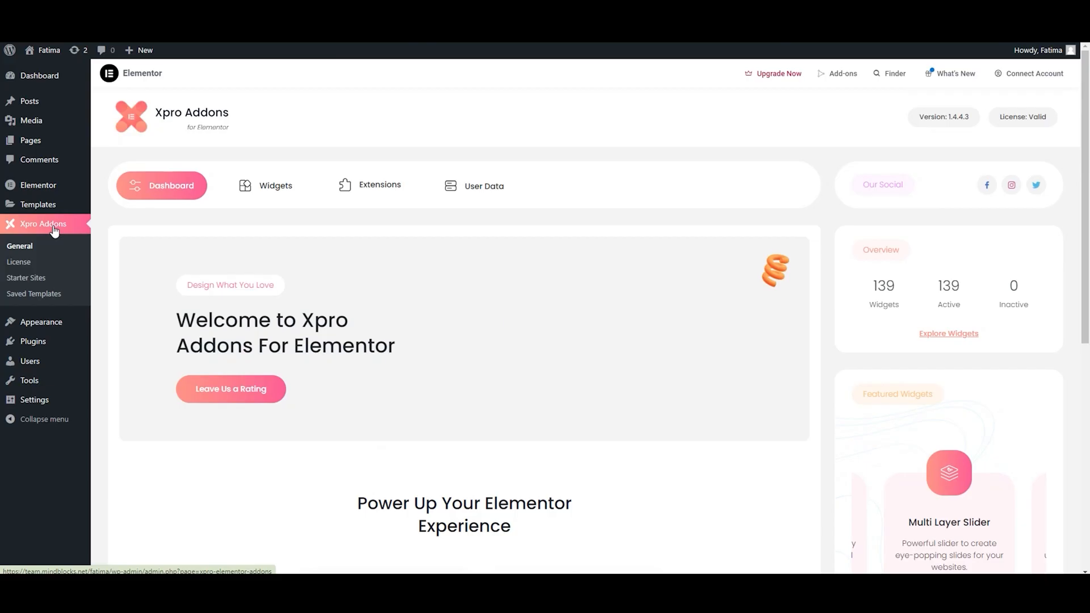
Scroll through all 139 Xpro widgets, confirming every free and Pro widget toggle is enabled.
scroll(down, 3)
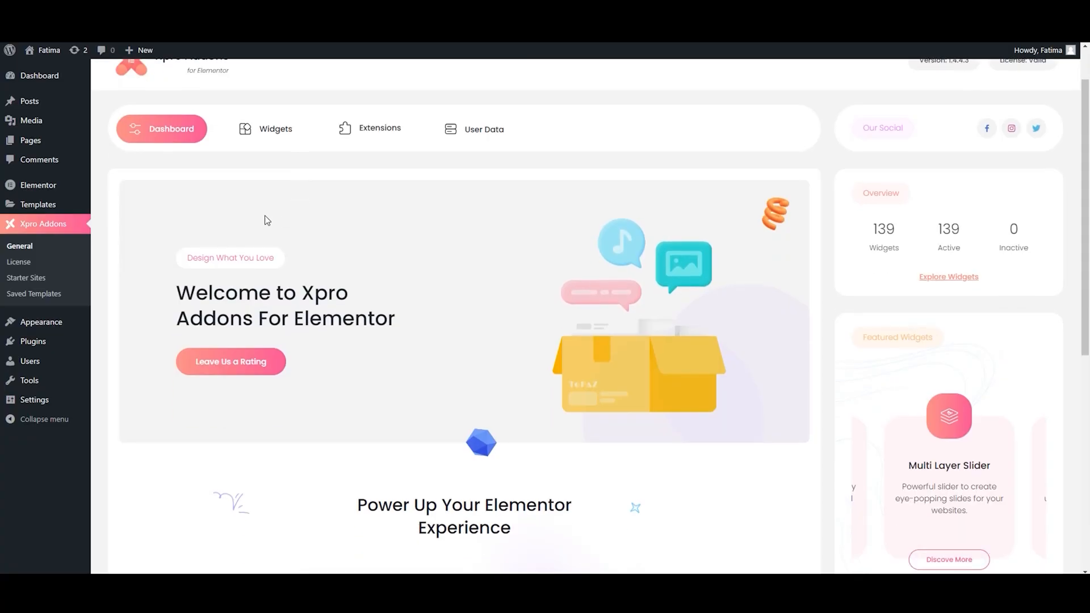
scroll(down, 3)
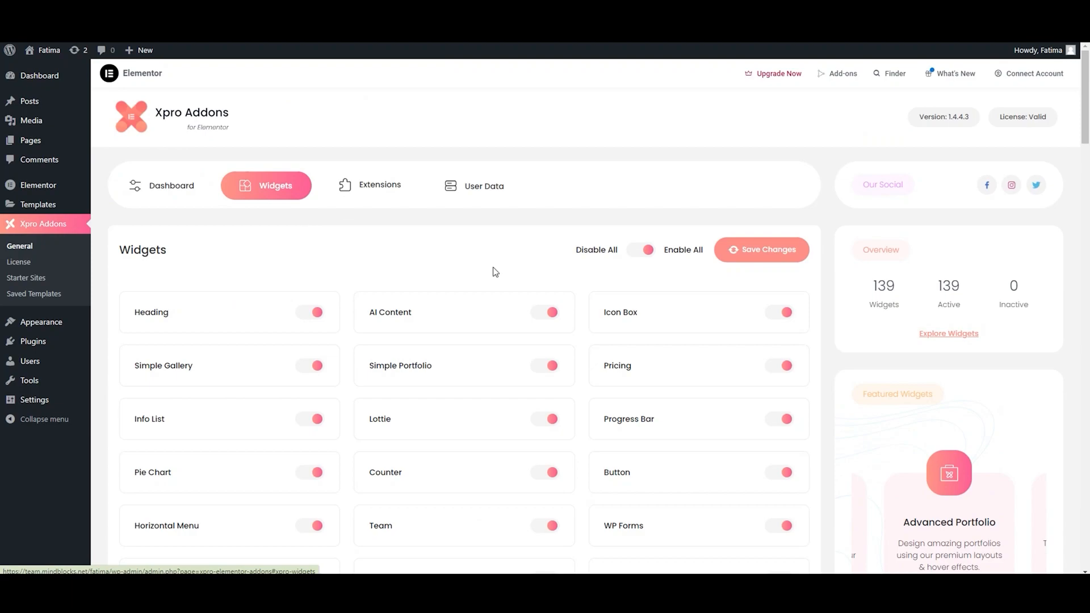
scroll(down, 3)
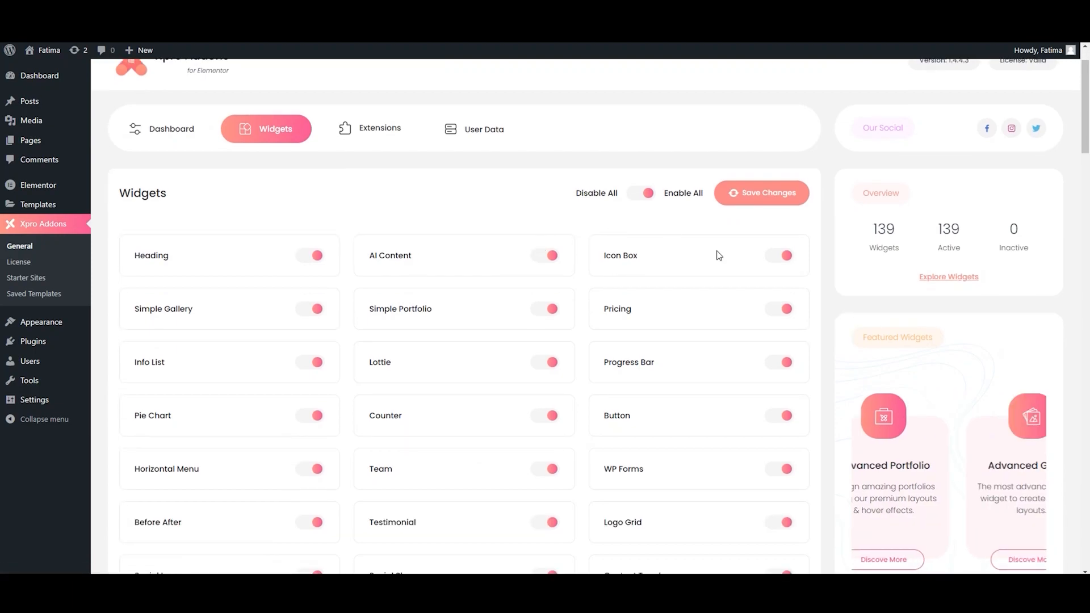
scroll(down, 3)
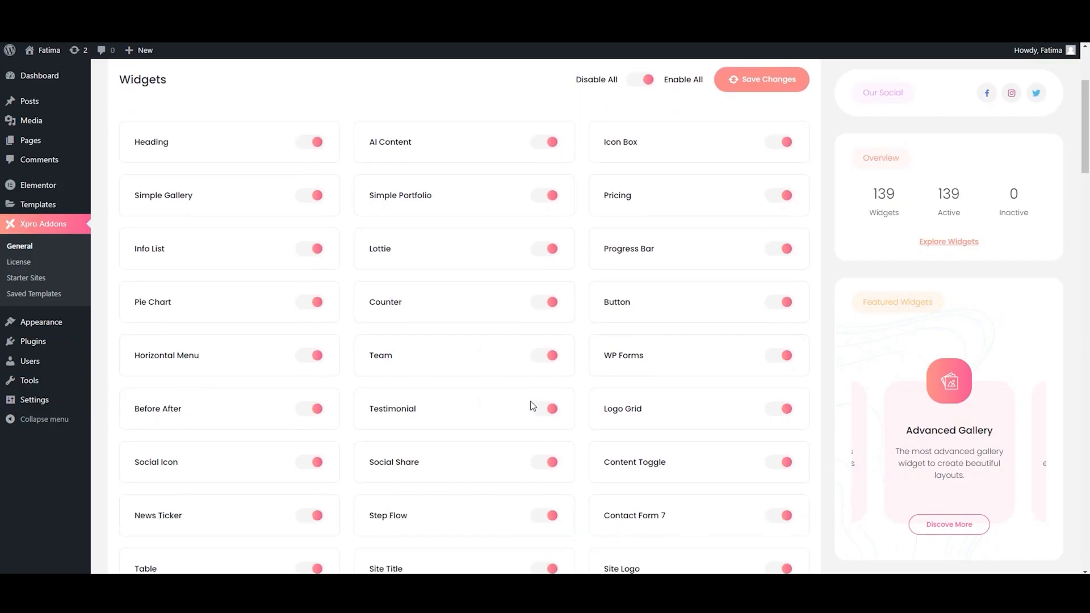
scroll(down, 3)
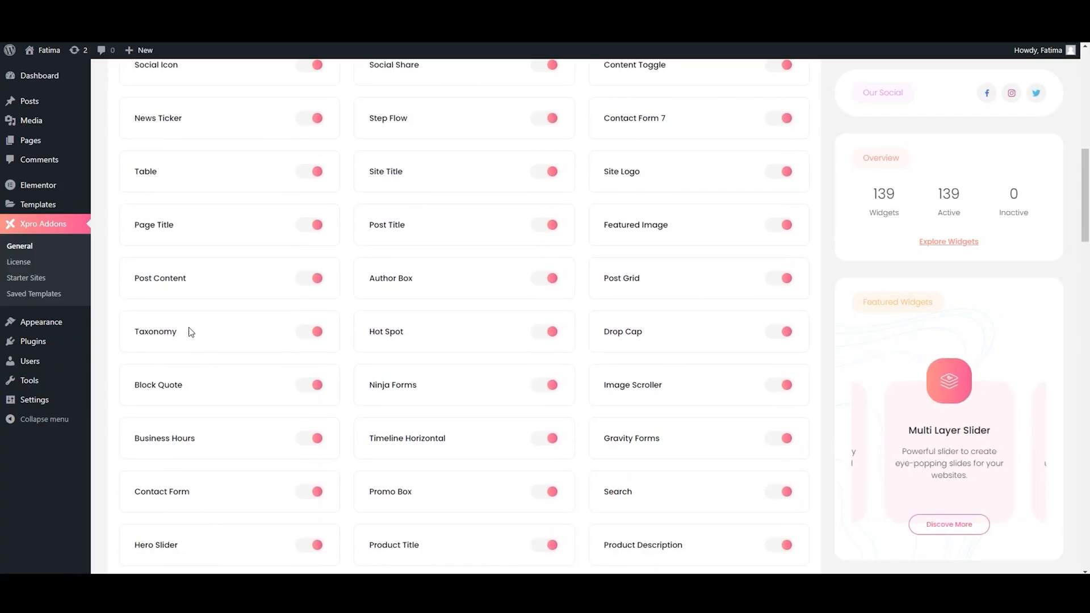
scroll(down, 3)
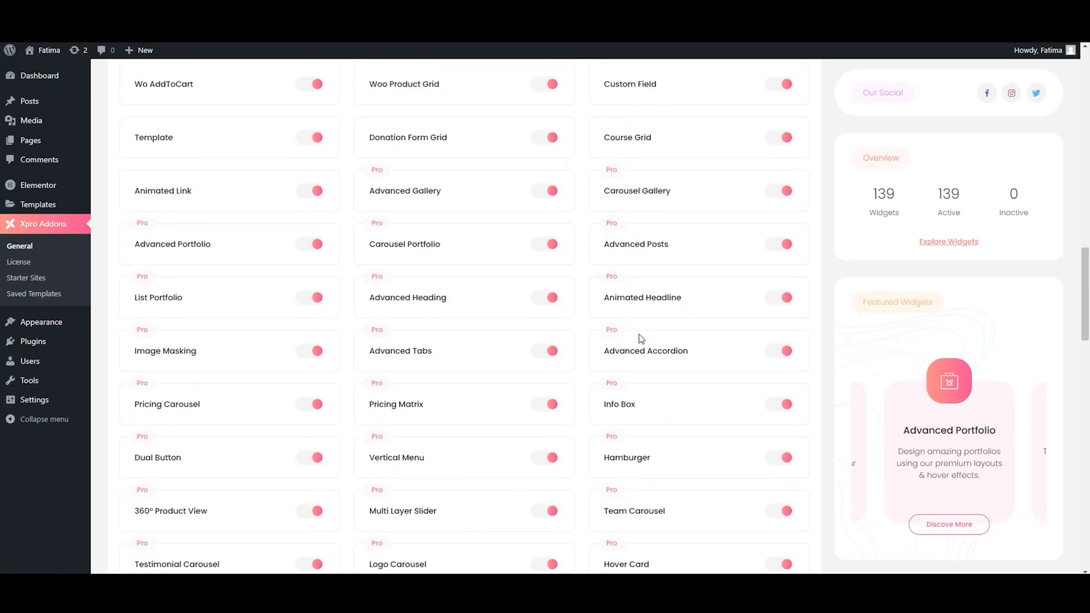
scroll(down, 3)
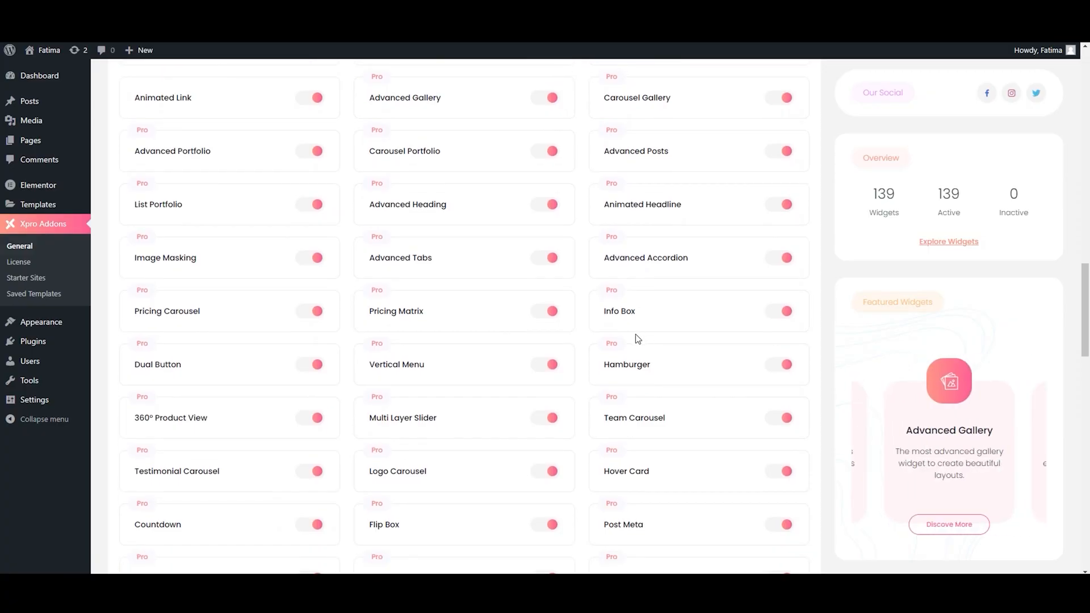
scroll(down, 3)
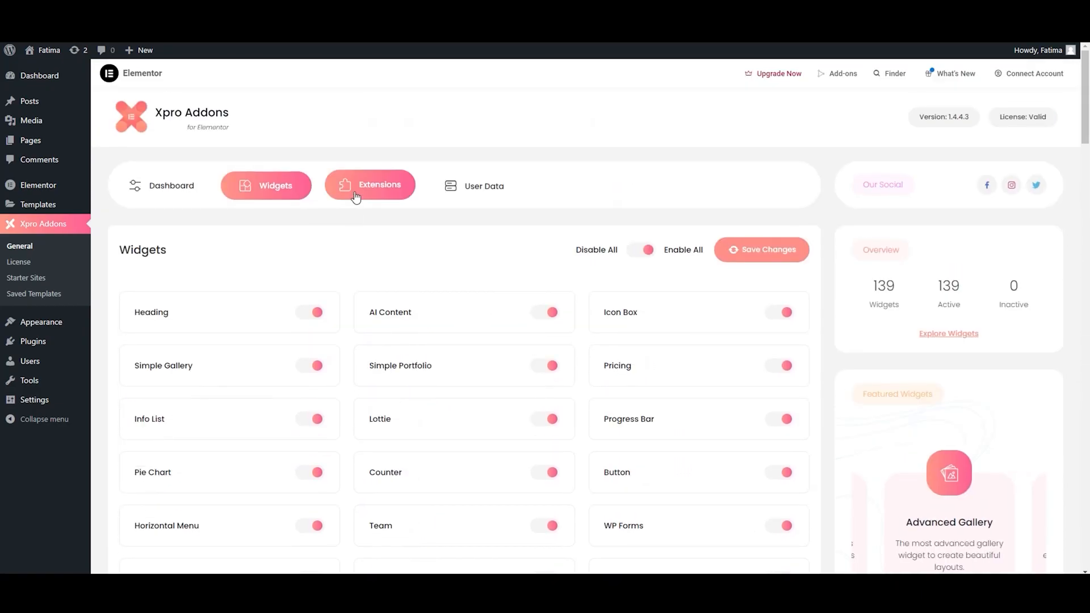
Review the Extensions modules list, all enabled, then switch to the User Data settings.
click(380, 185)
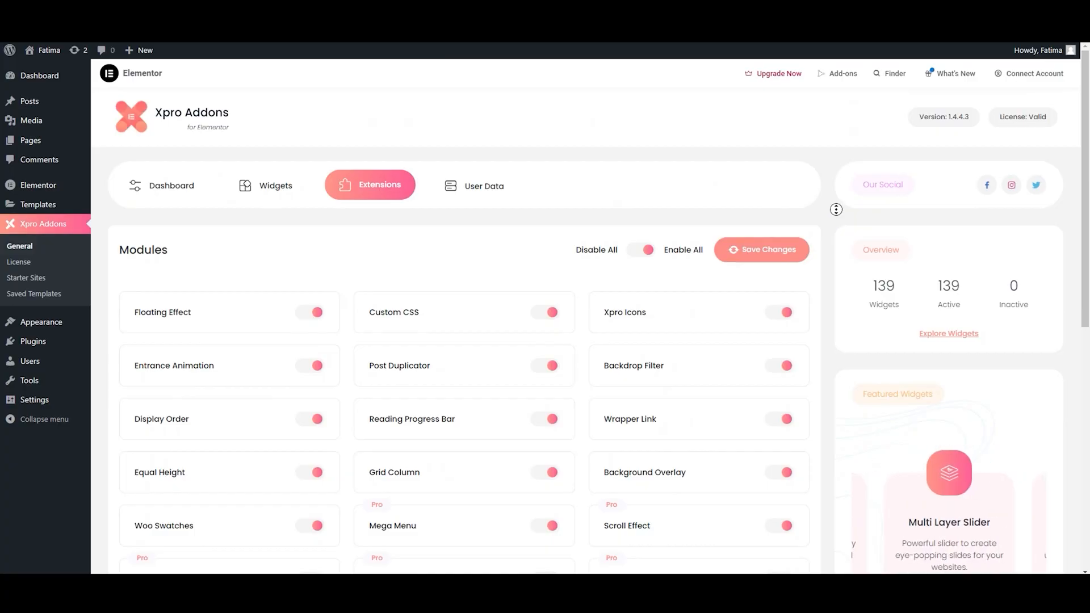
scroll(down, 3)
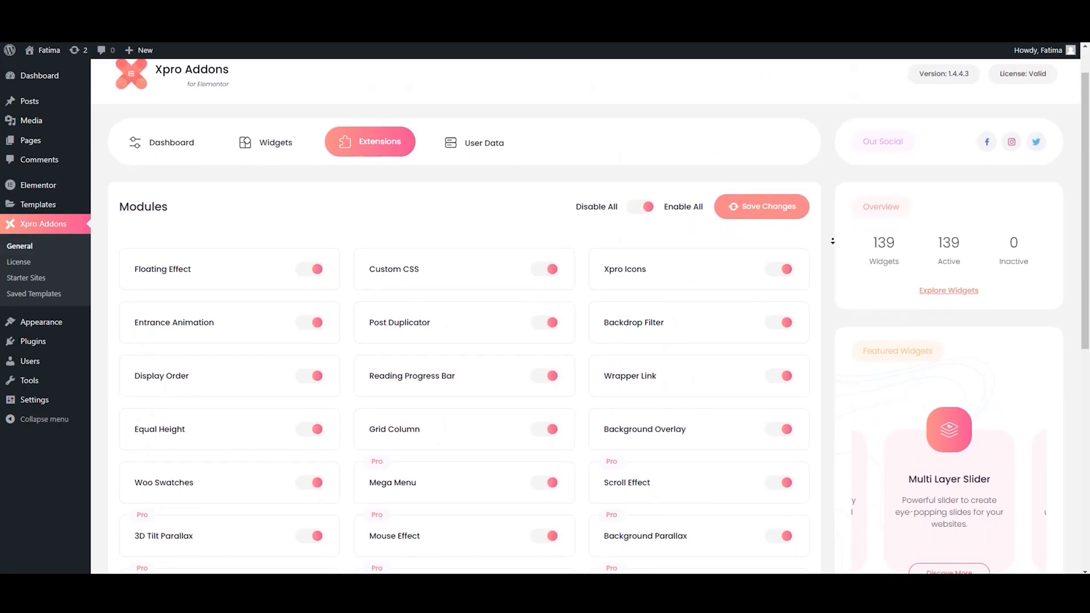
scroll(down, 3)
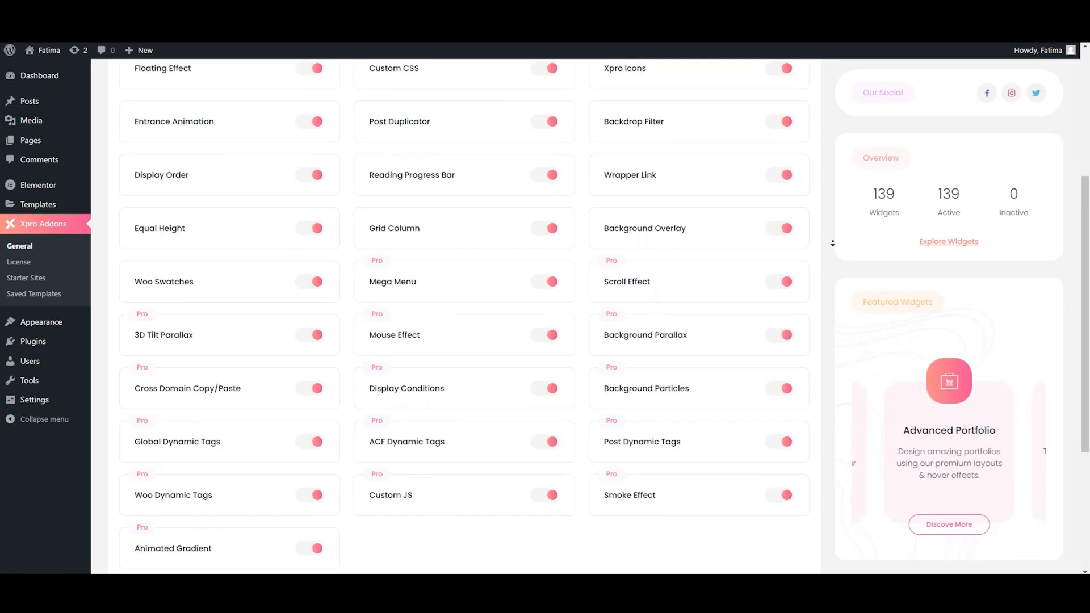
scroll(down, 3)
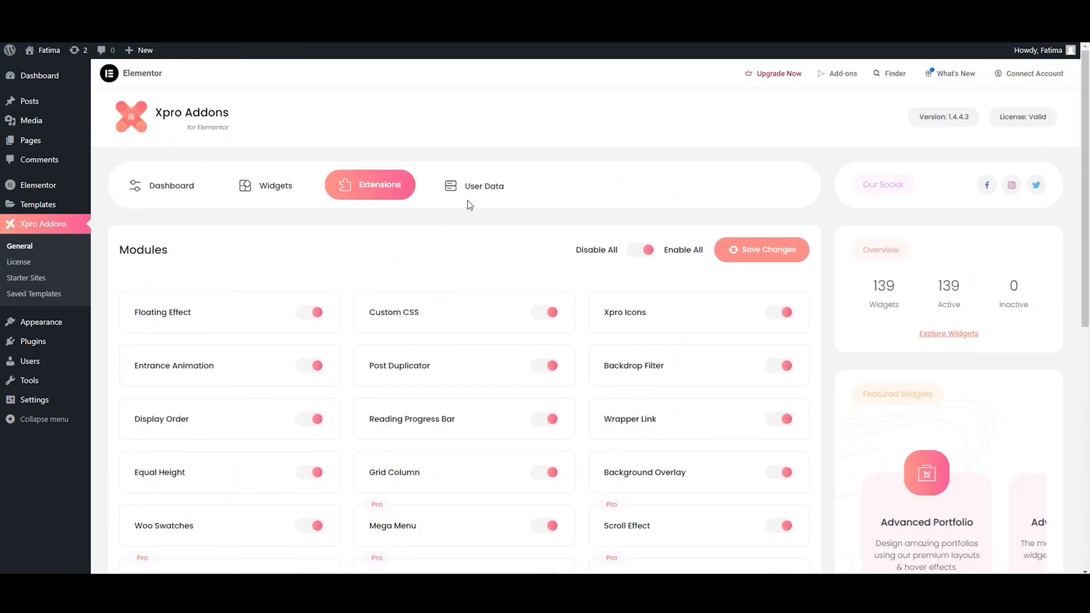
click(476, 185)
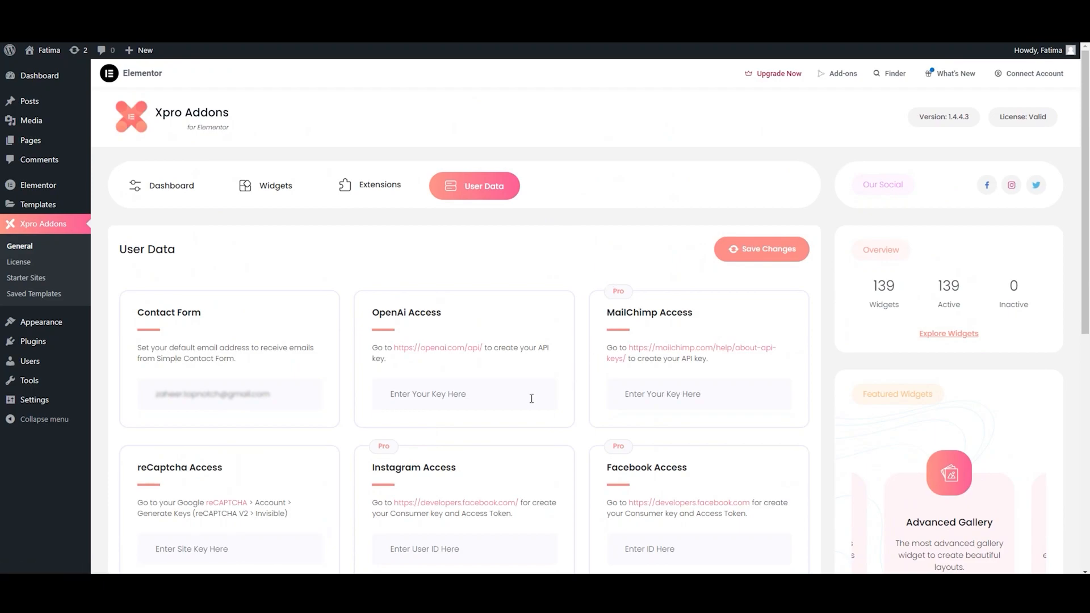
mouse_move(494, 404)
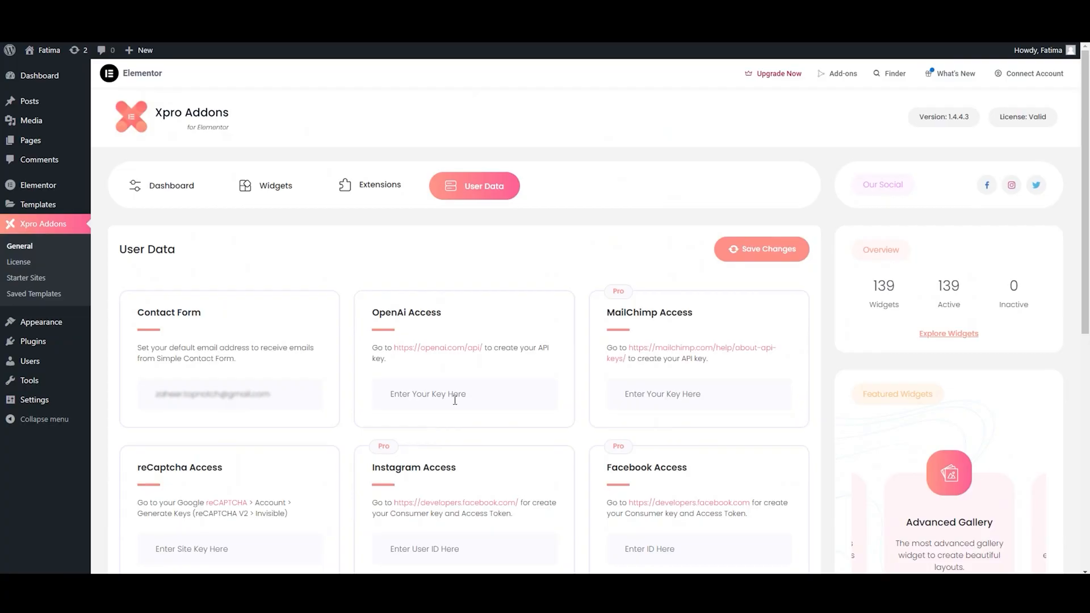
mouse_move(324, 361)
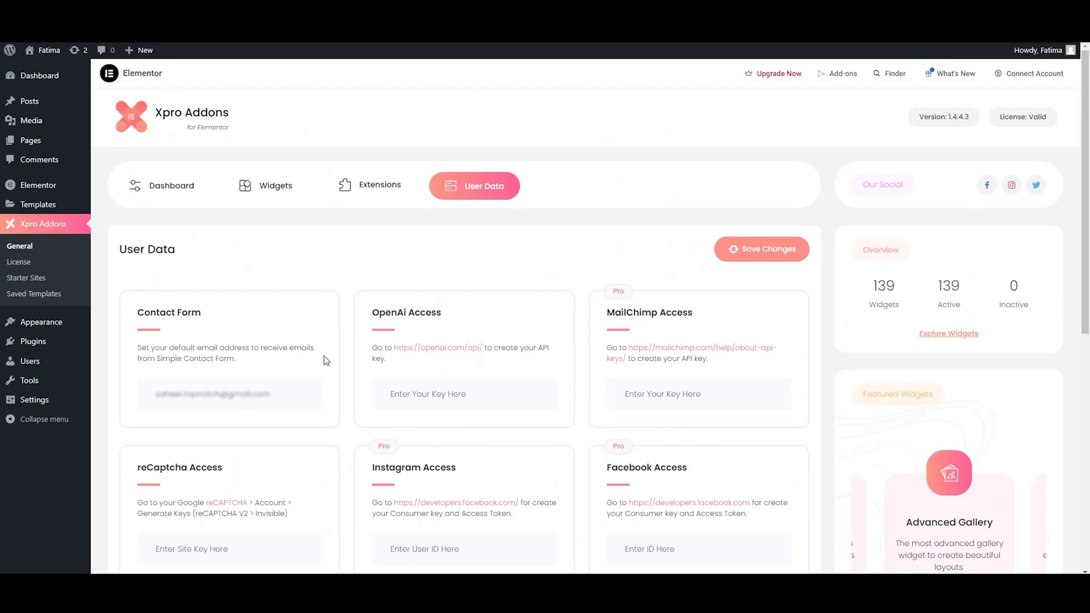
mouse_move(315, 344)
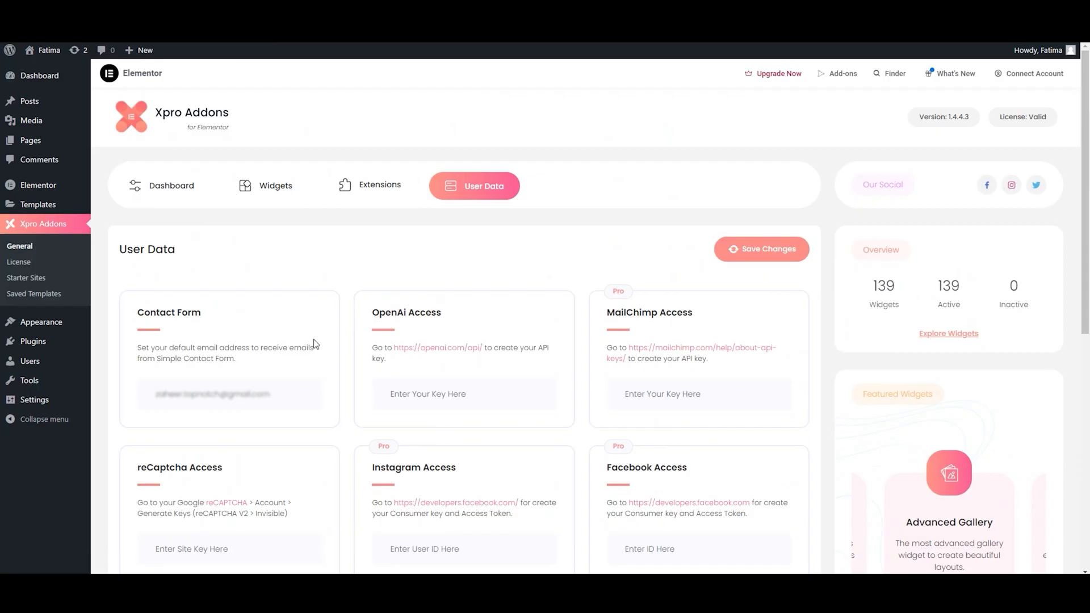
mouse_move(316, 319)
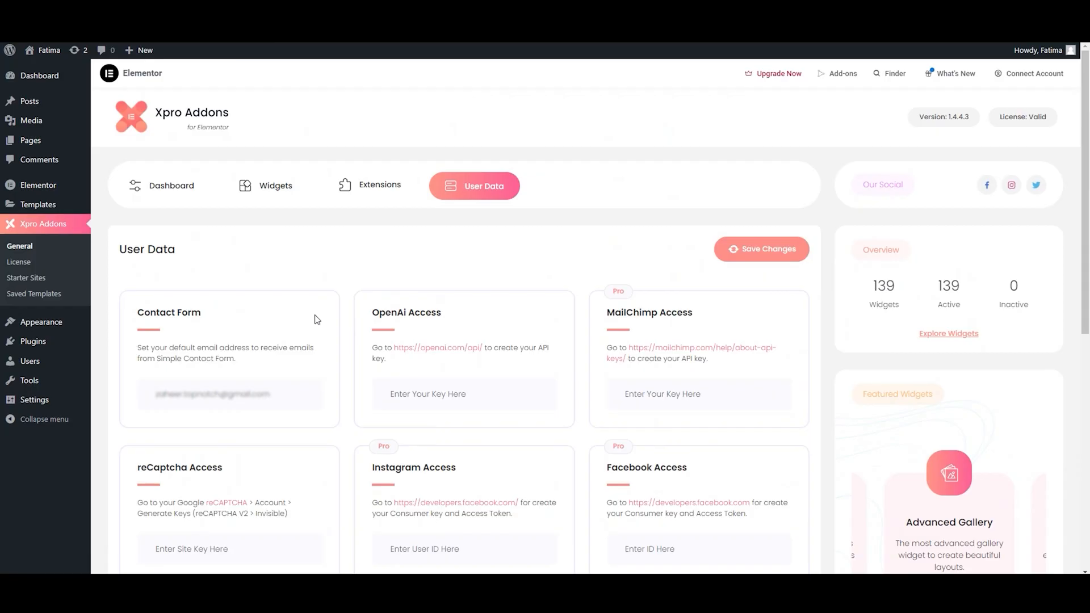
mouse_move(339, 283)
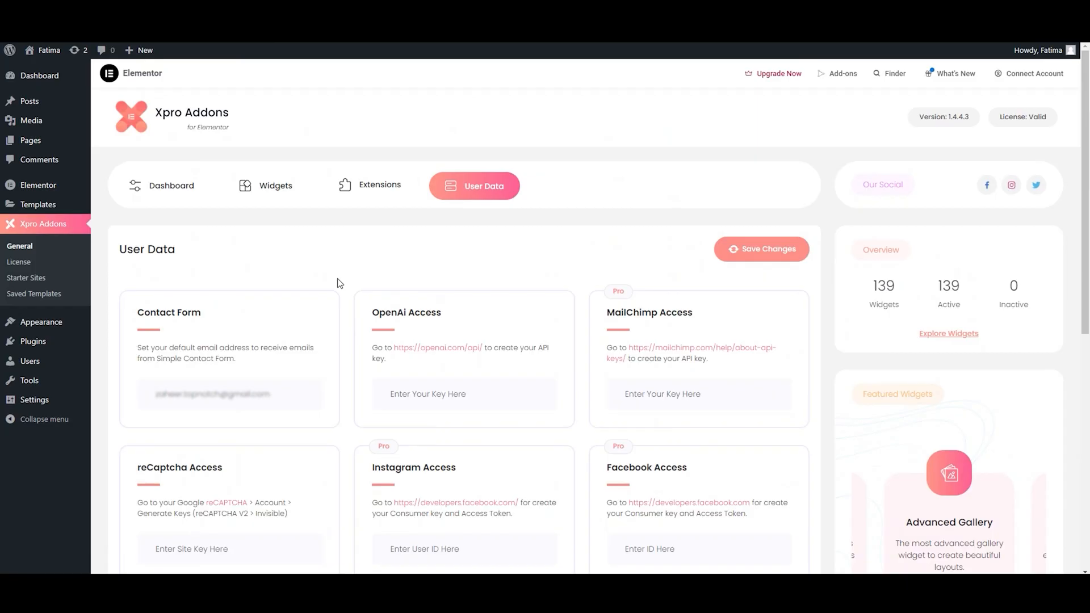
mouse_move(361, 265)
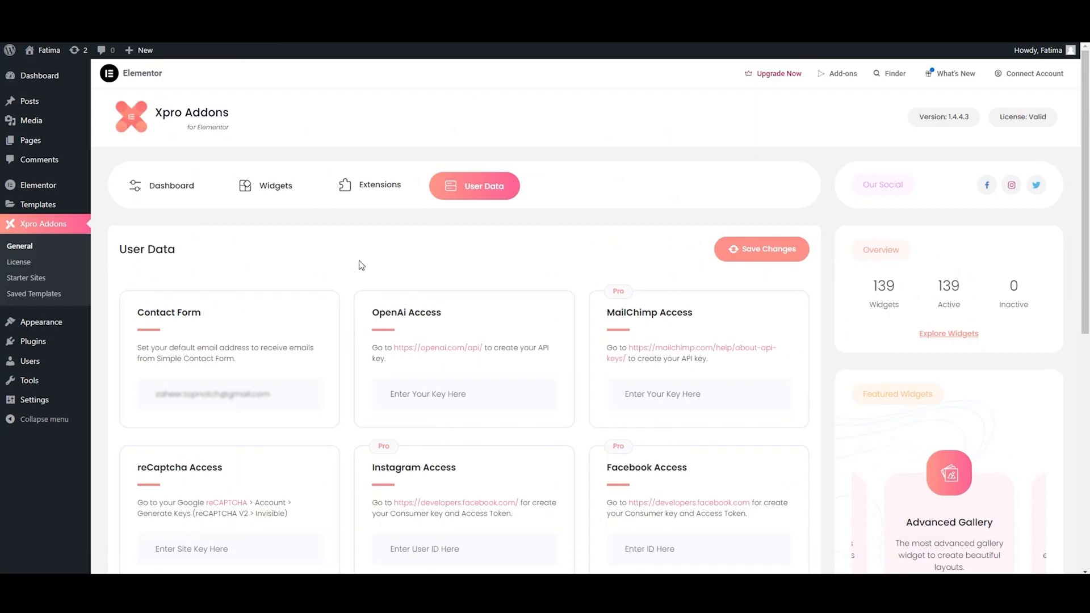
mouse_move(438, 240)
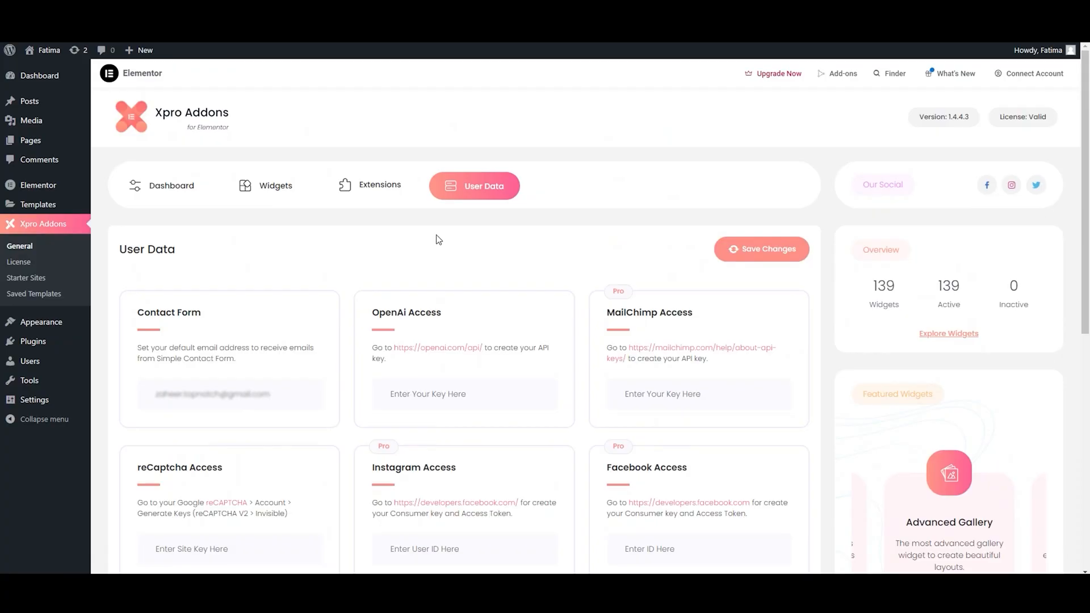
mouse_move(488, 234)
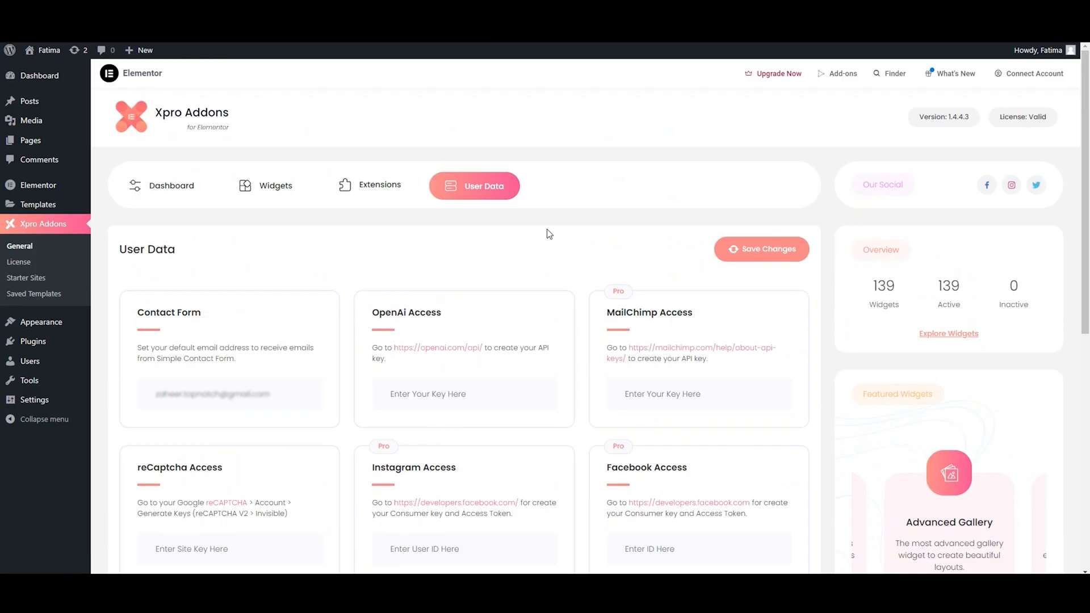
mouse_move(622, 233)
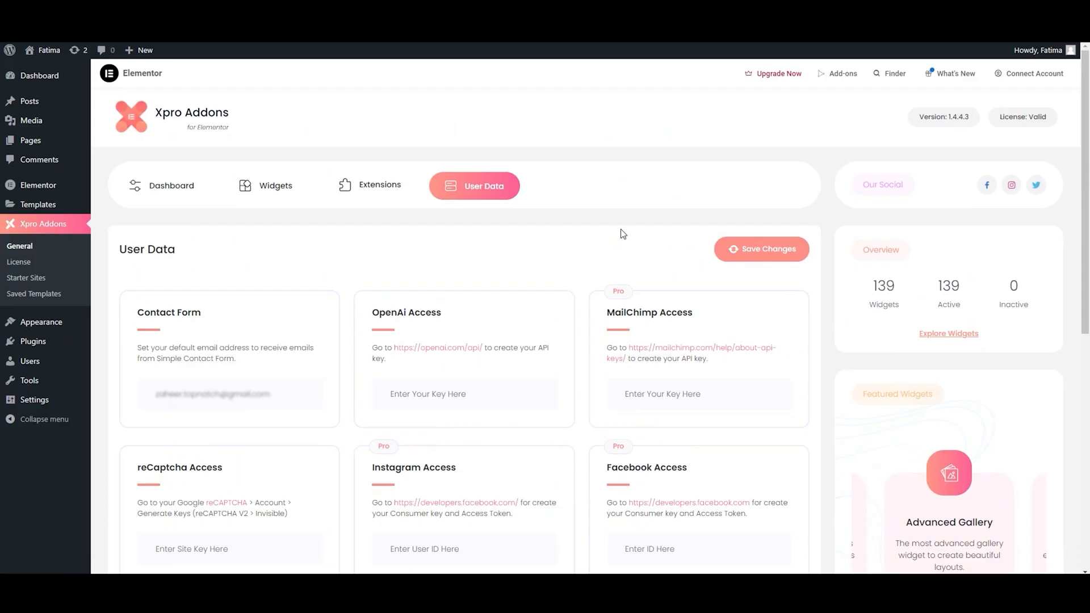
mouse_move(675, 234)
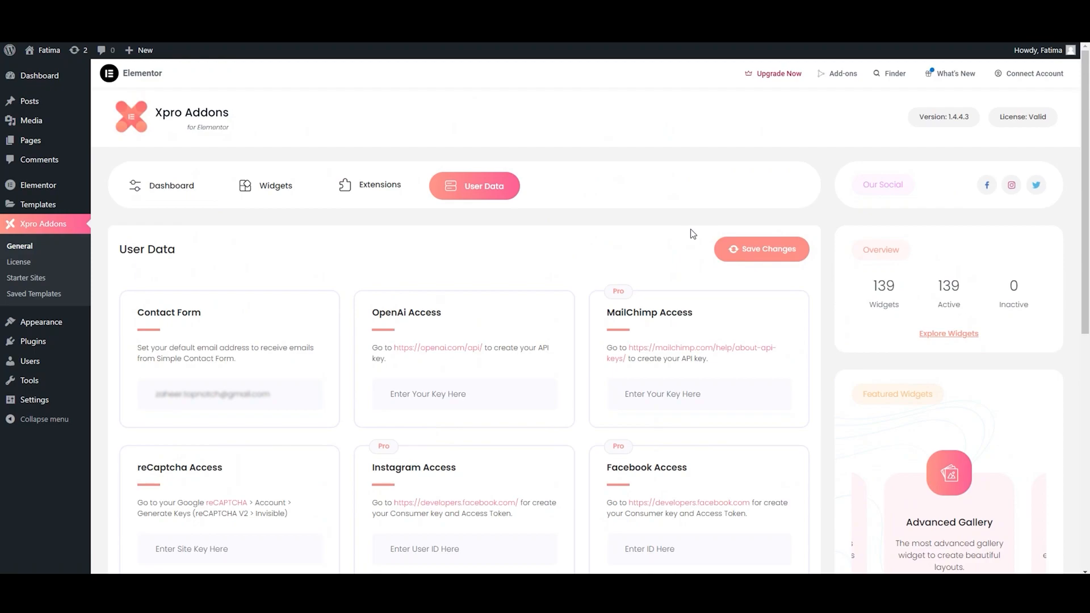
mouse_move(701, 234)
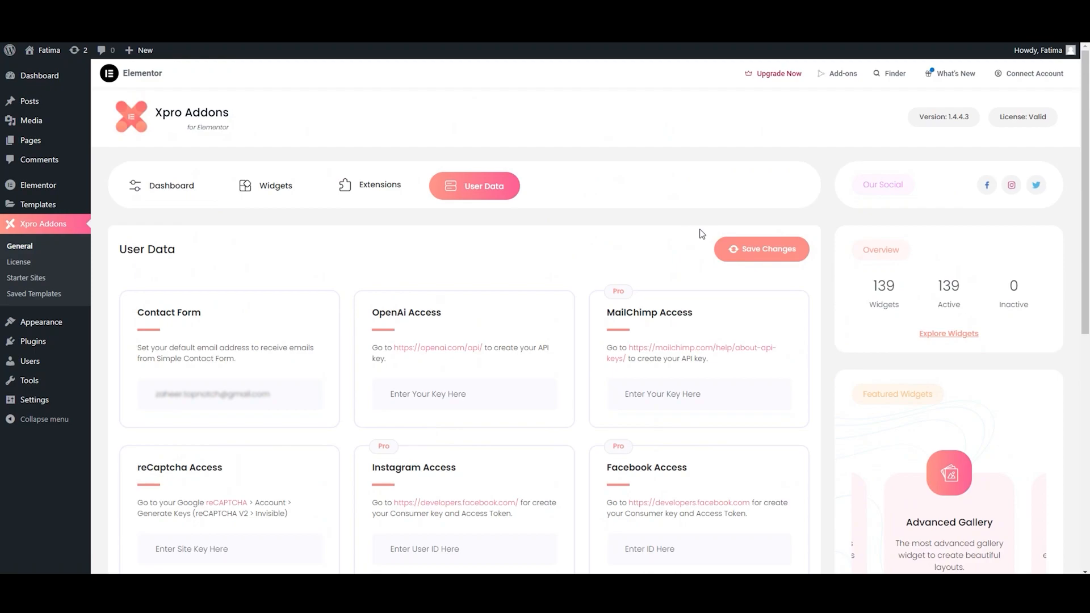
mouse_move(711, 230)
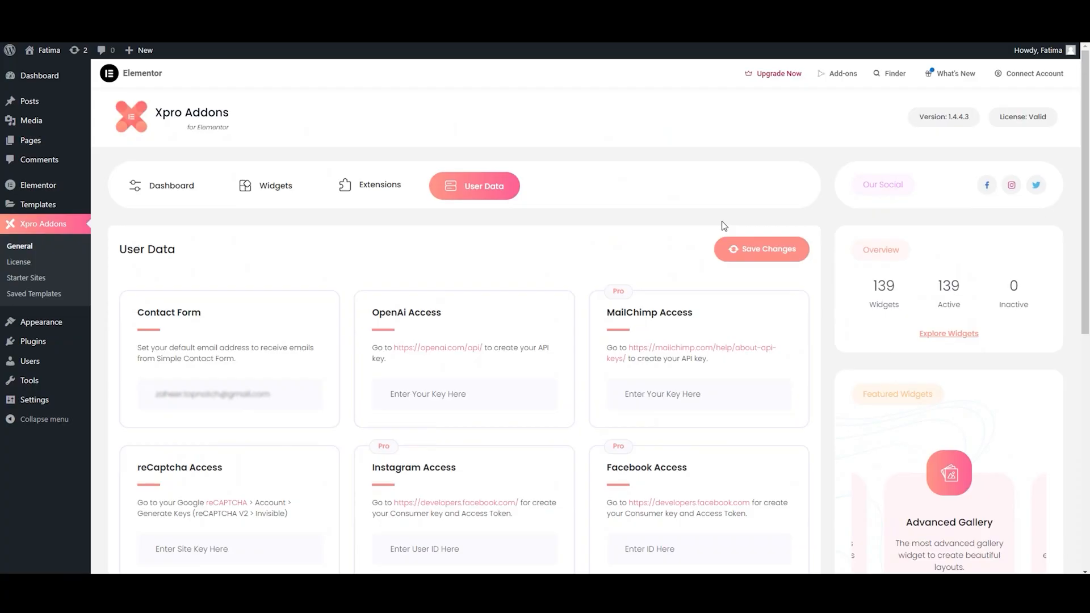
mouse_move(726, 224)
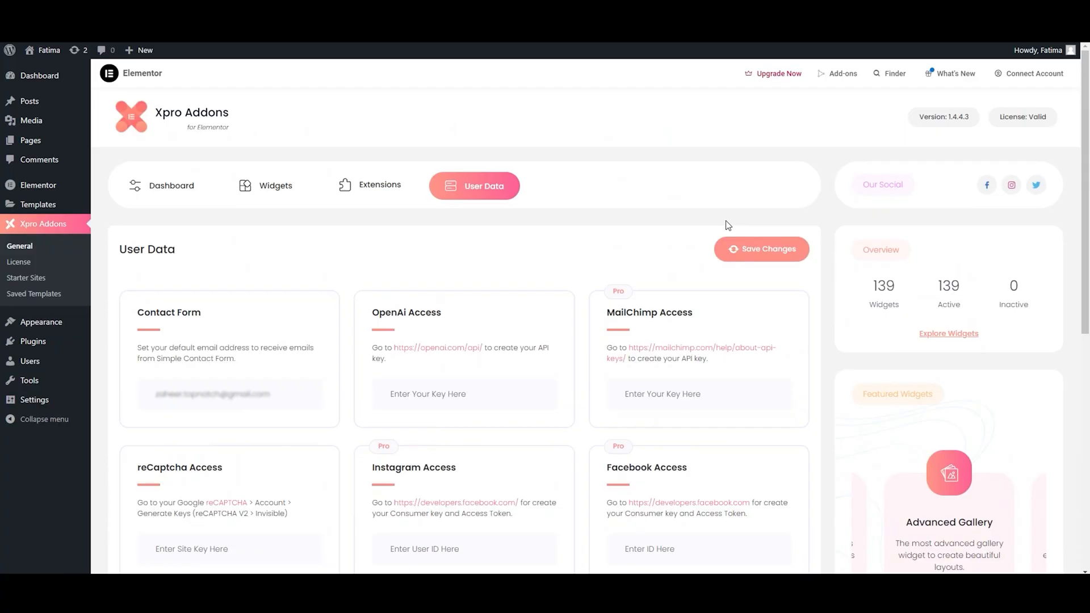
Return to the Dashboard welcome page and scroll through its feature highlights.
click(162, 185)
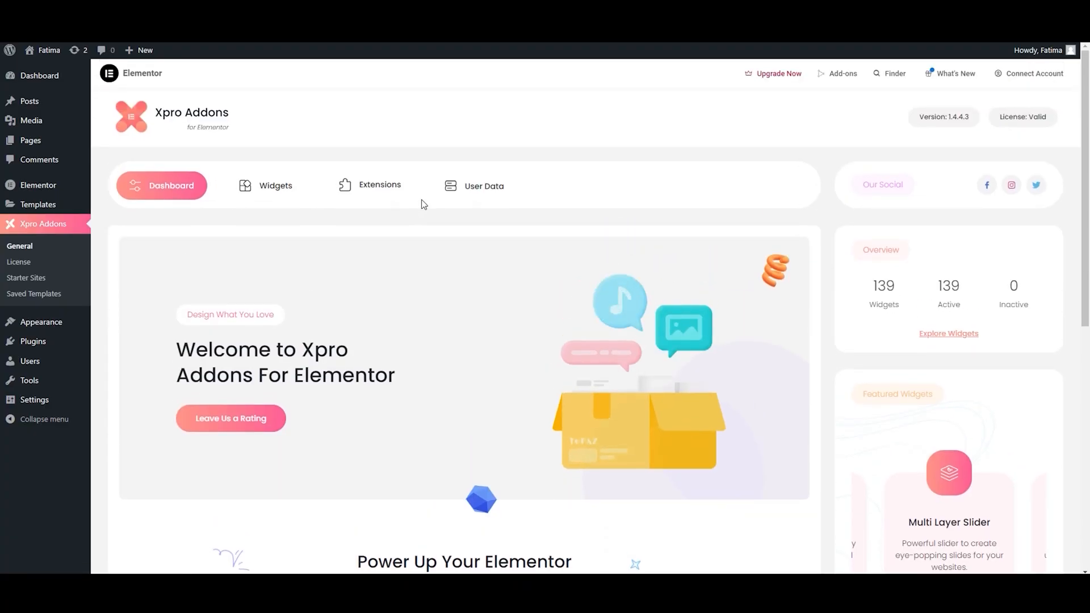
scroll(down, 3)
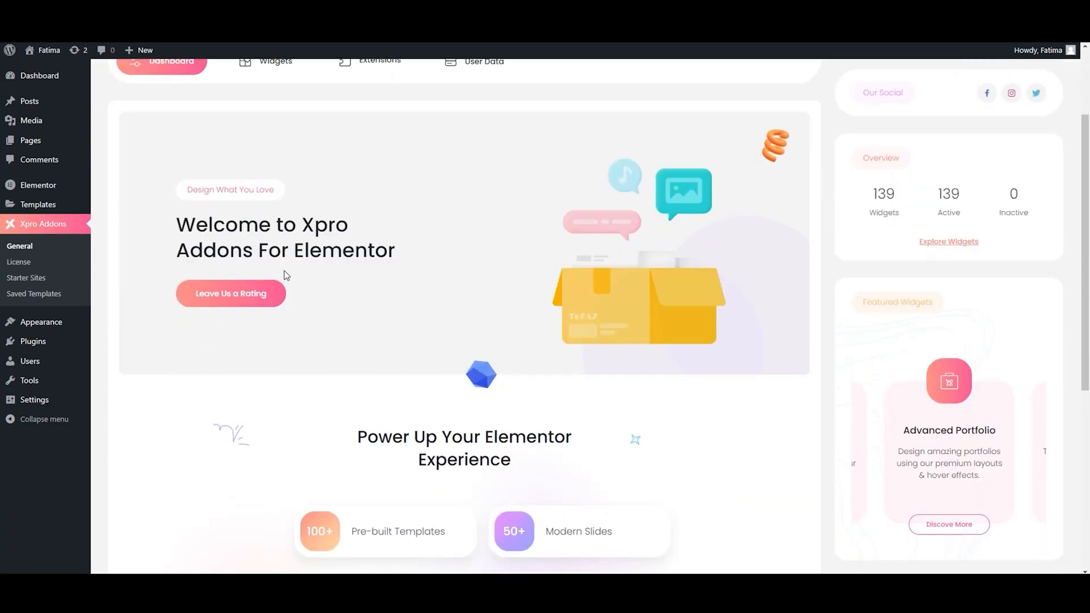
scroll(down, 3)
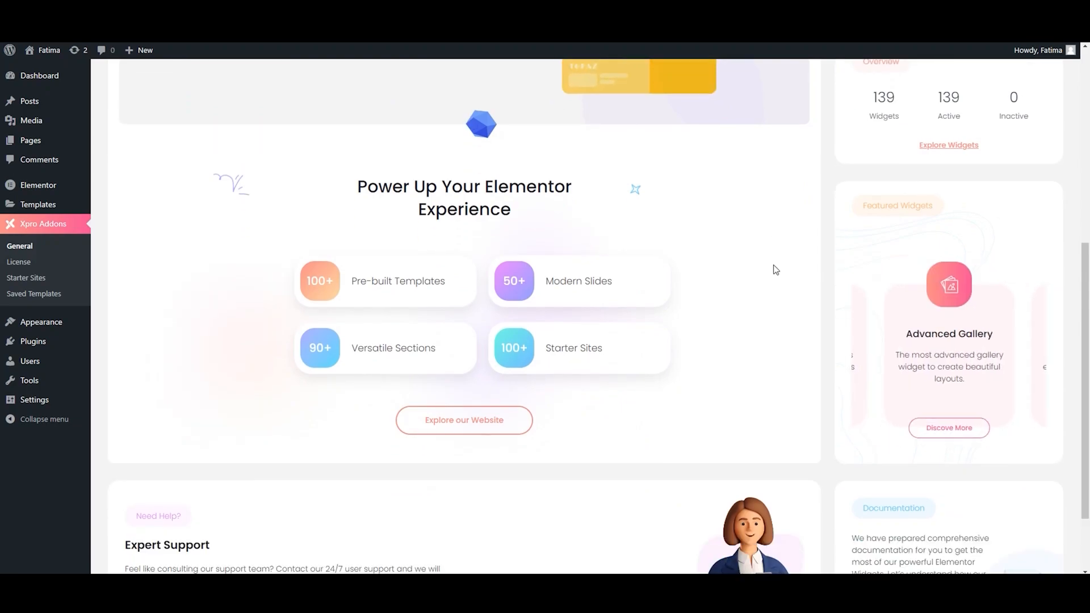
scroll(up, 3)
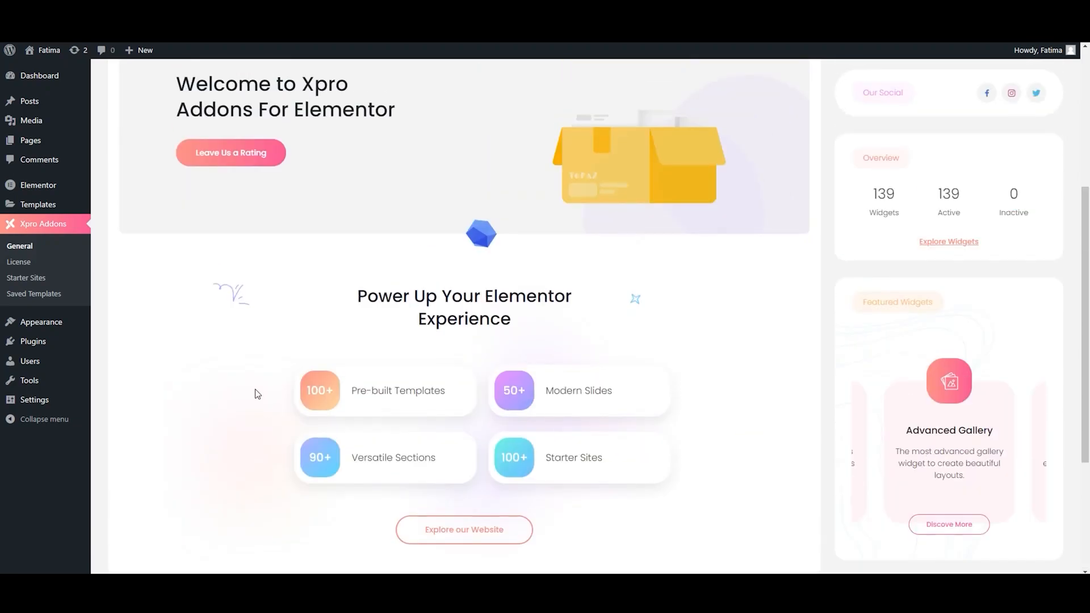